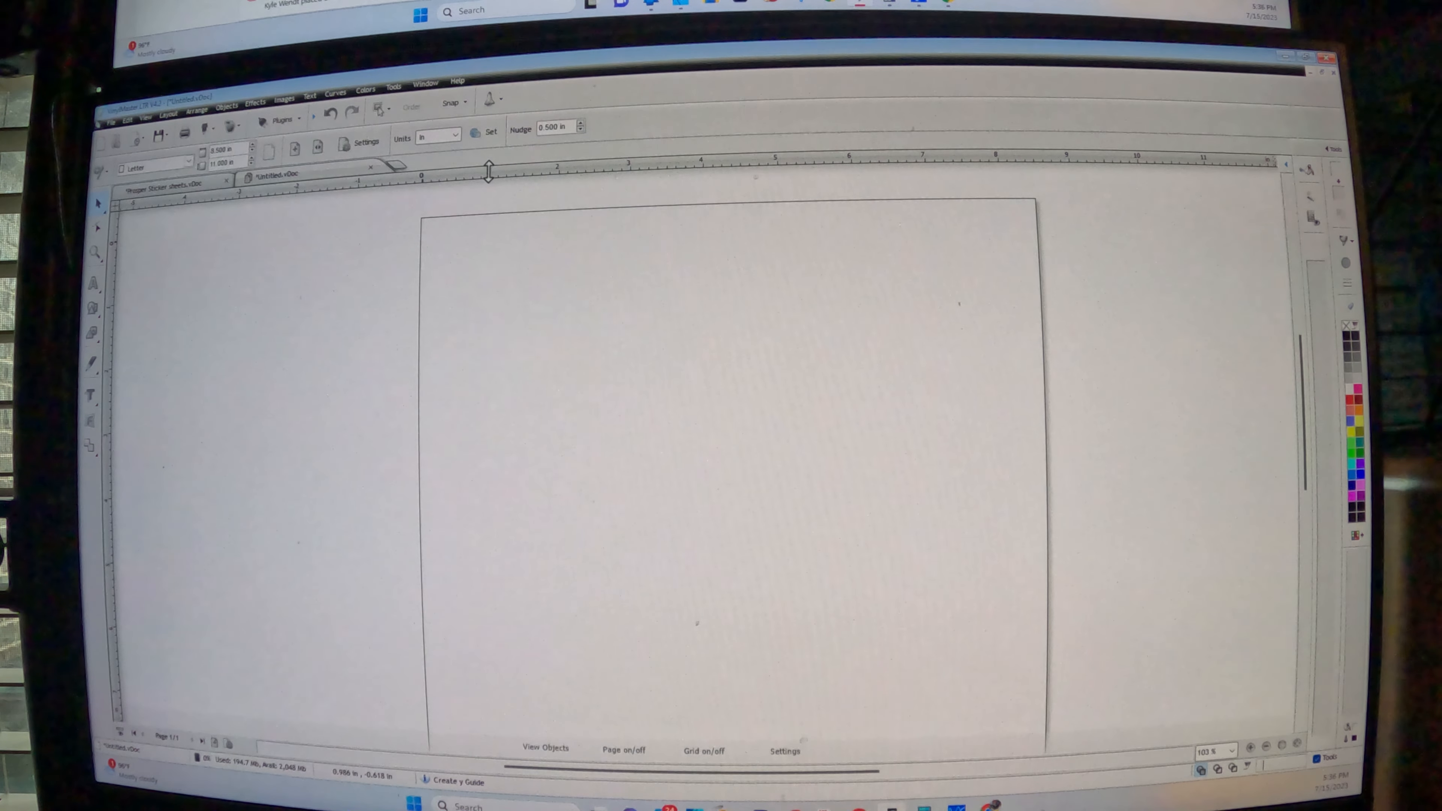
Import the summer sticker sheet PNG from Downloads and place it to the right of the page
left_click(784, 751)
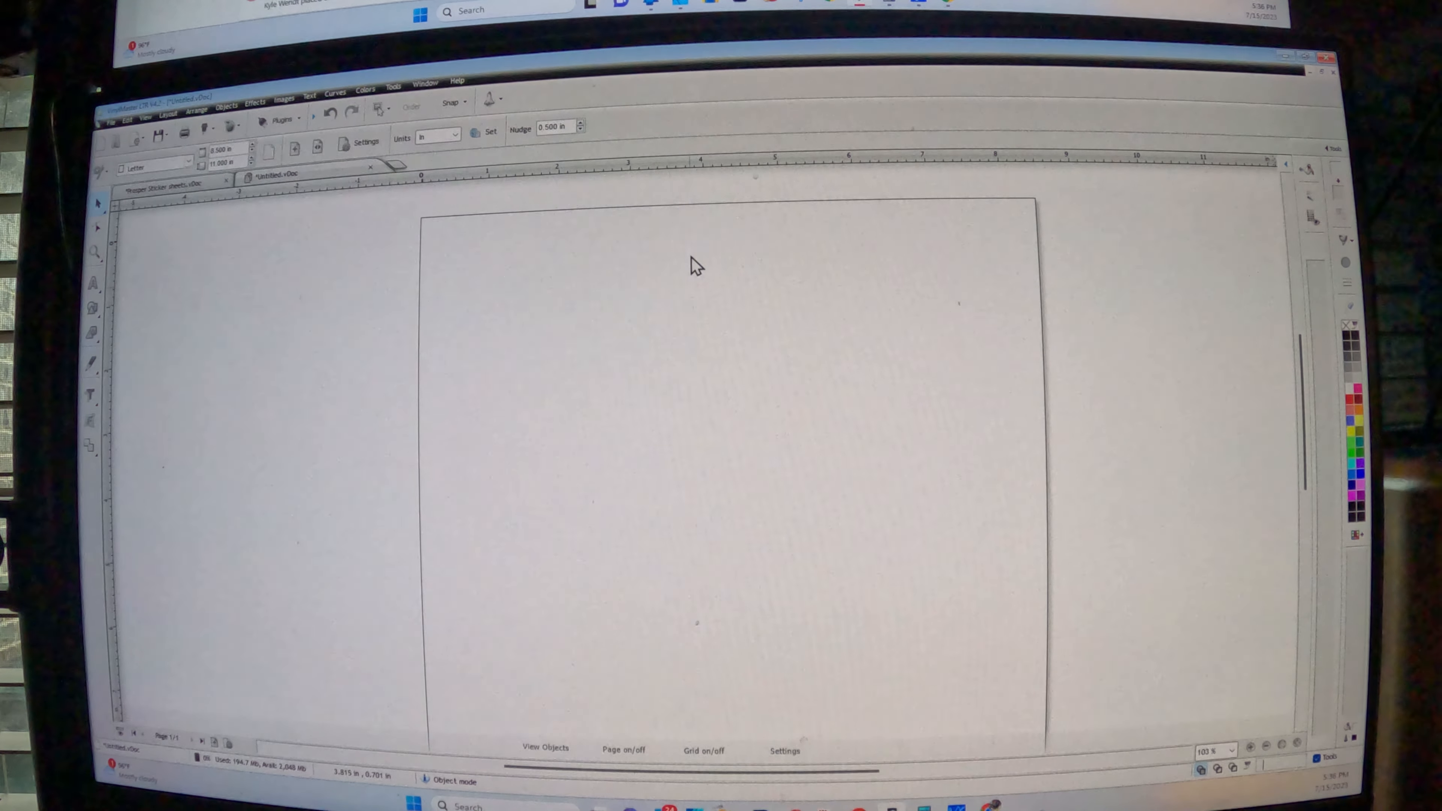
mouse_move(1076, 391)
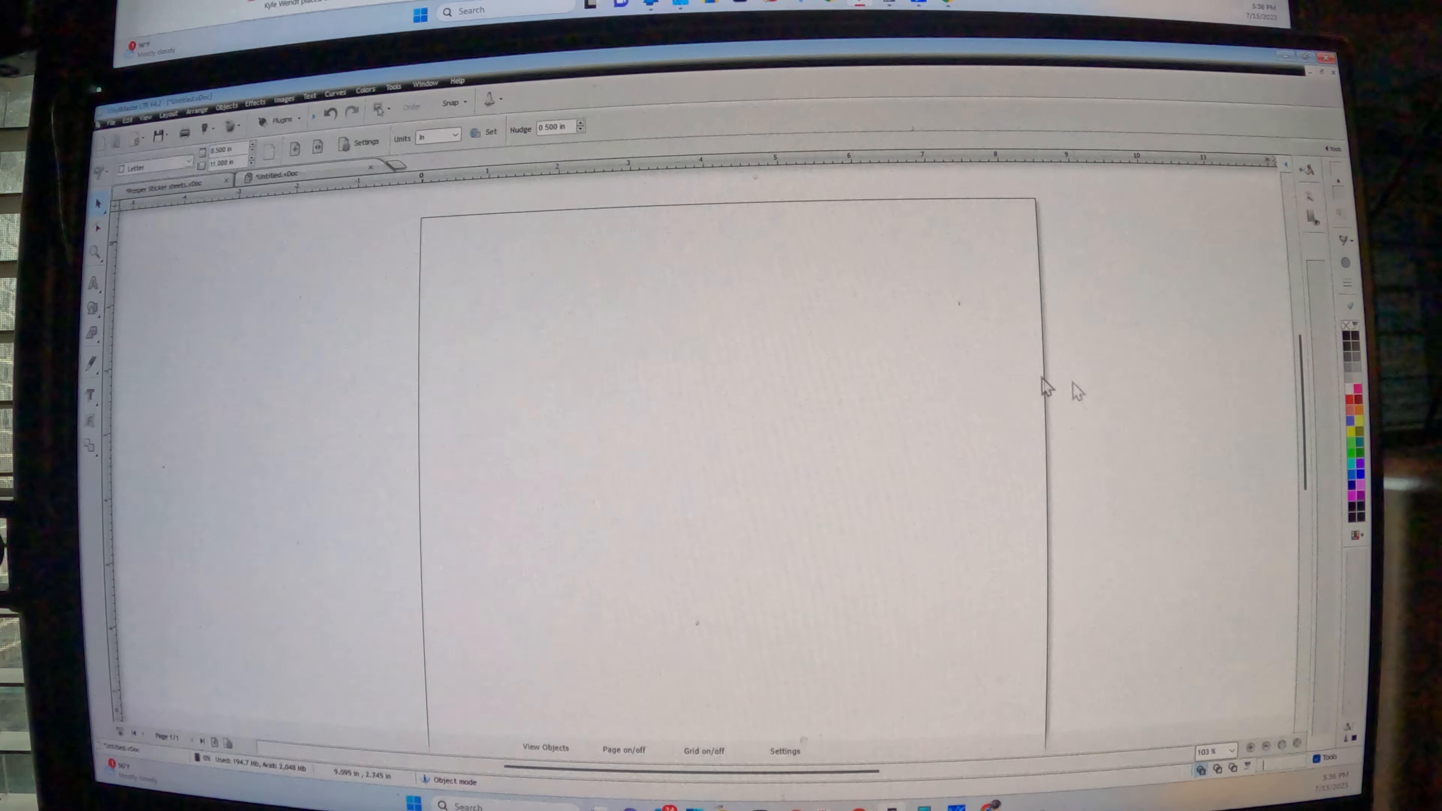
mouse_move(934, 368)
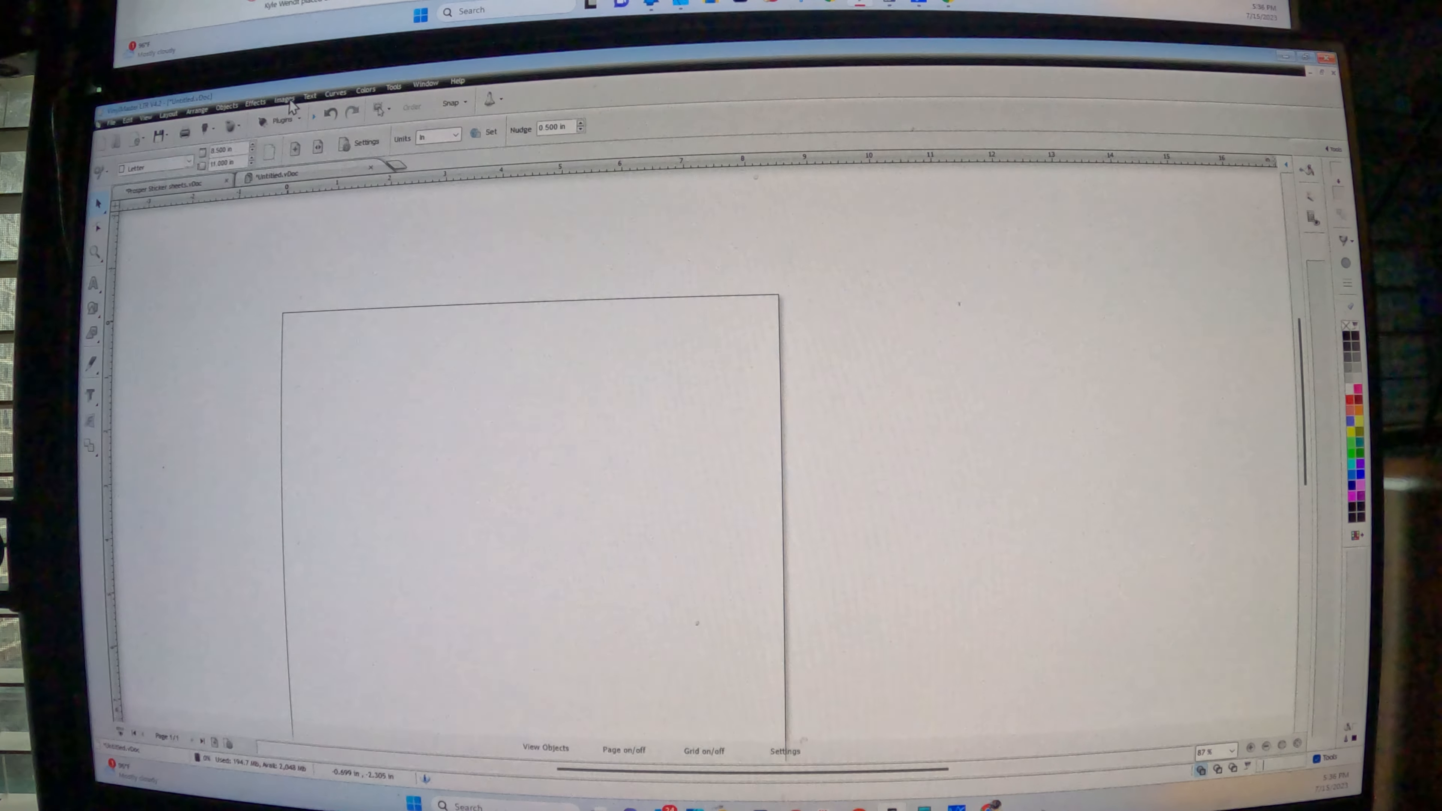
left_click(284, 91)
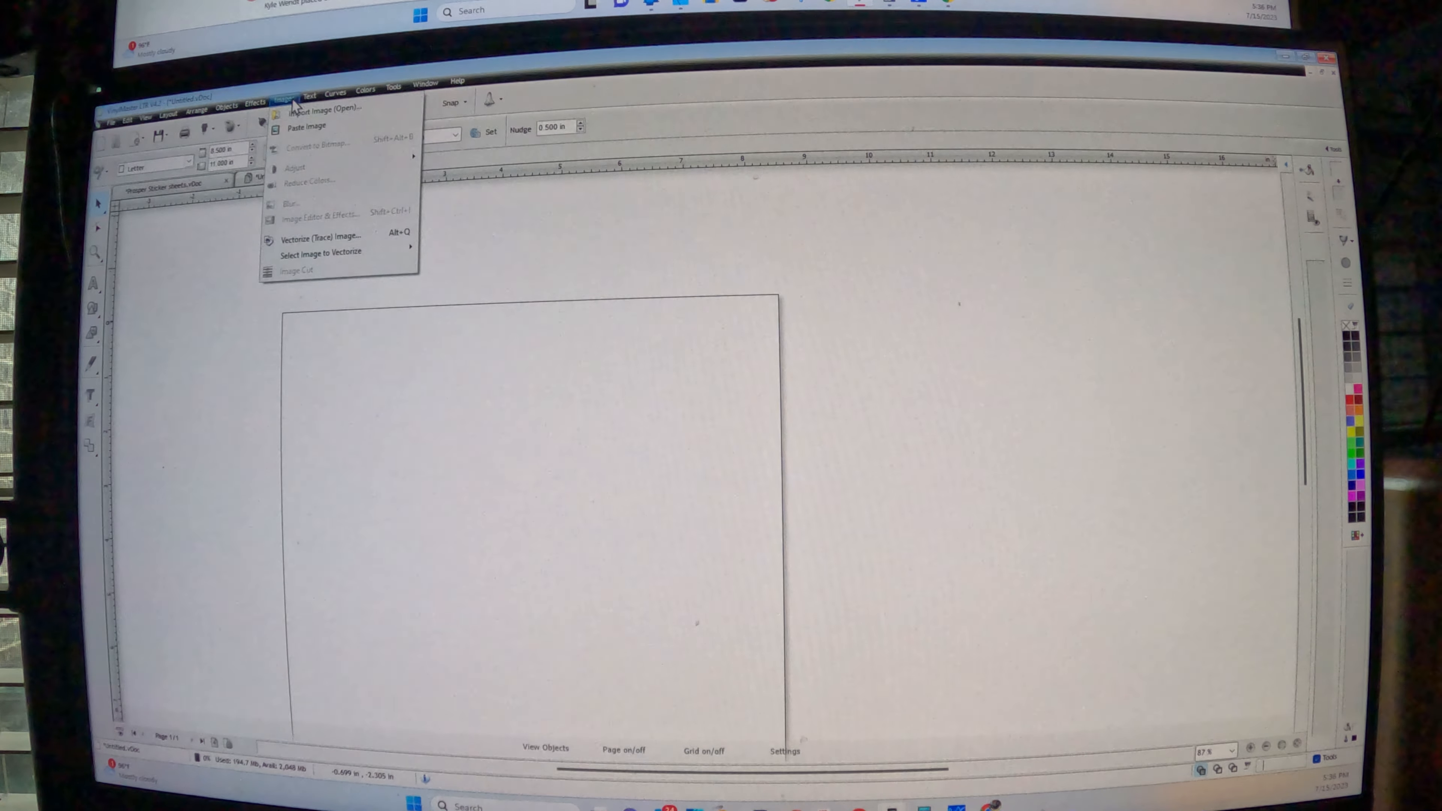
left_click(327, 107)
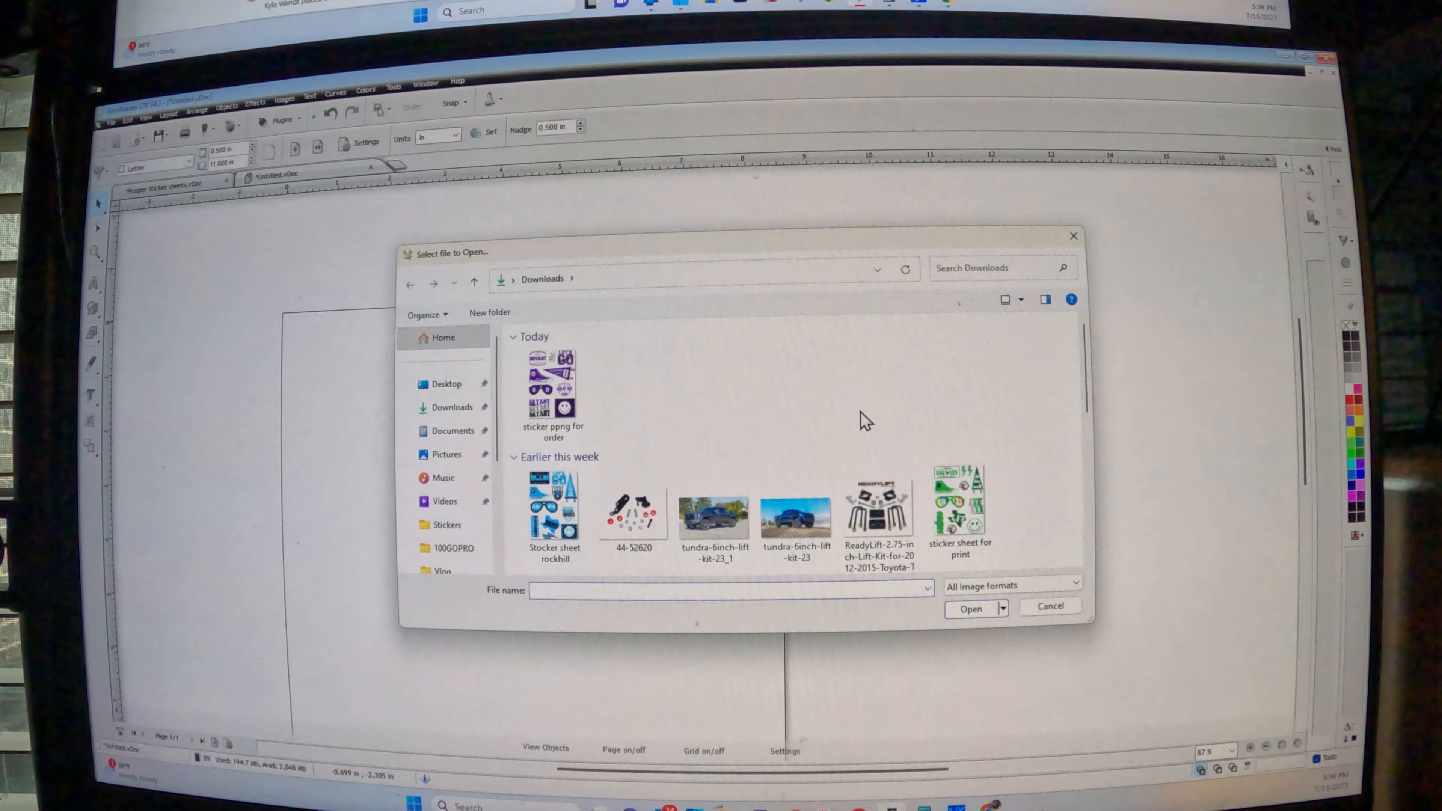
scroll("down", 3)
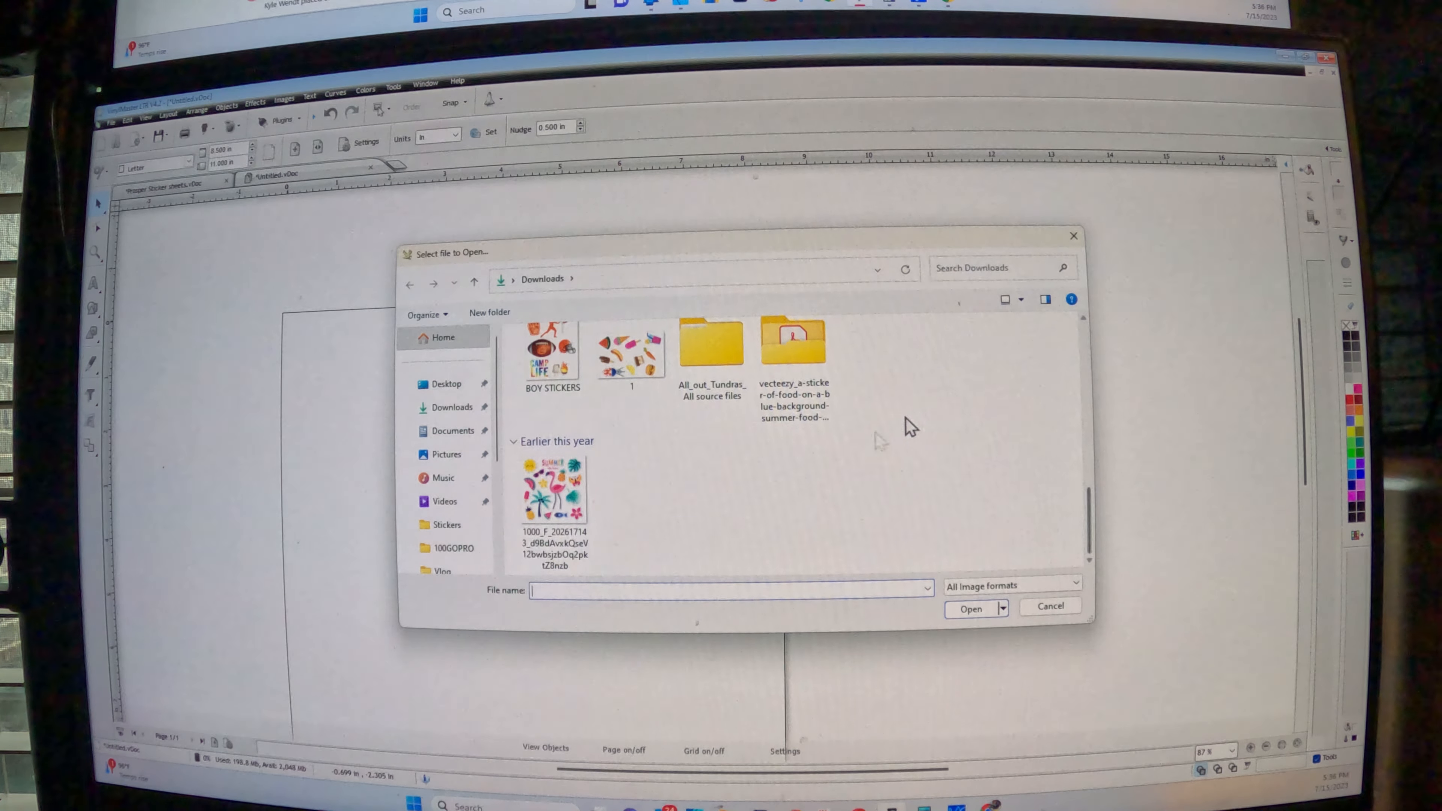
left_click(554, 492)
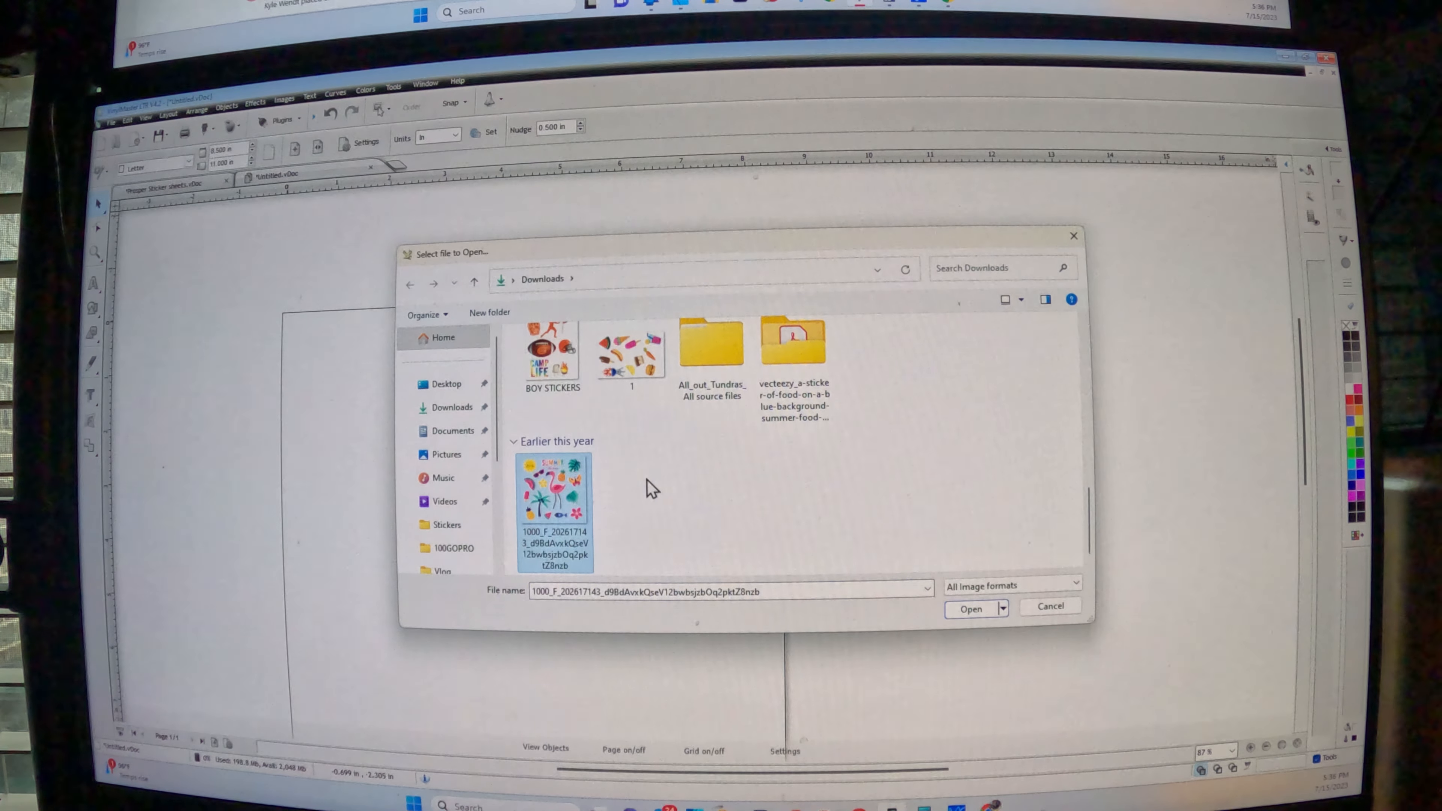
left_click(969, 609)
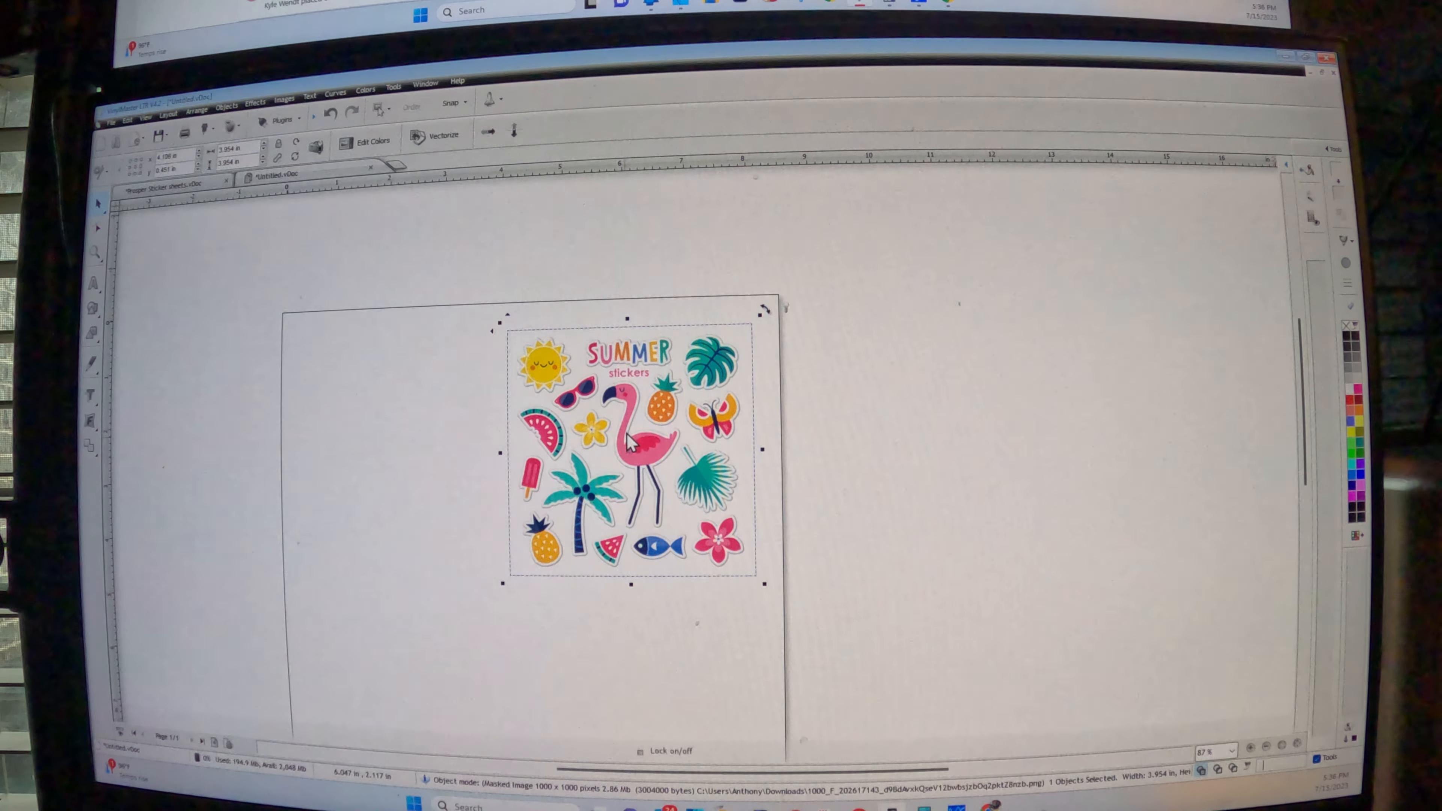
left_click_drag(630, 441, 1021, 418)
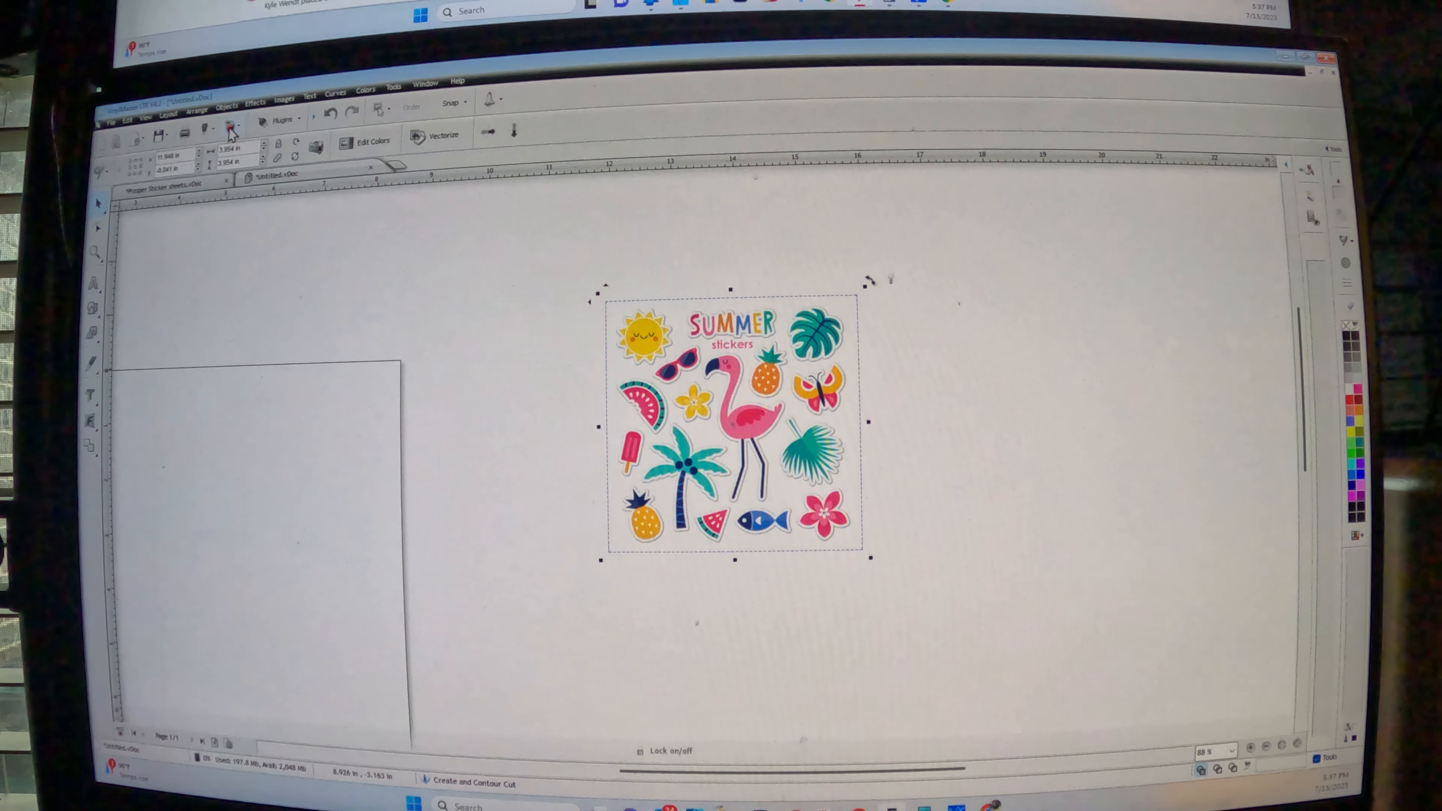
Start Create Cut Contour on the sticker sheet, including auto-traced image contours
left_click(230, 126)
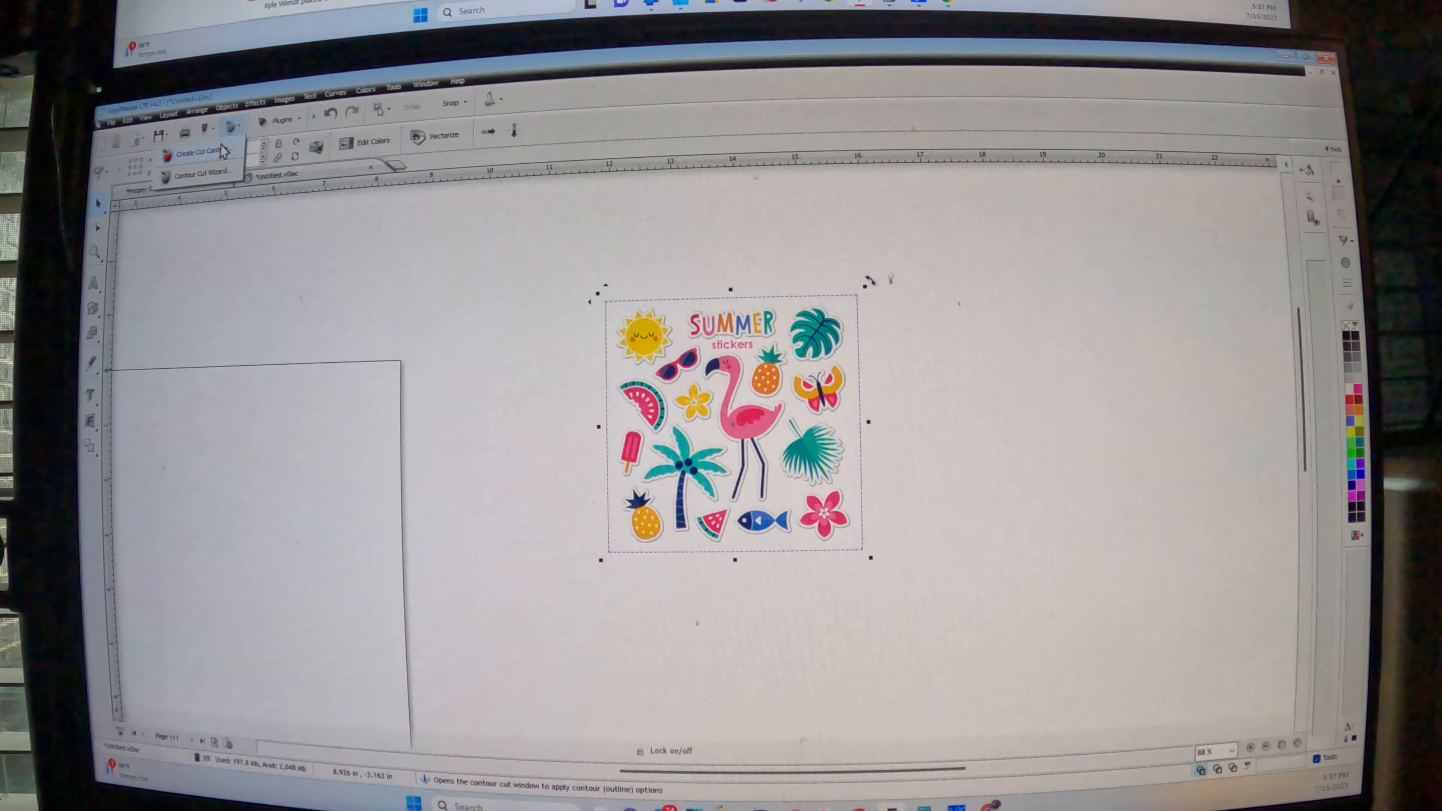
left_click(197, 151)
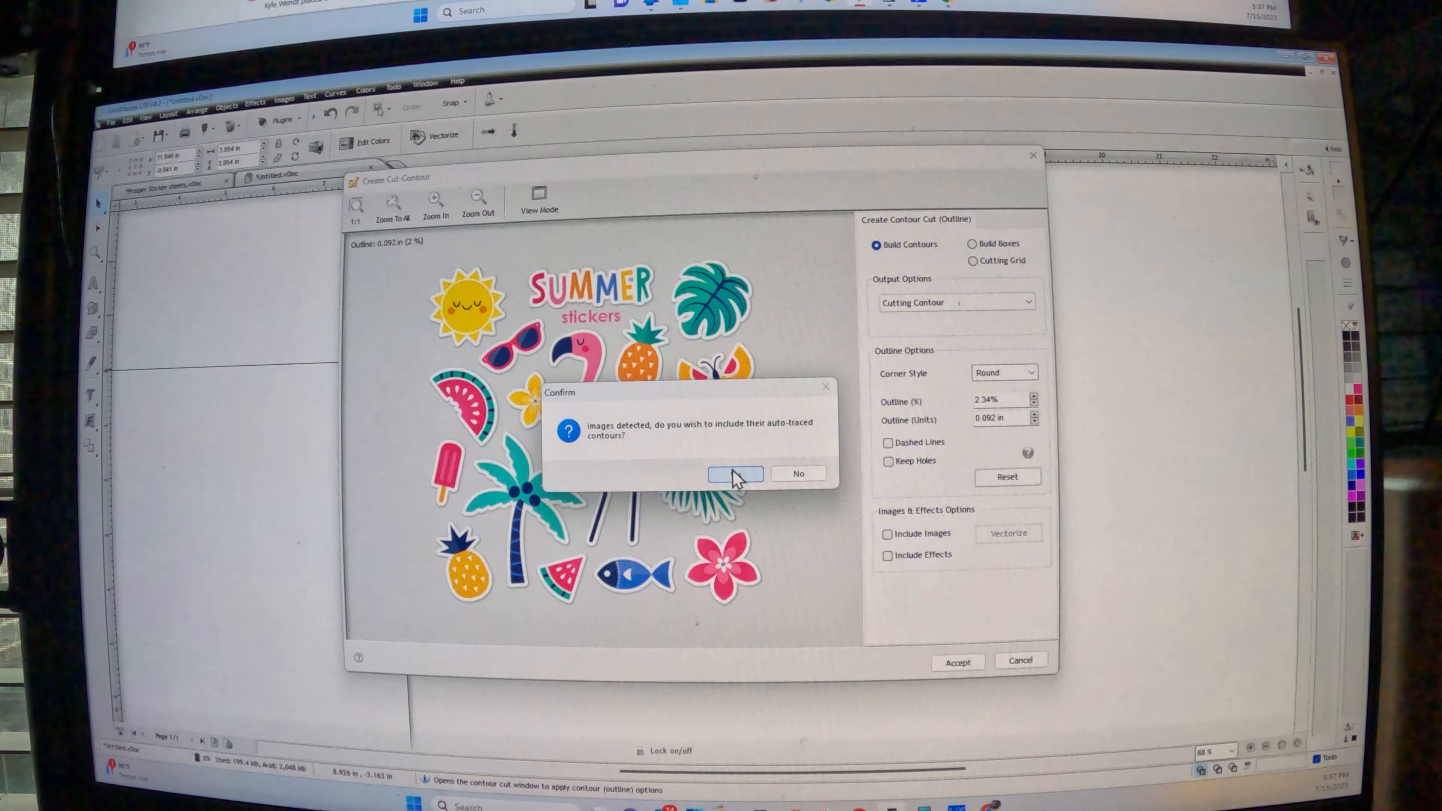
left_click(735, 472)
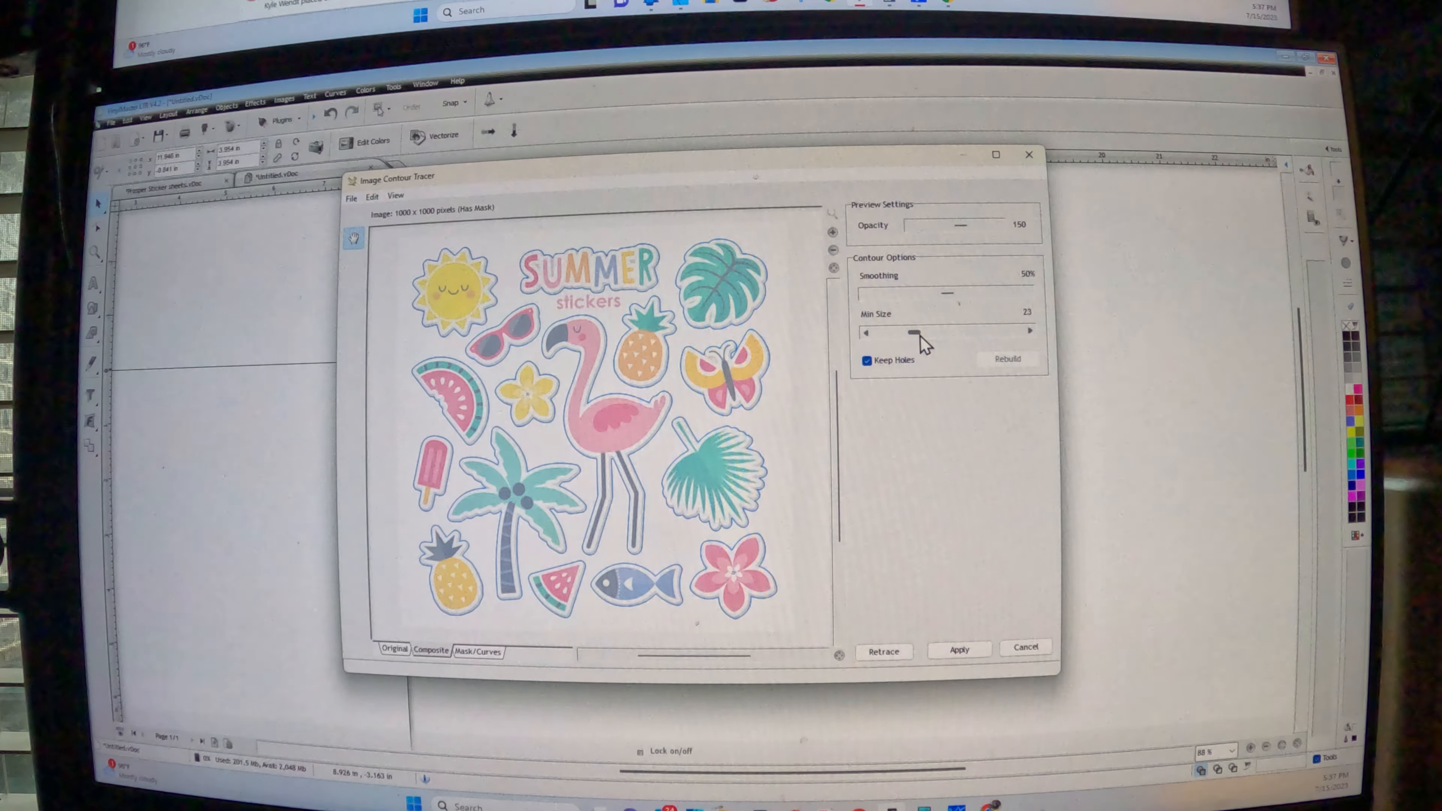
Adjust the Min Size slider and retrace the sticker outlines
left_click_drag(910, 332, 947, 332)
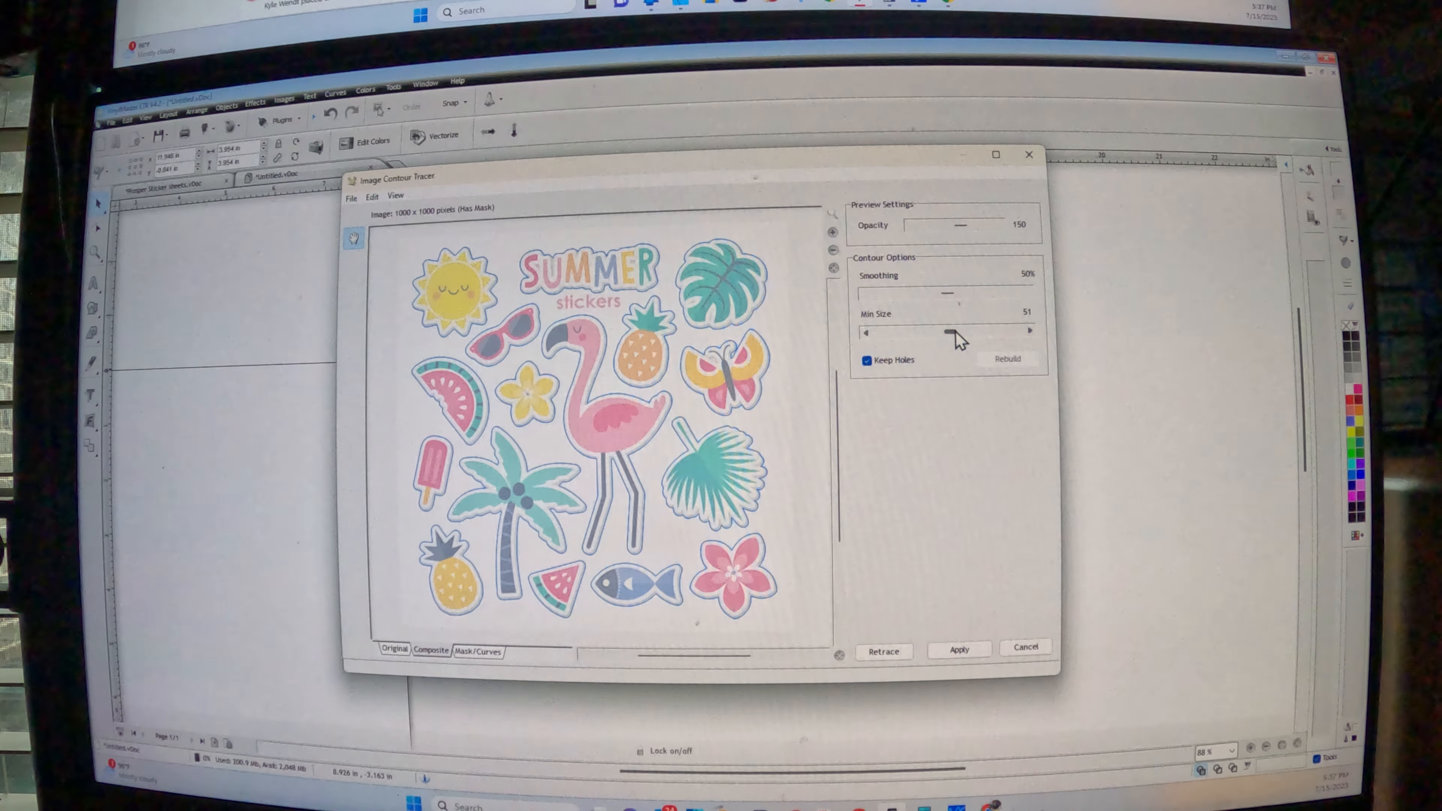
left_click_drag(947, 331, 865, 331)
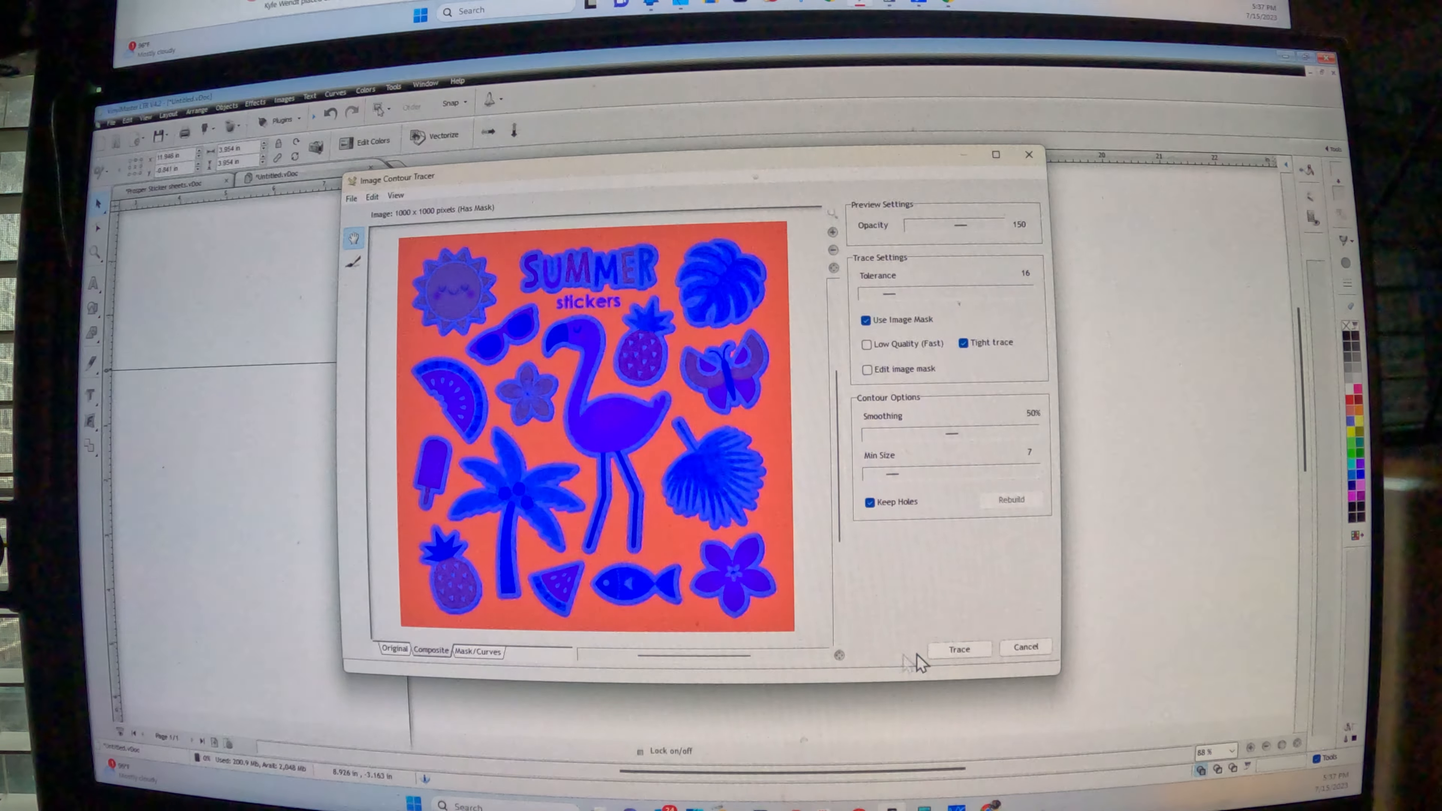
left_click(959, 648)
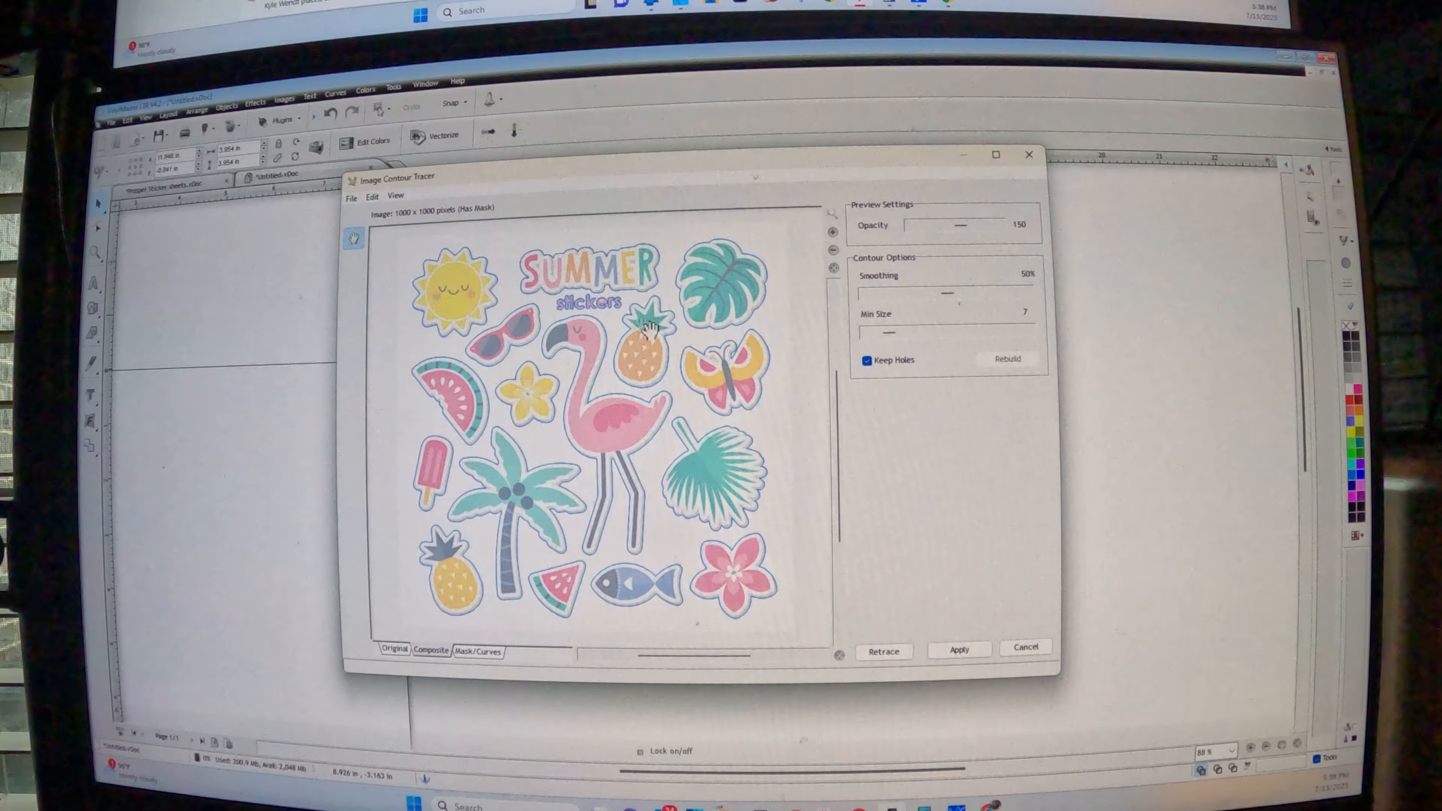
mouse_move(469, 524)
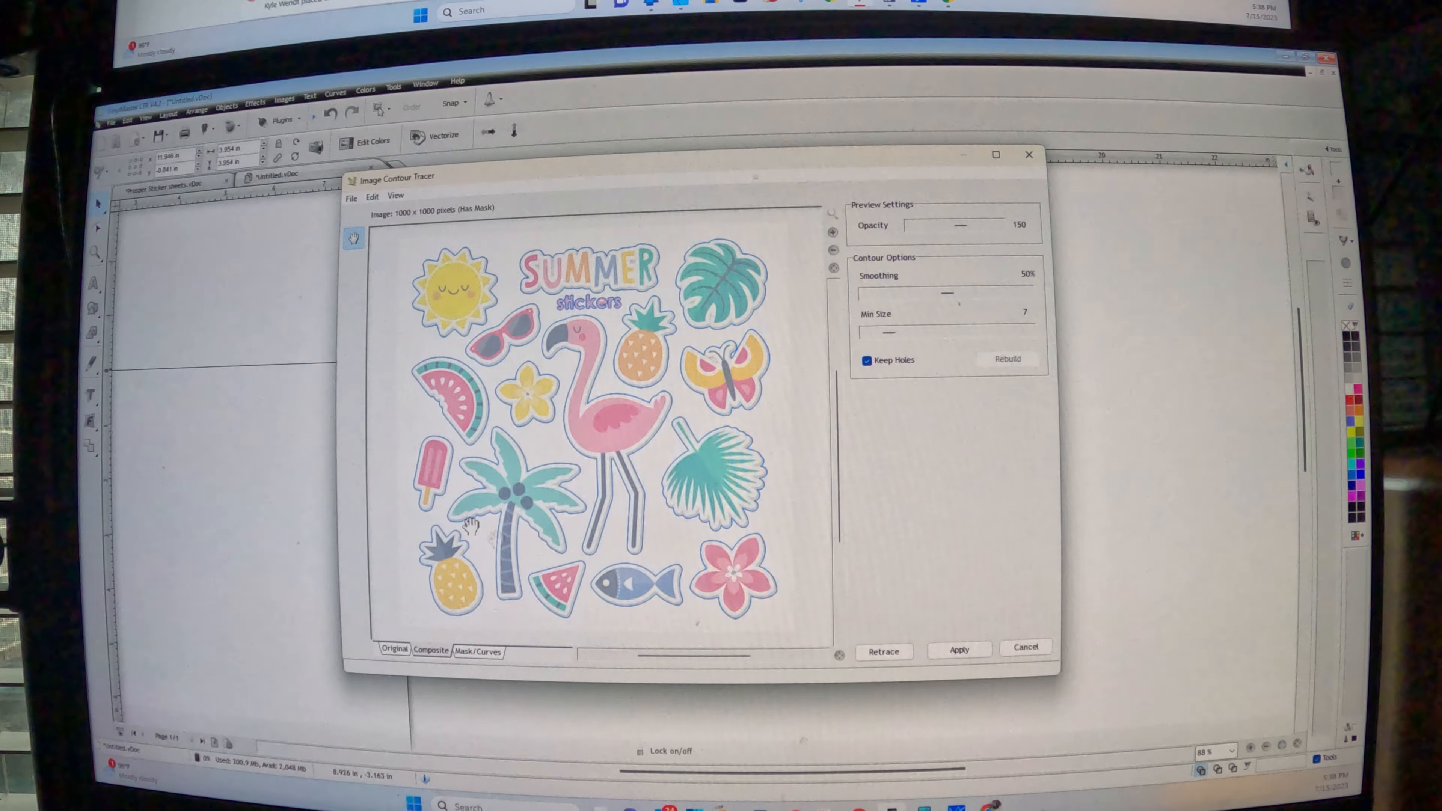
mouse_move(871, 581)
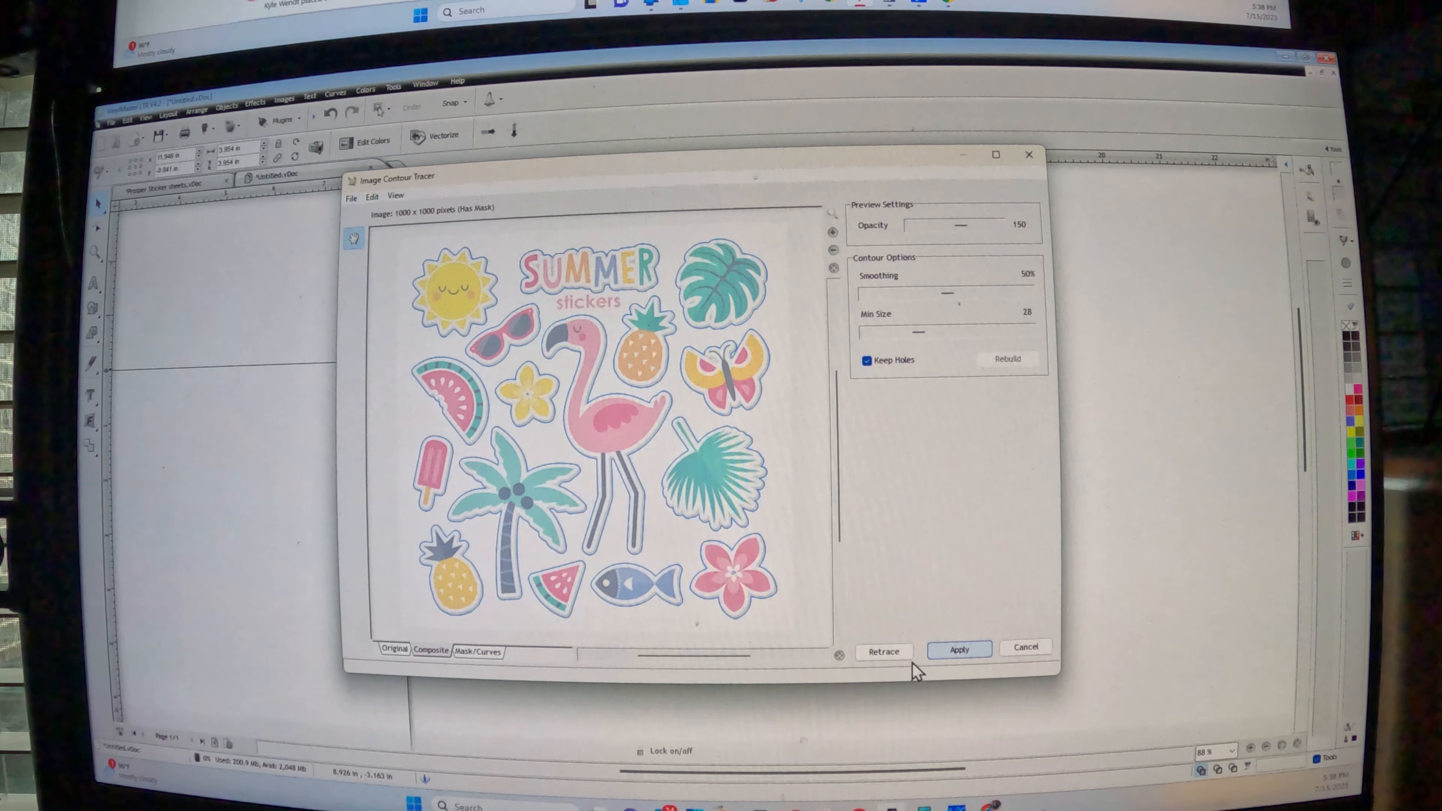
Trace the contours again at minimum size 28 and apply them to the contour cut
left_click(881, 651)
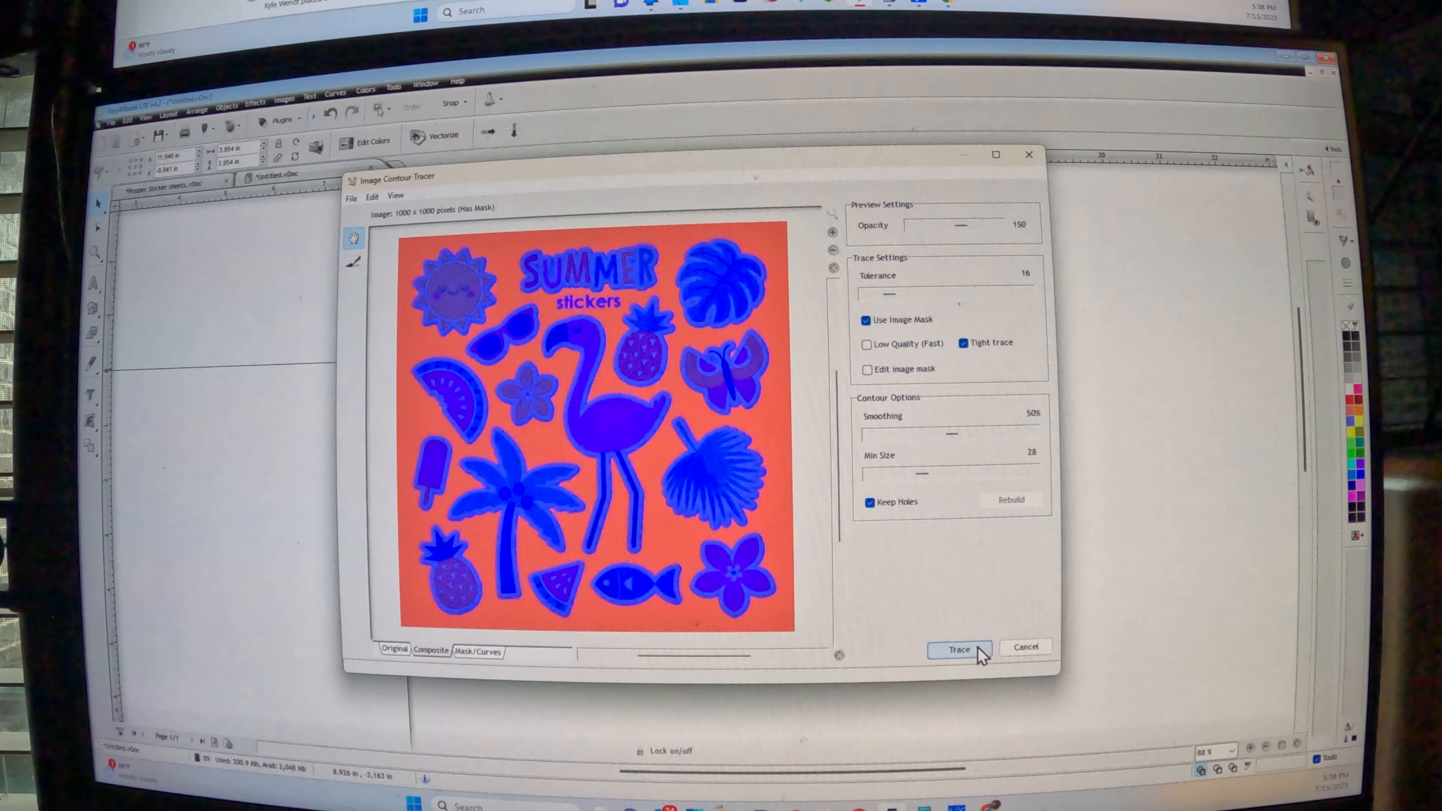
left_click(958, 650)
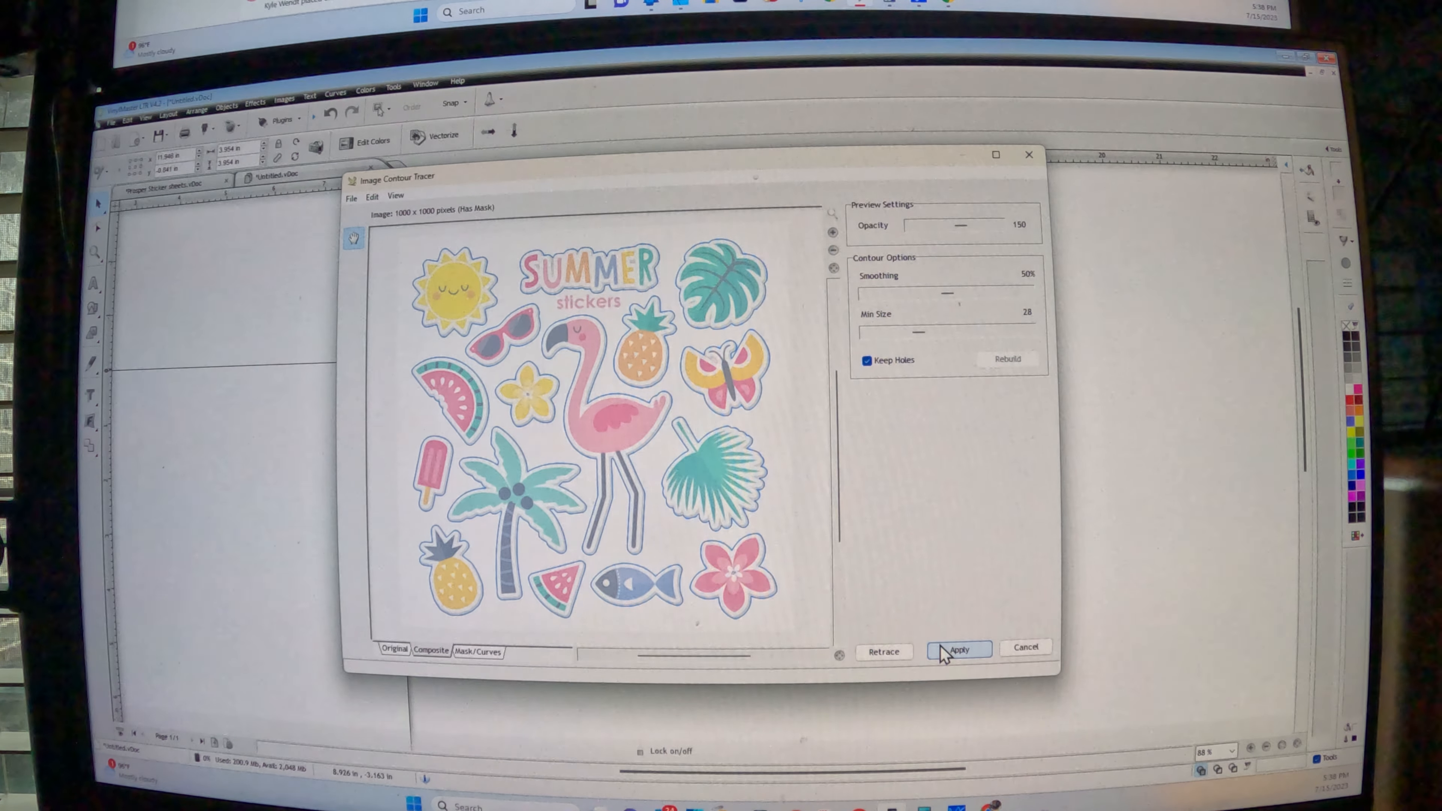
left_click(958, 650)
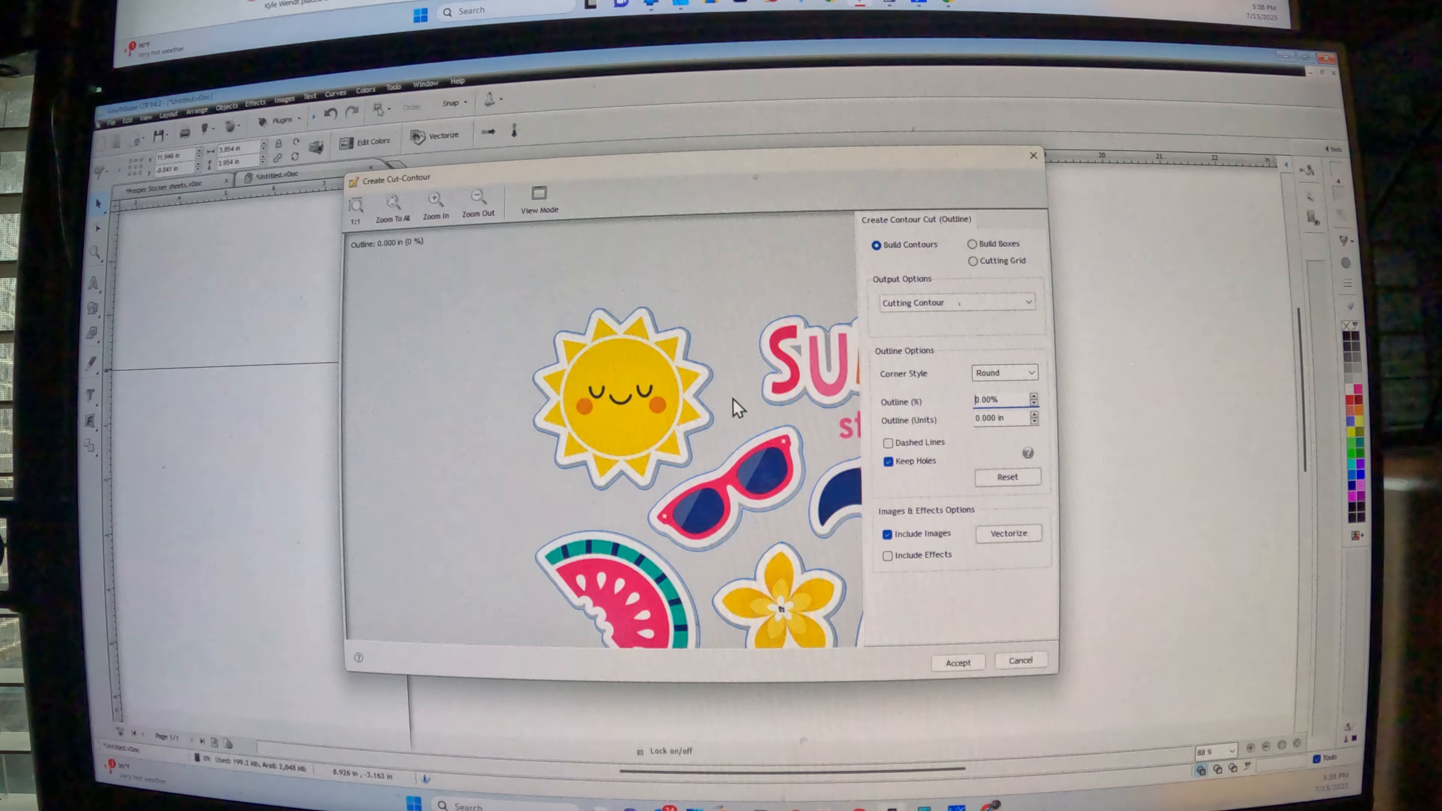
mouse_move(611, 487)
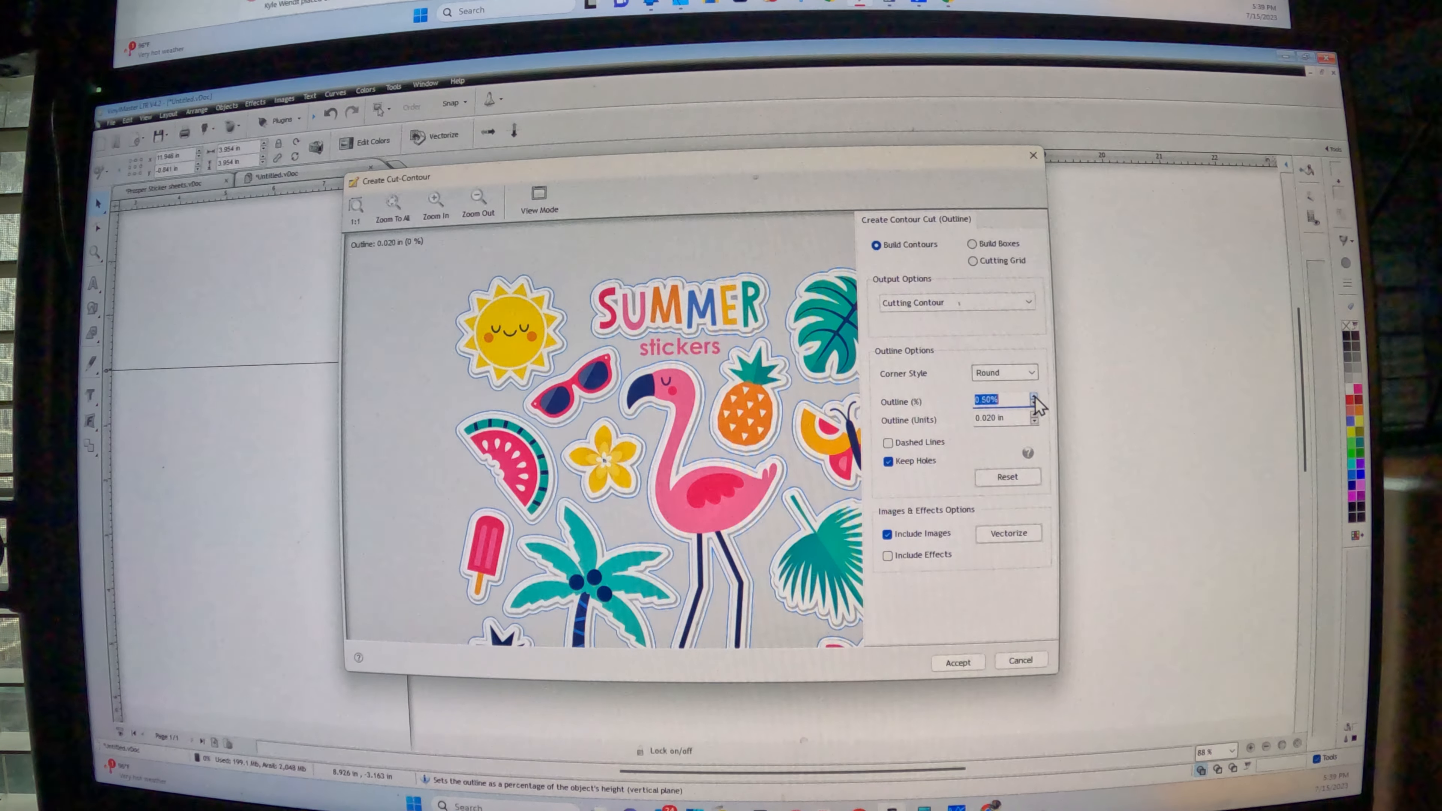
Set the cut-contour outline offset to 0.60% / 0.024 in
left_click(1038, 399)
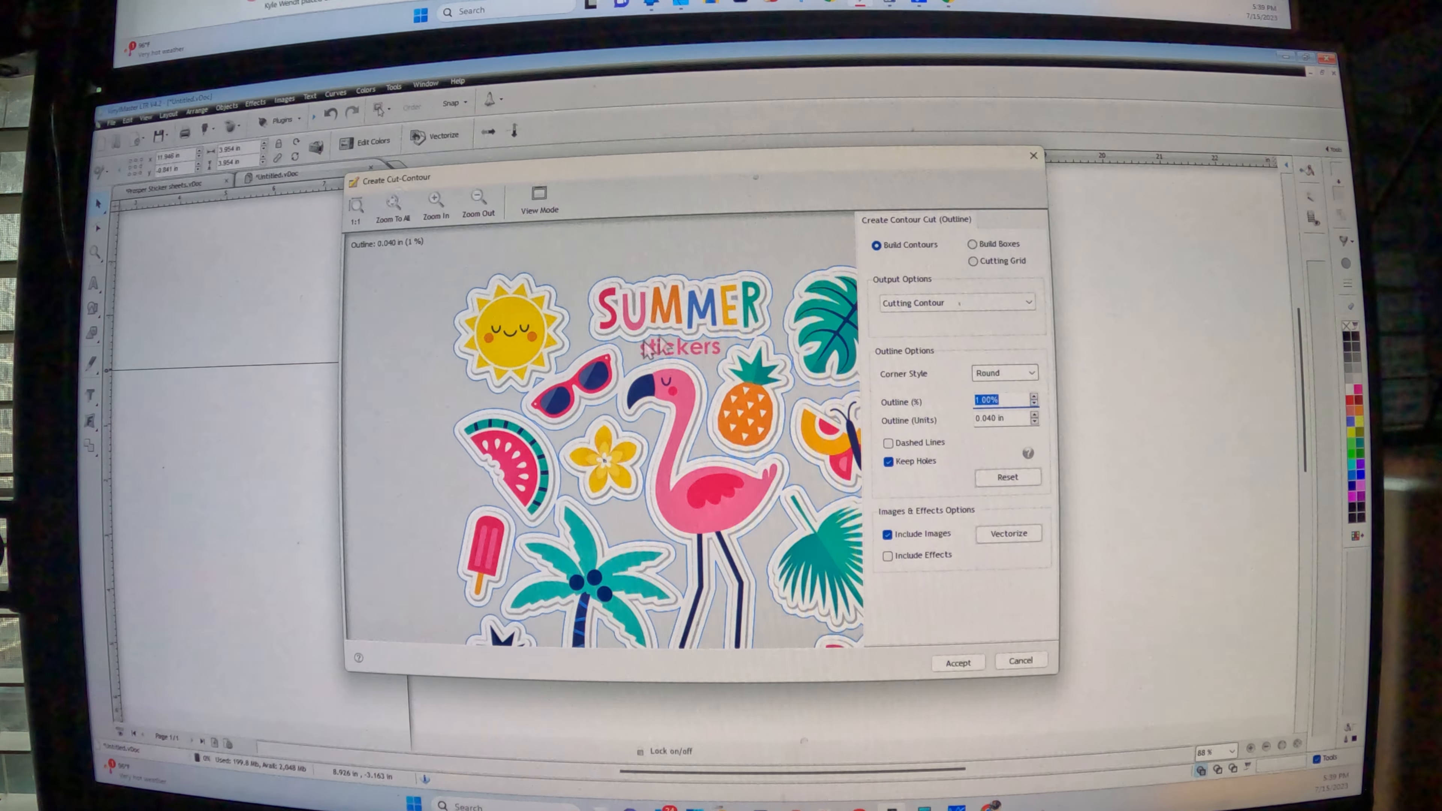
left_click(1032, 421)
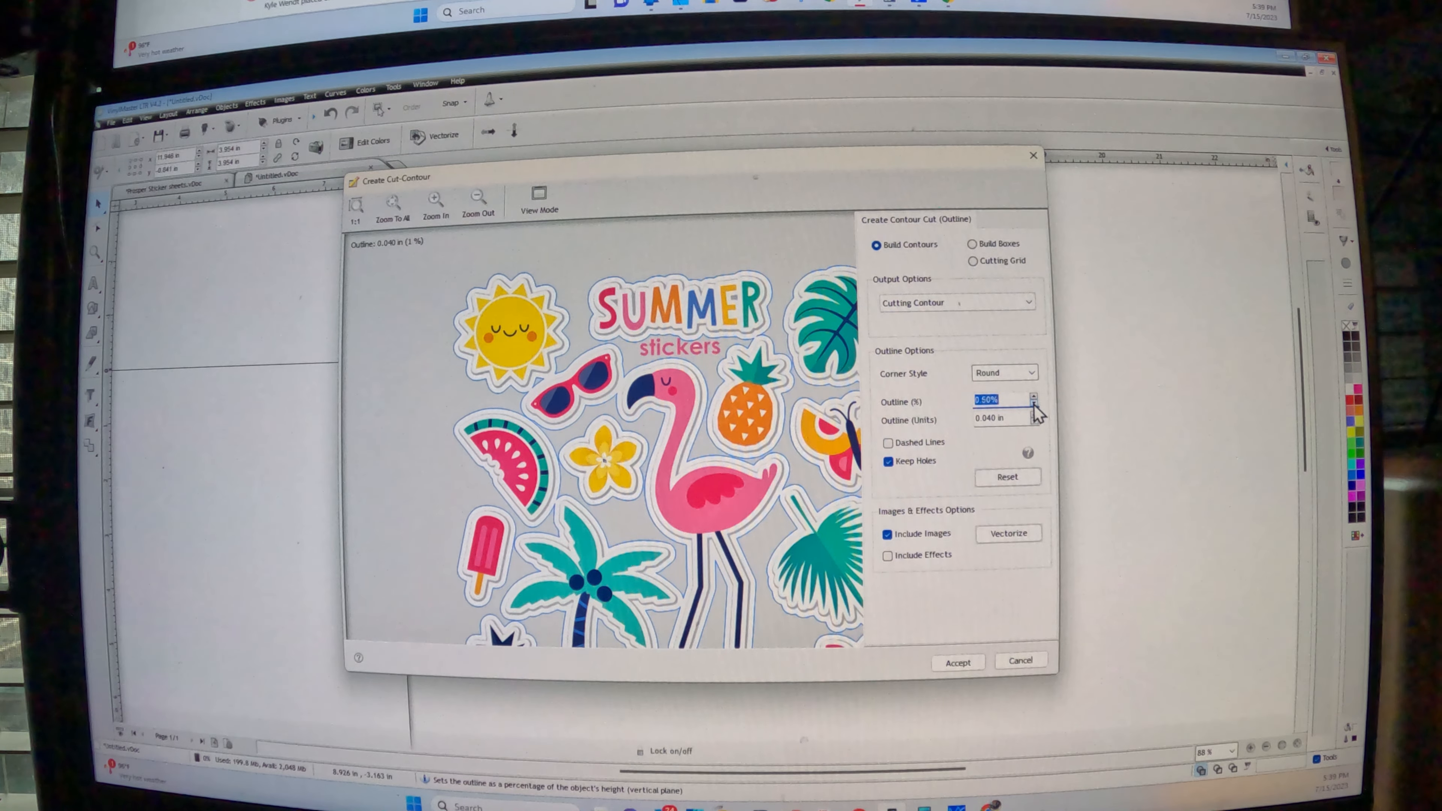
left_click(1033, 424)
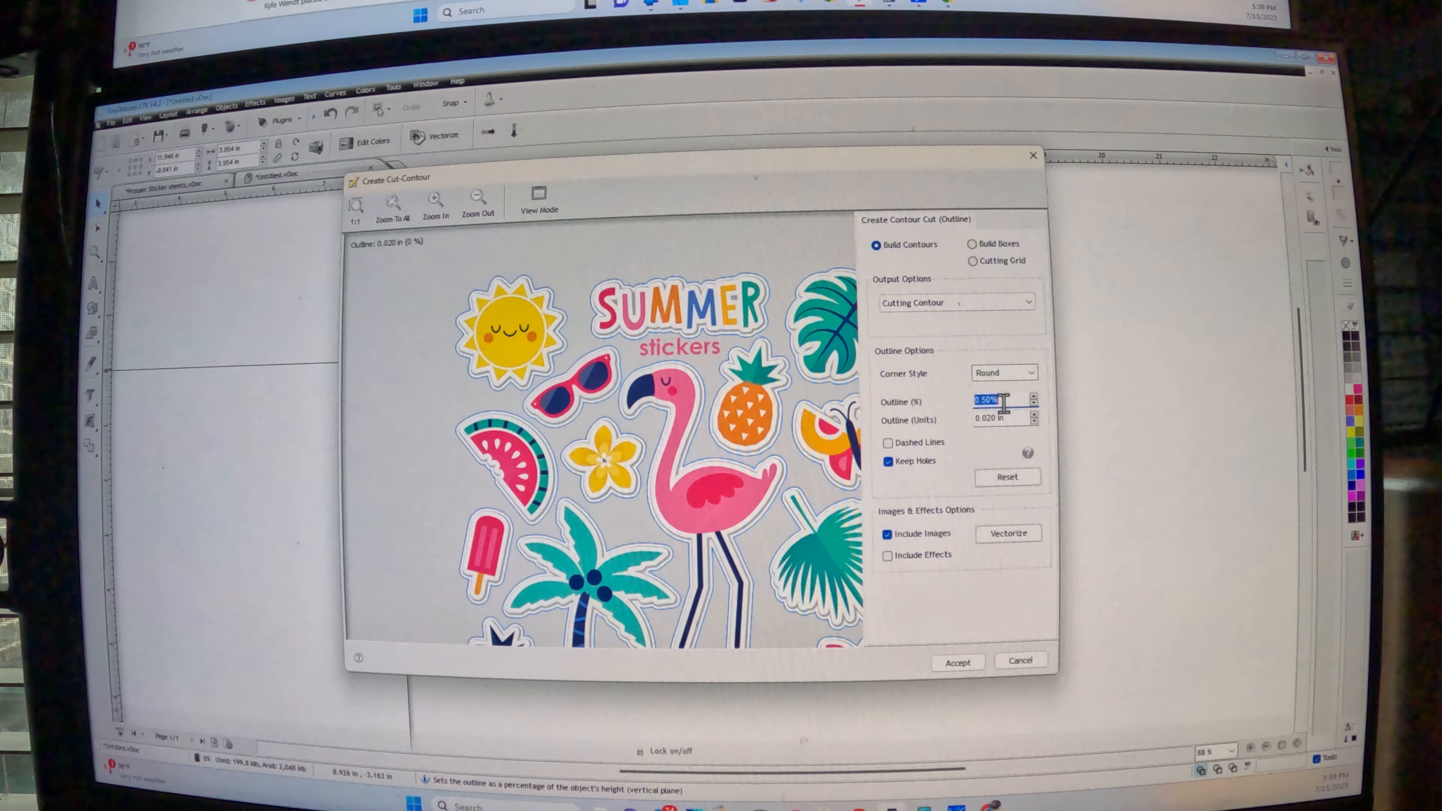
mouse_move(988, 400)
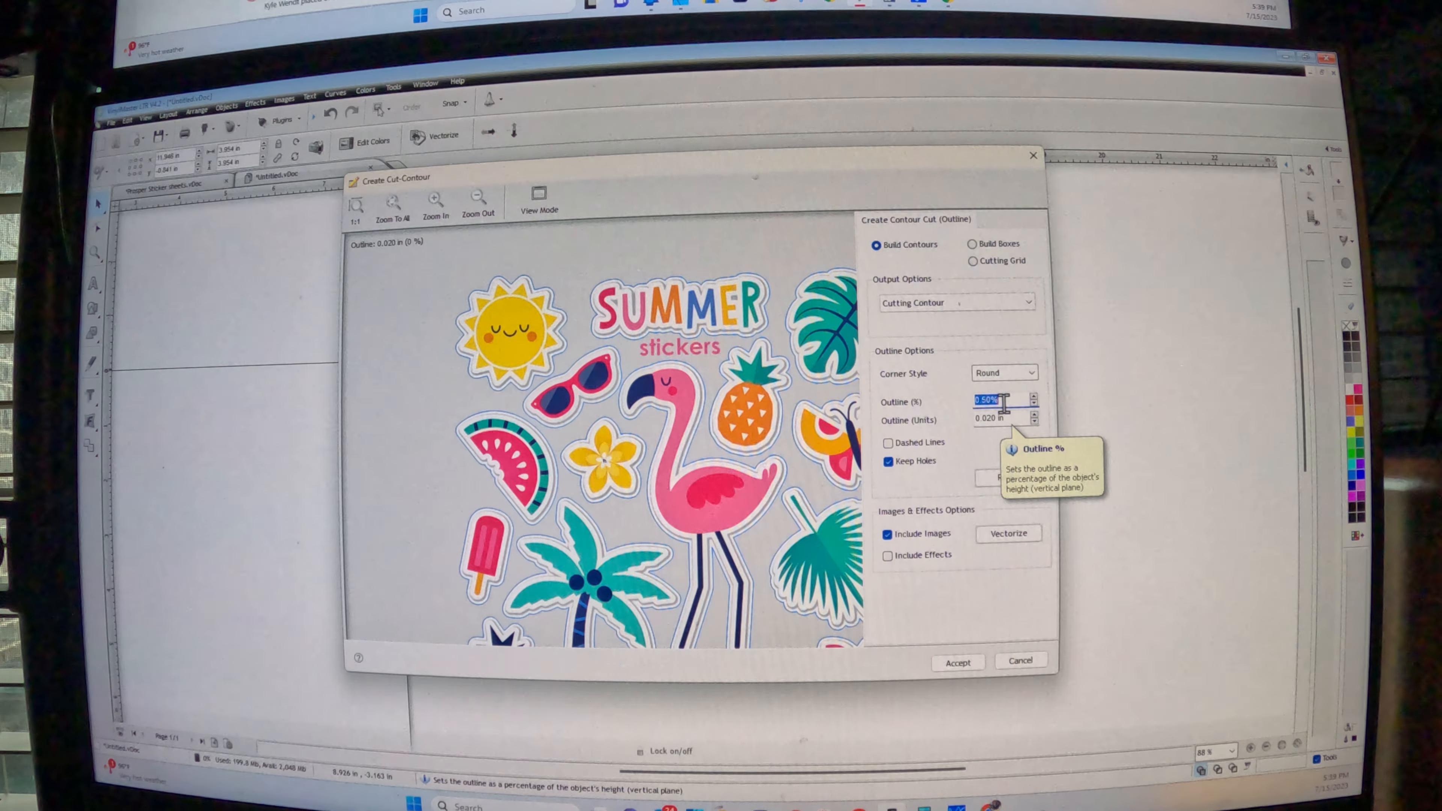
type("6")
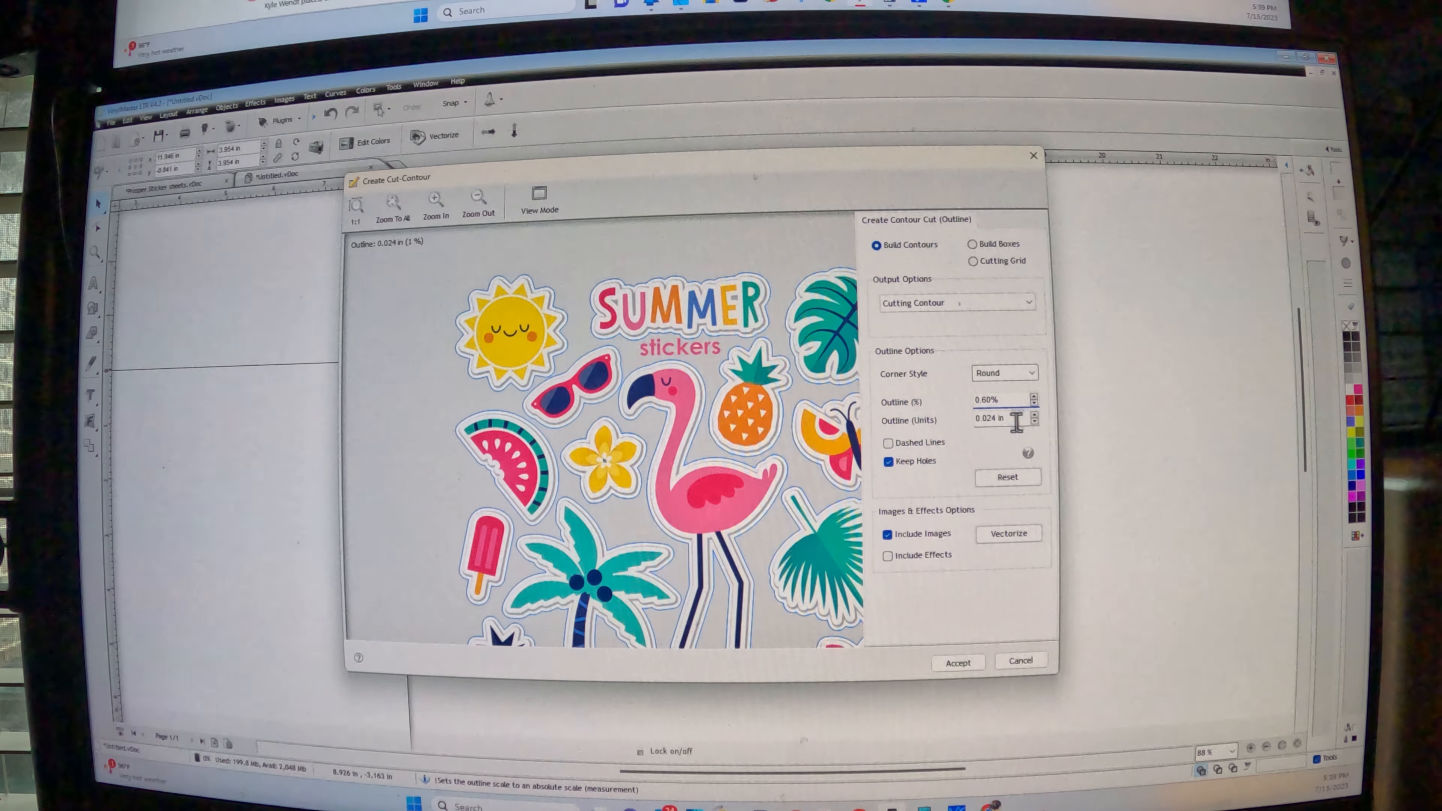
mouse_move(992, 419)
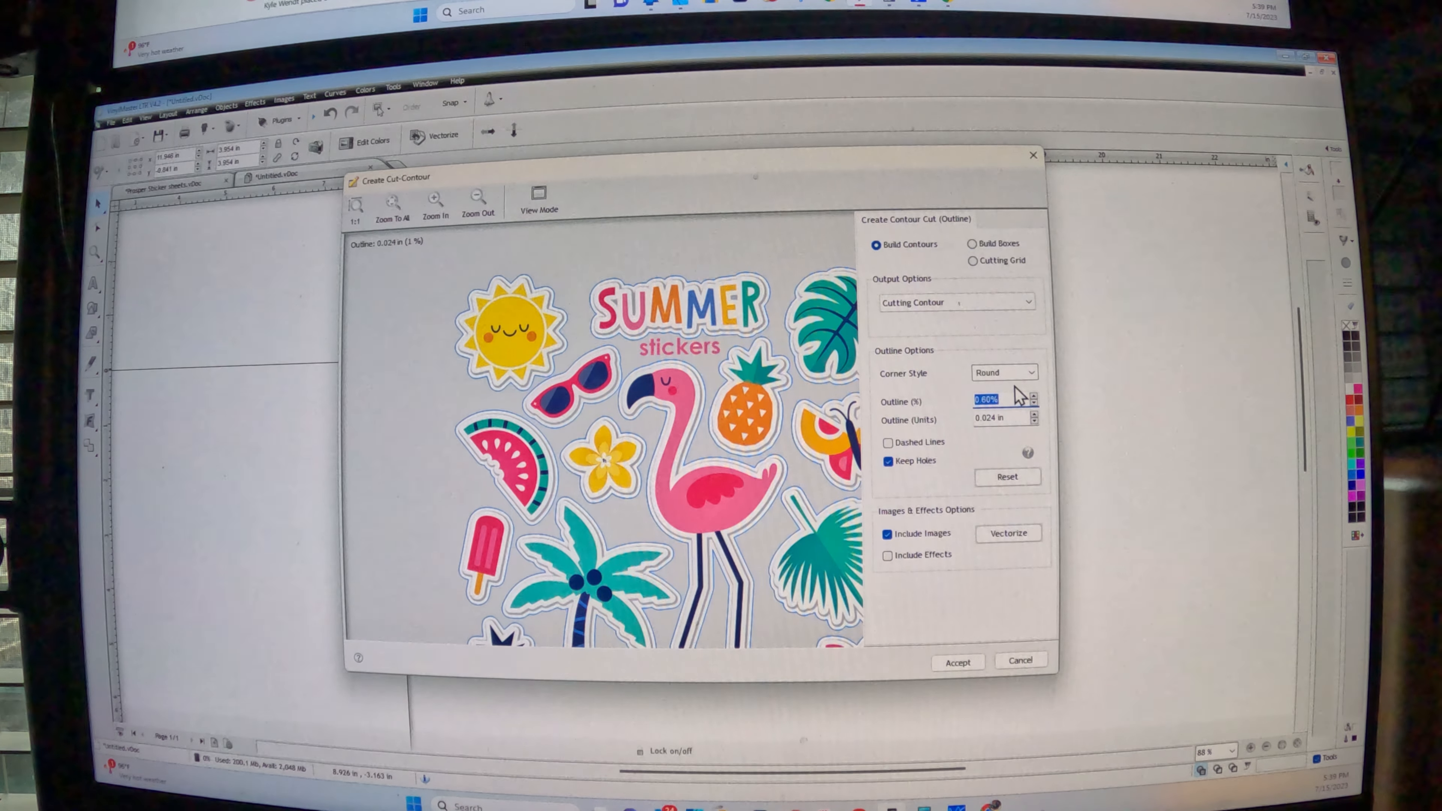
Toggle Keep Holes and Include Images back on, then accept the 0.024 in contour cut
right_click(998, 418)
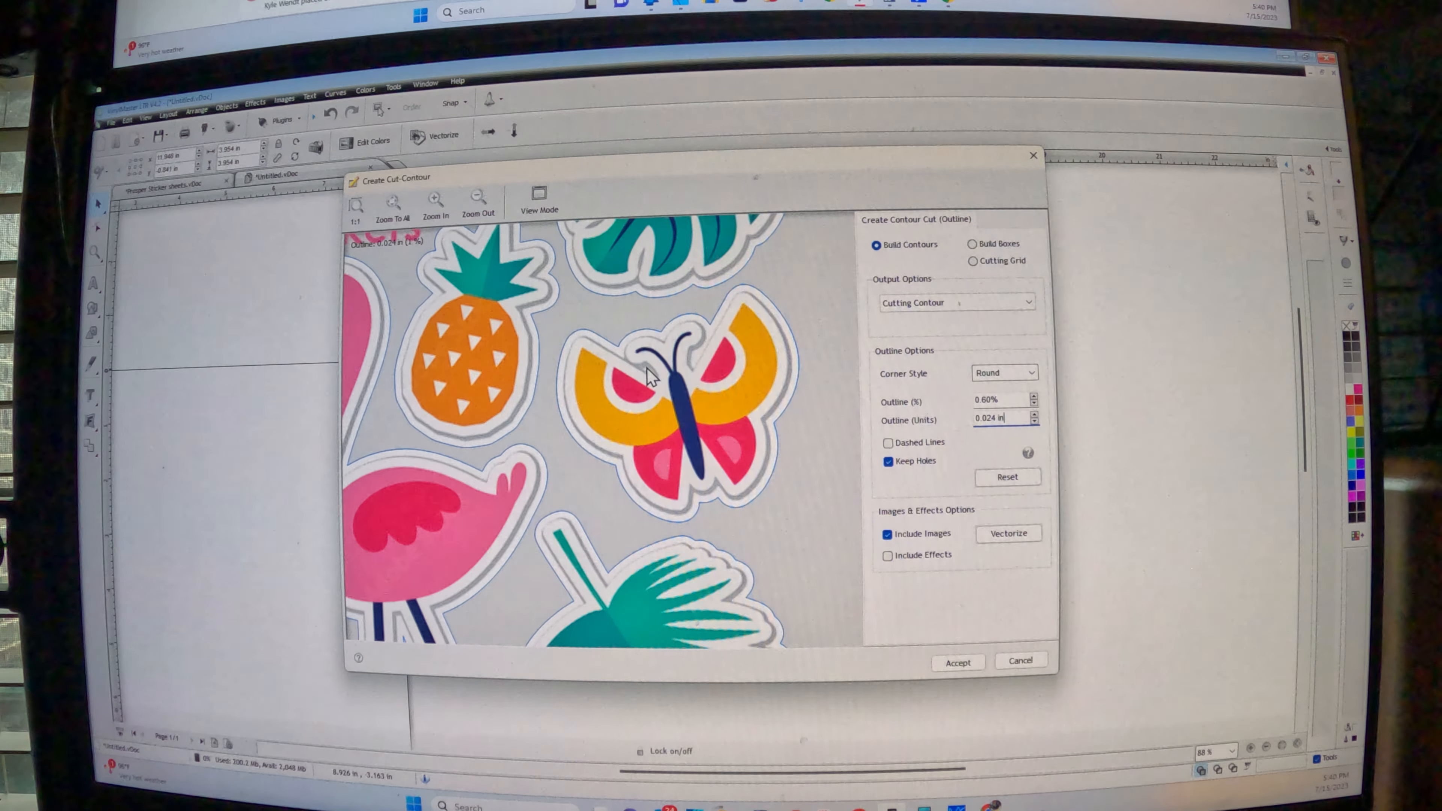
left_click(887, 460)
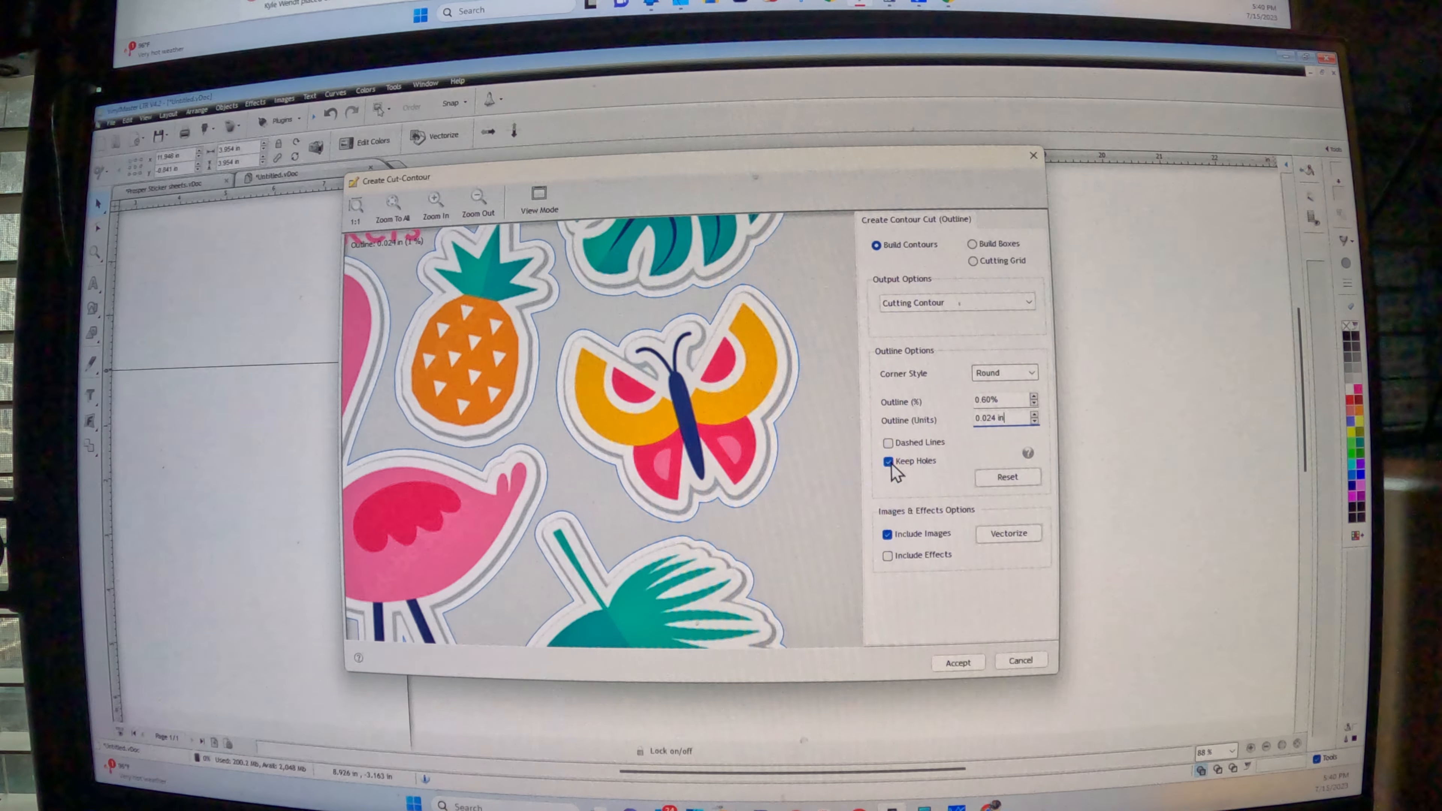
left_click(887, 460)
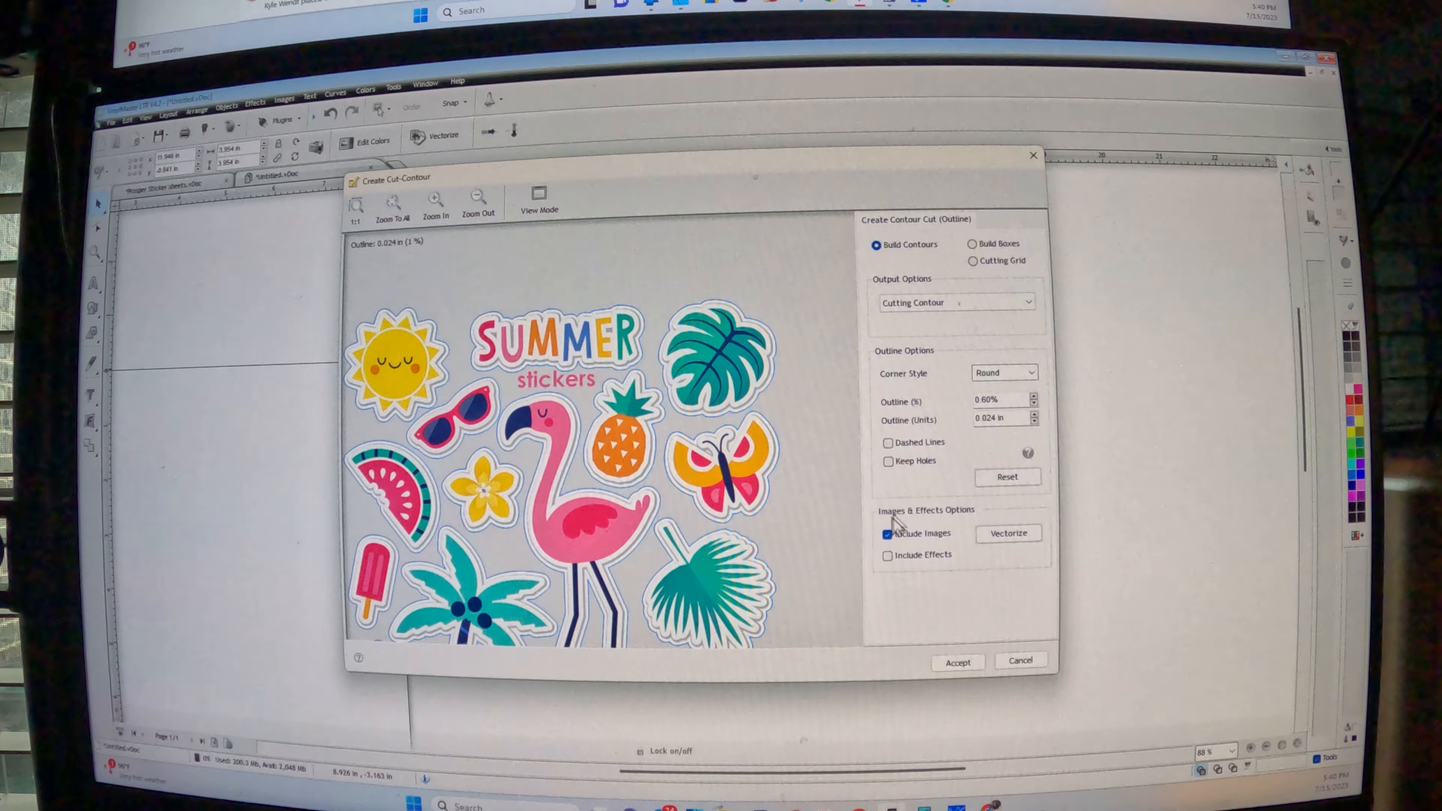
left_click(886, 533)
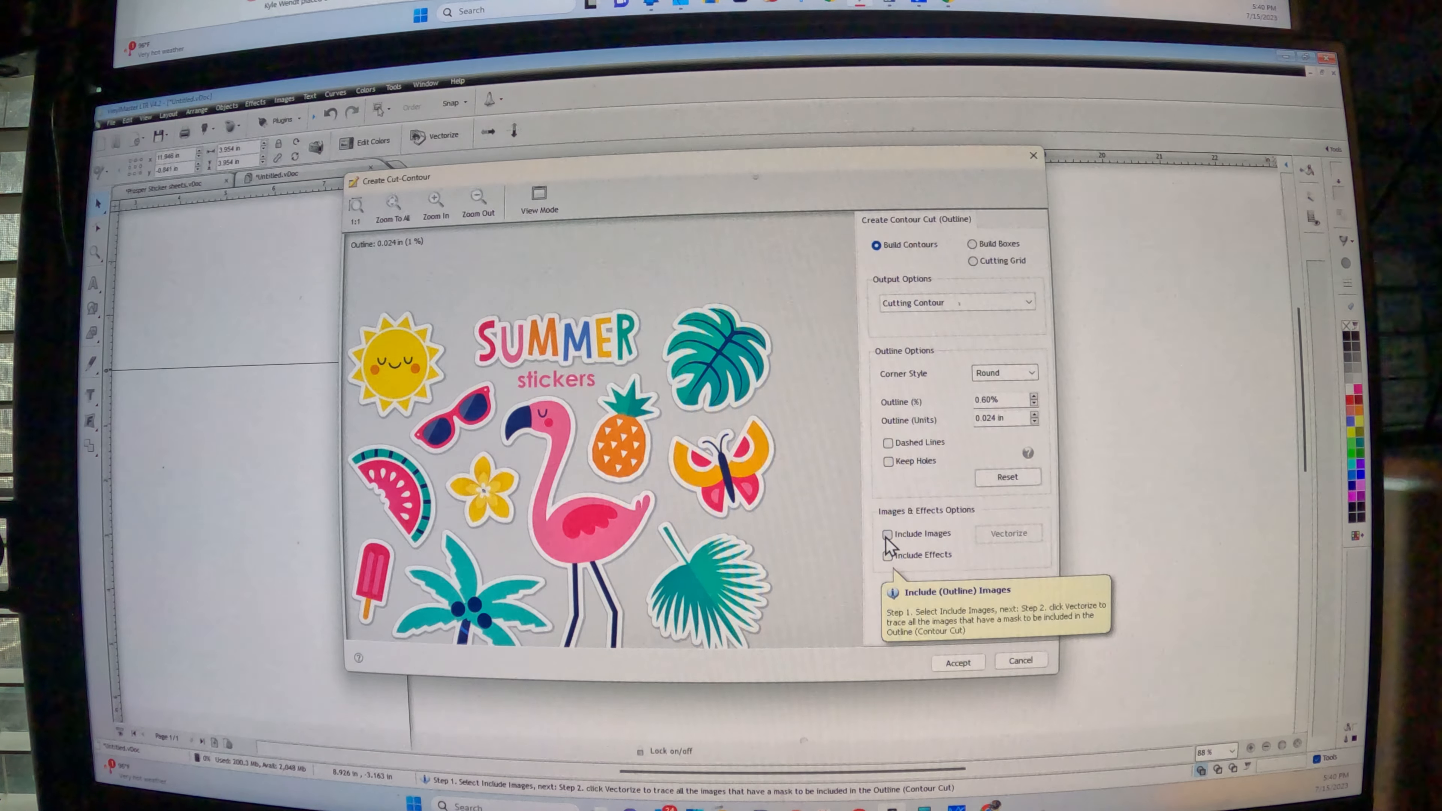
left_click(886, 534)
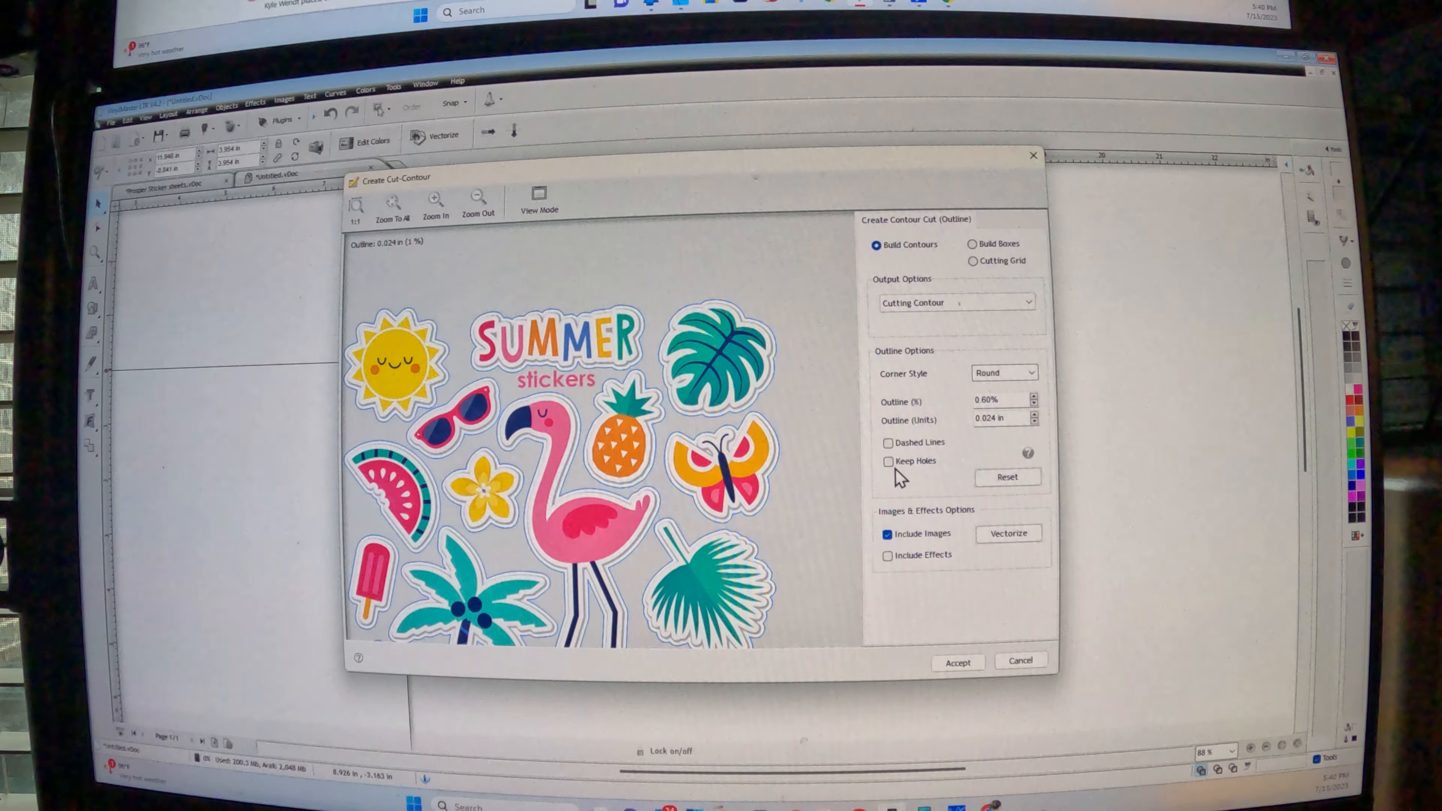
left_click(888, 461)
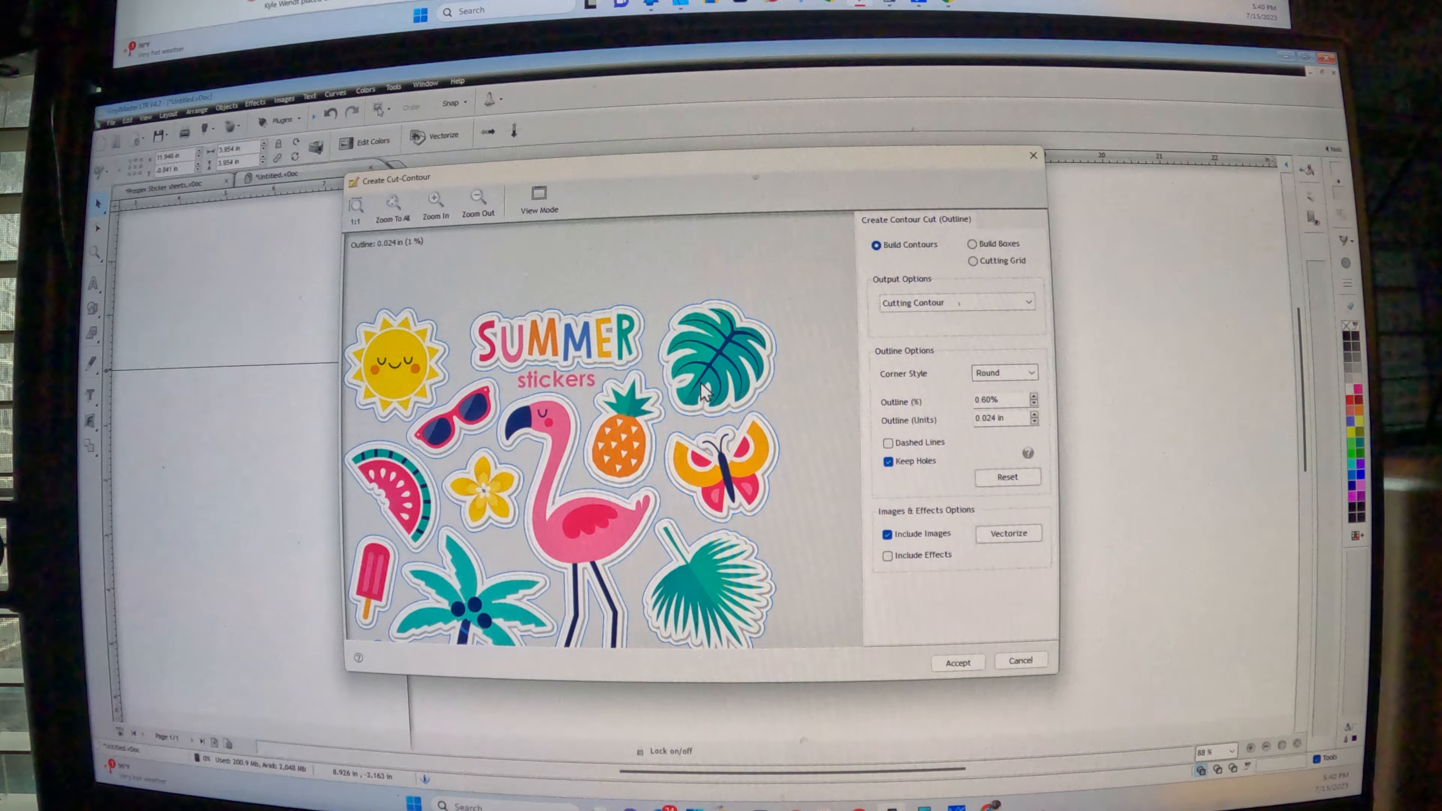
mouse_move(632, 331)
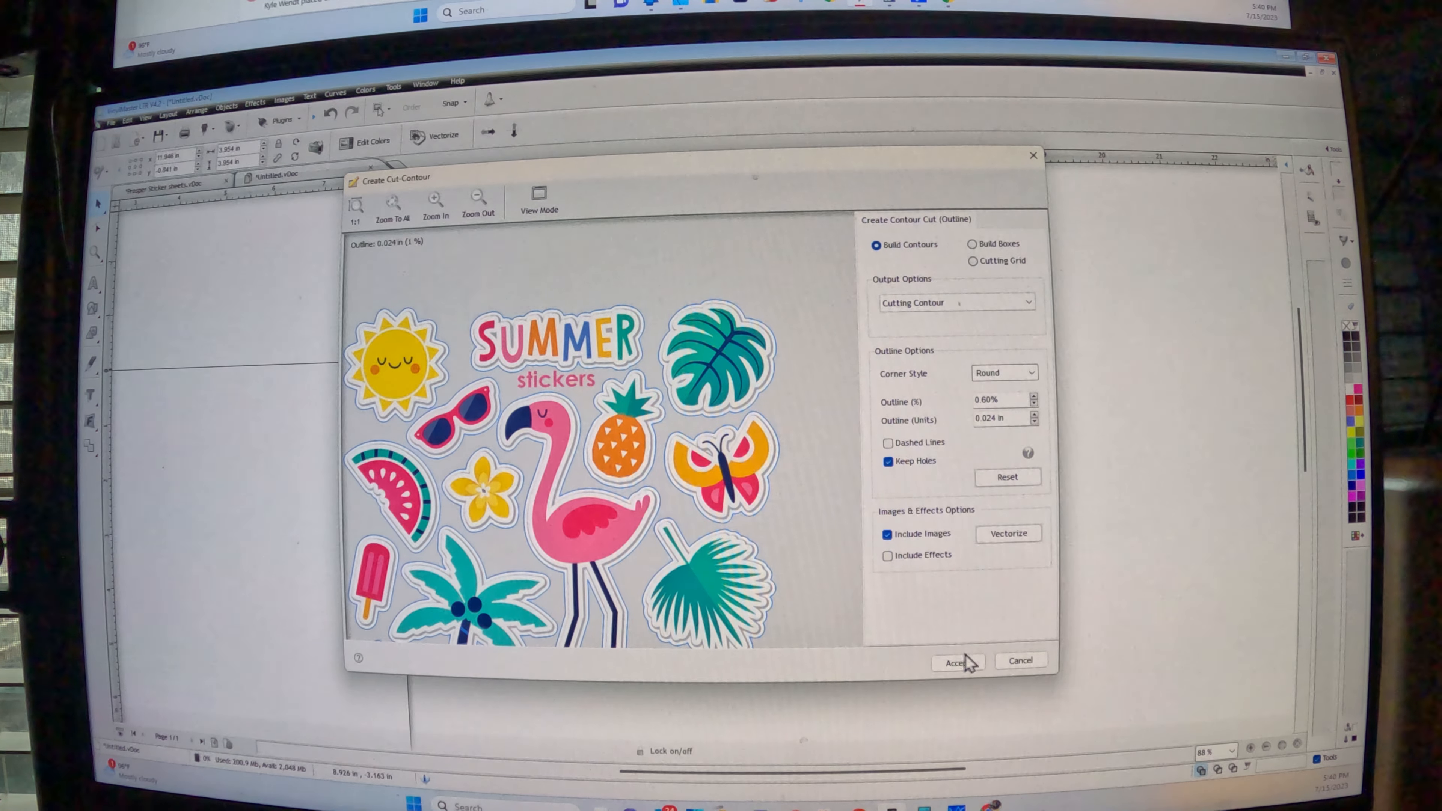
left_click(956, 661)
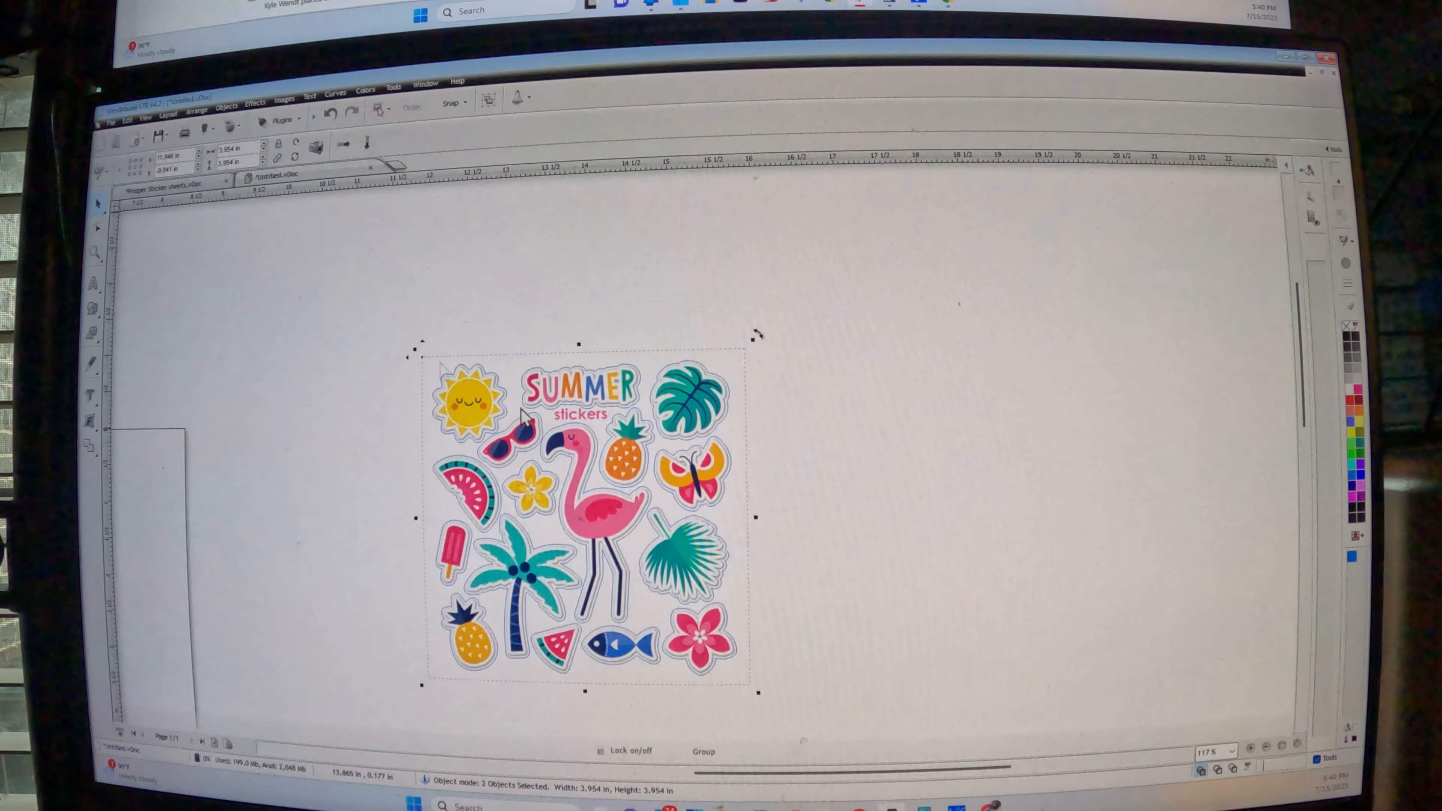
Export the design via File > Export as a PDF named 'sticker' in the Stickers folder
left_click(112, 120)
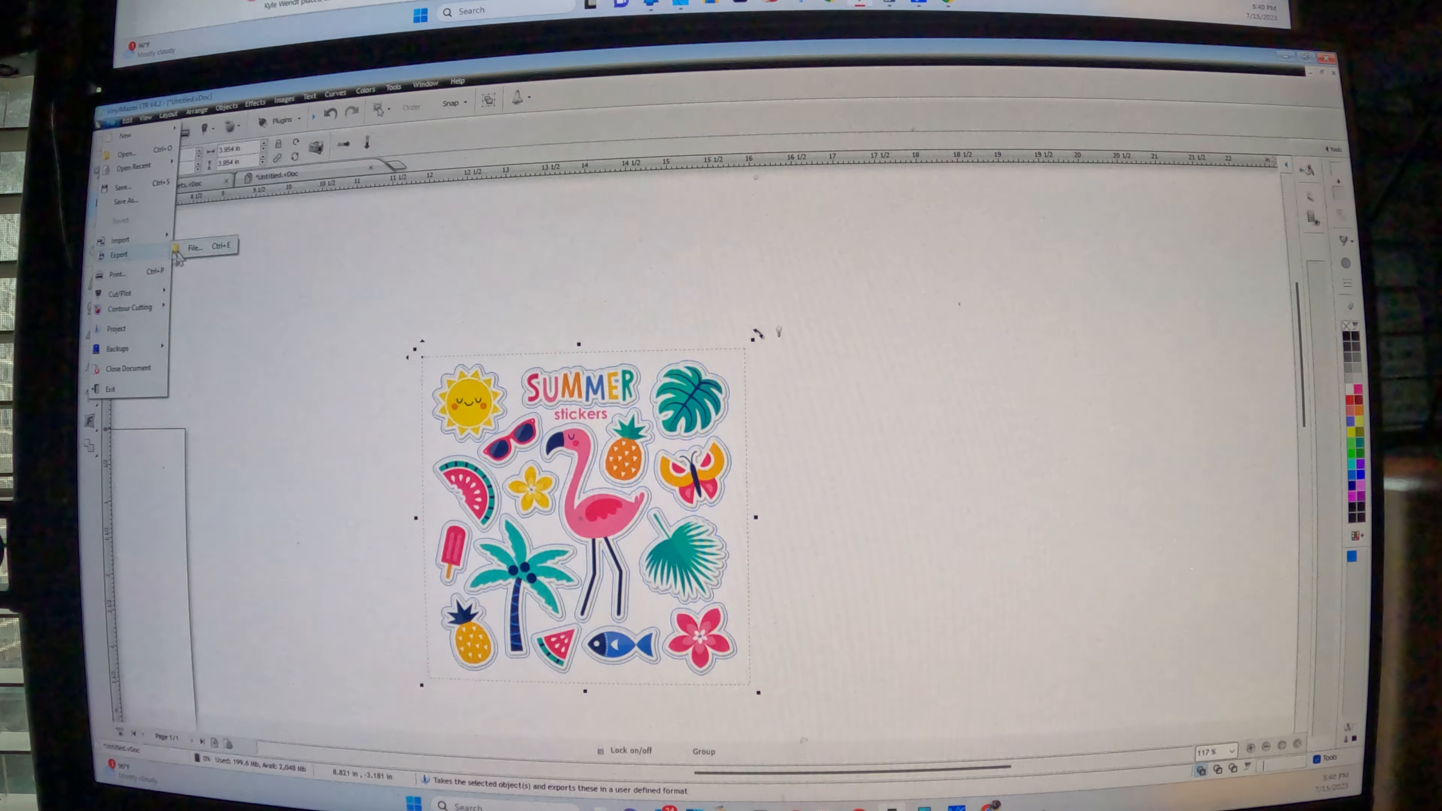
left_click(193, 246)
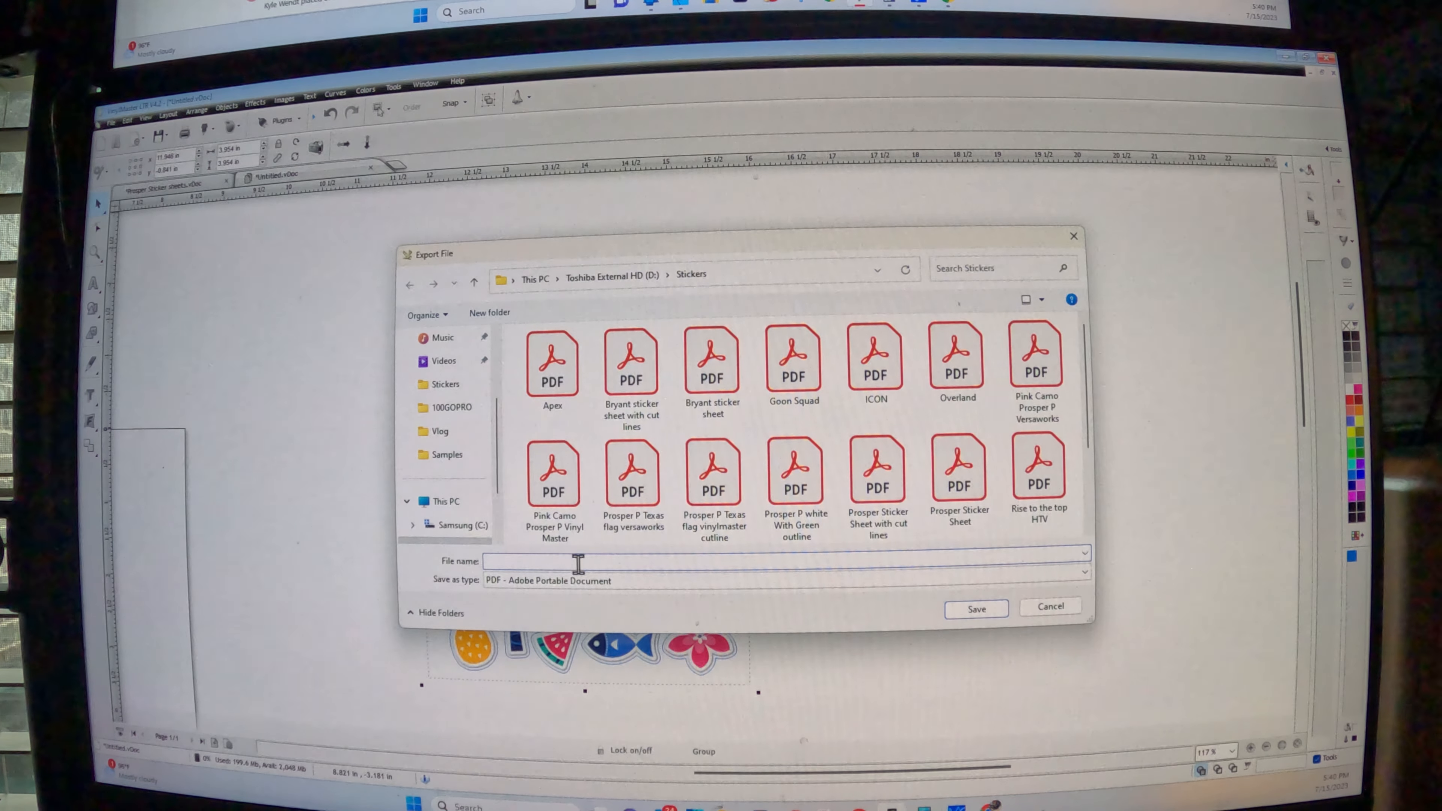
type("sticker")
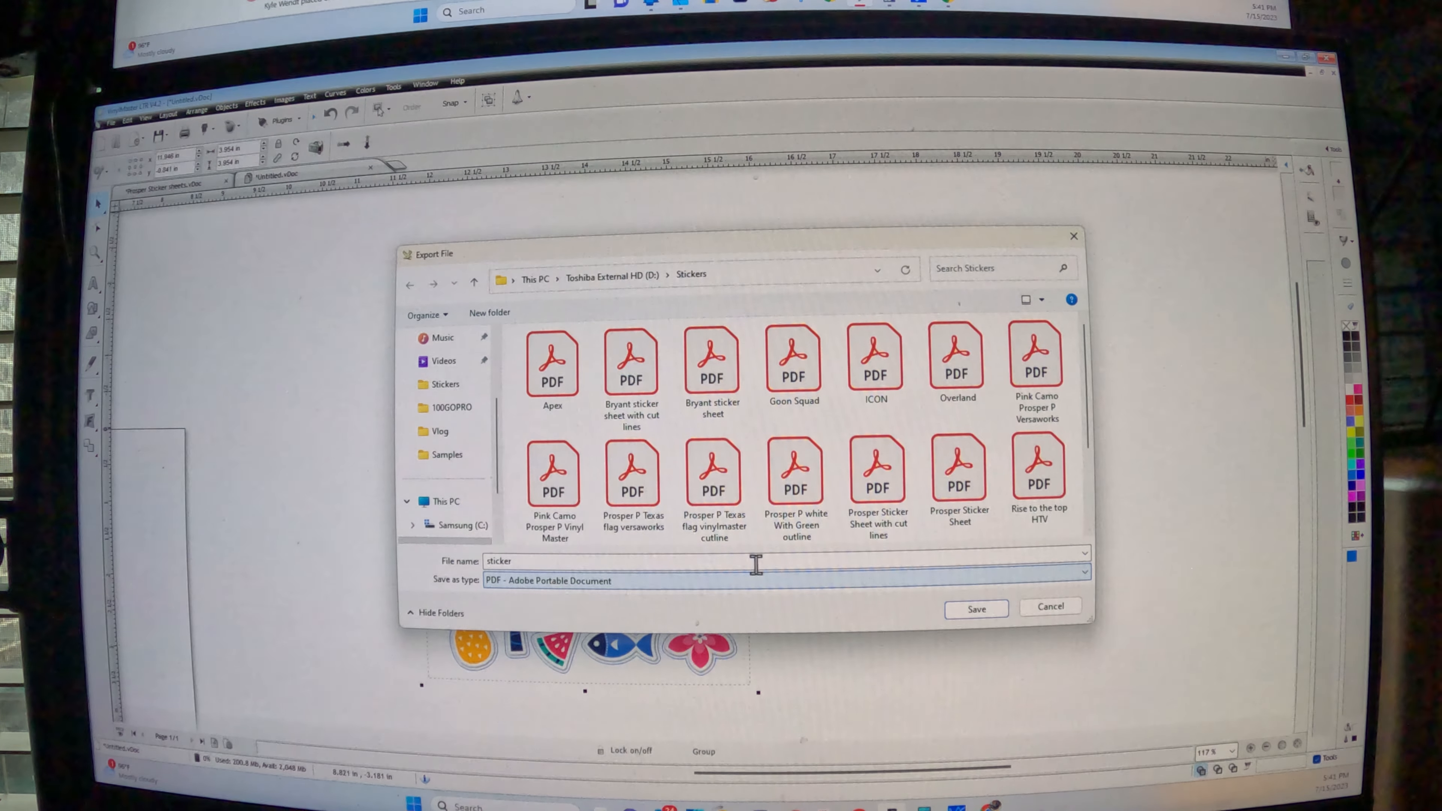
left_click(974, 609)
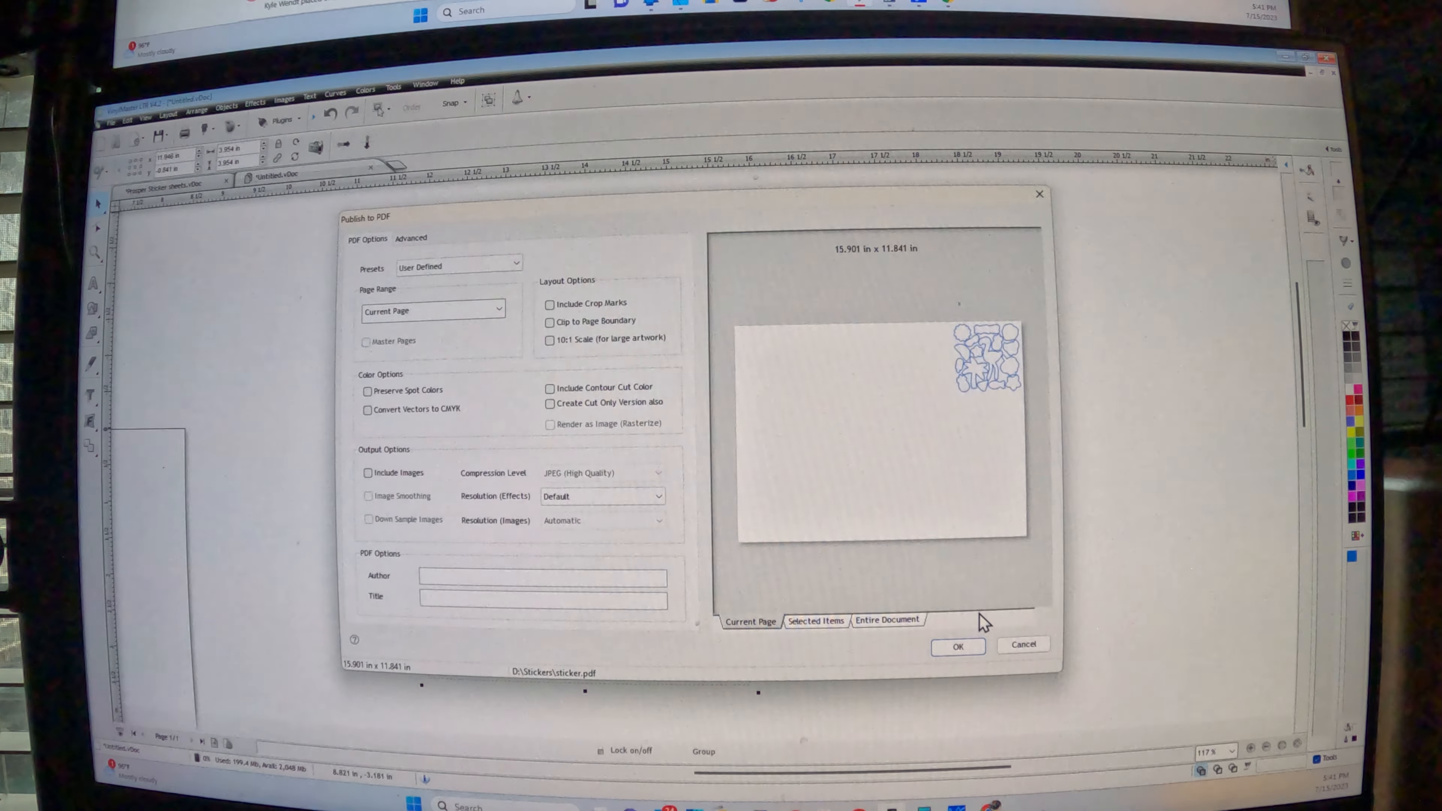
mouse_move(828, 354)
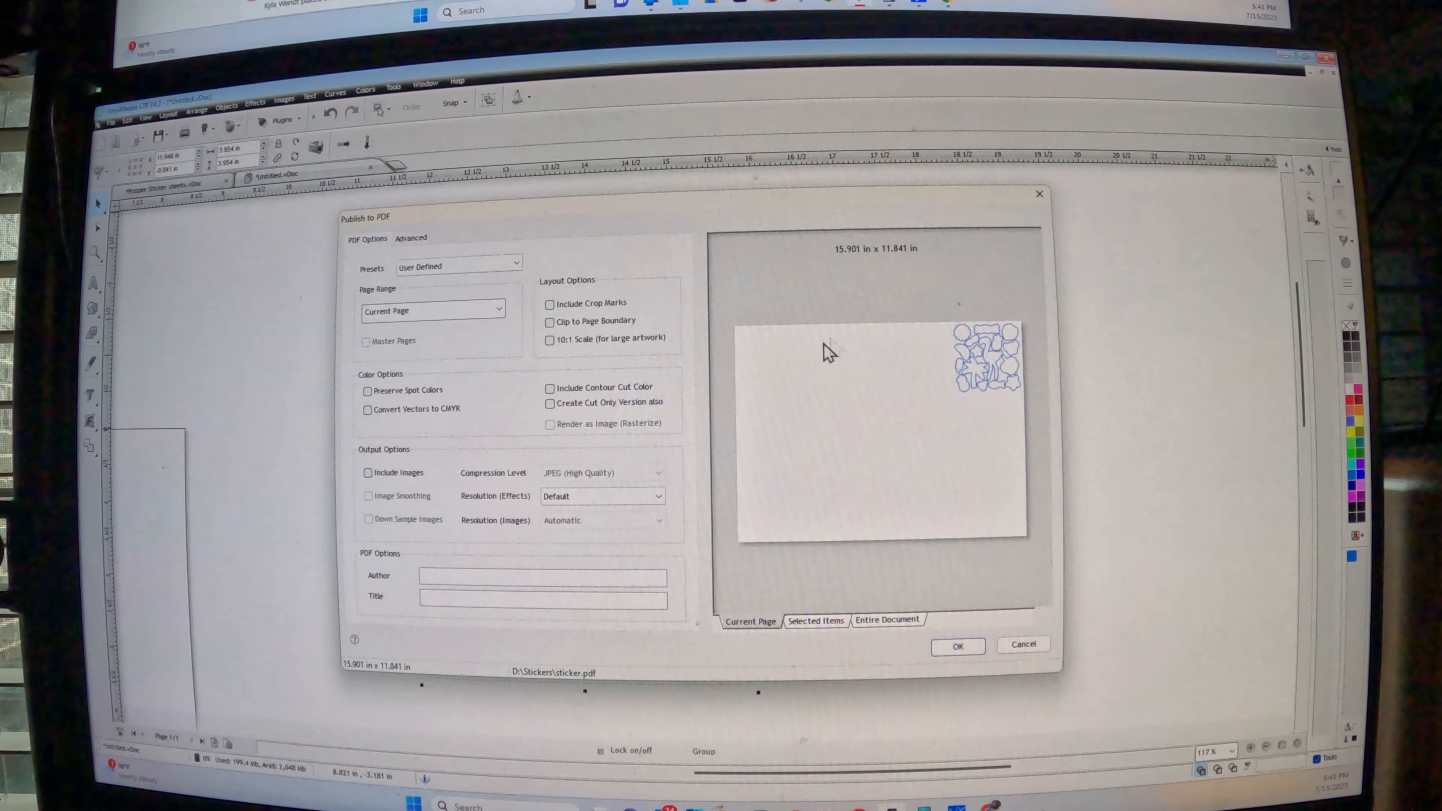
mouse_move(877, 397)
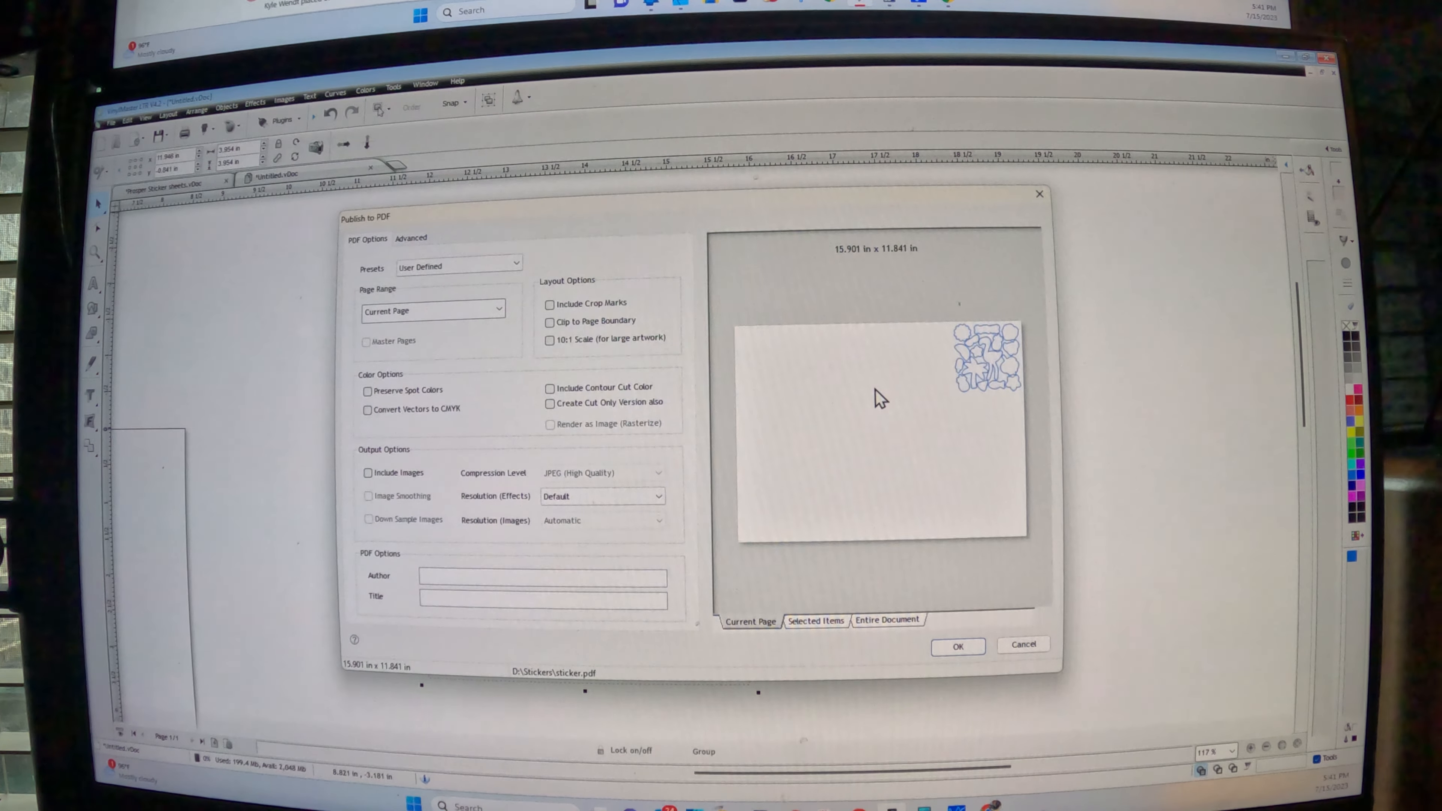
mouse_move(317, 246)
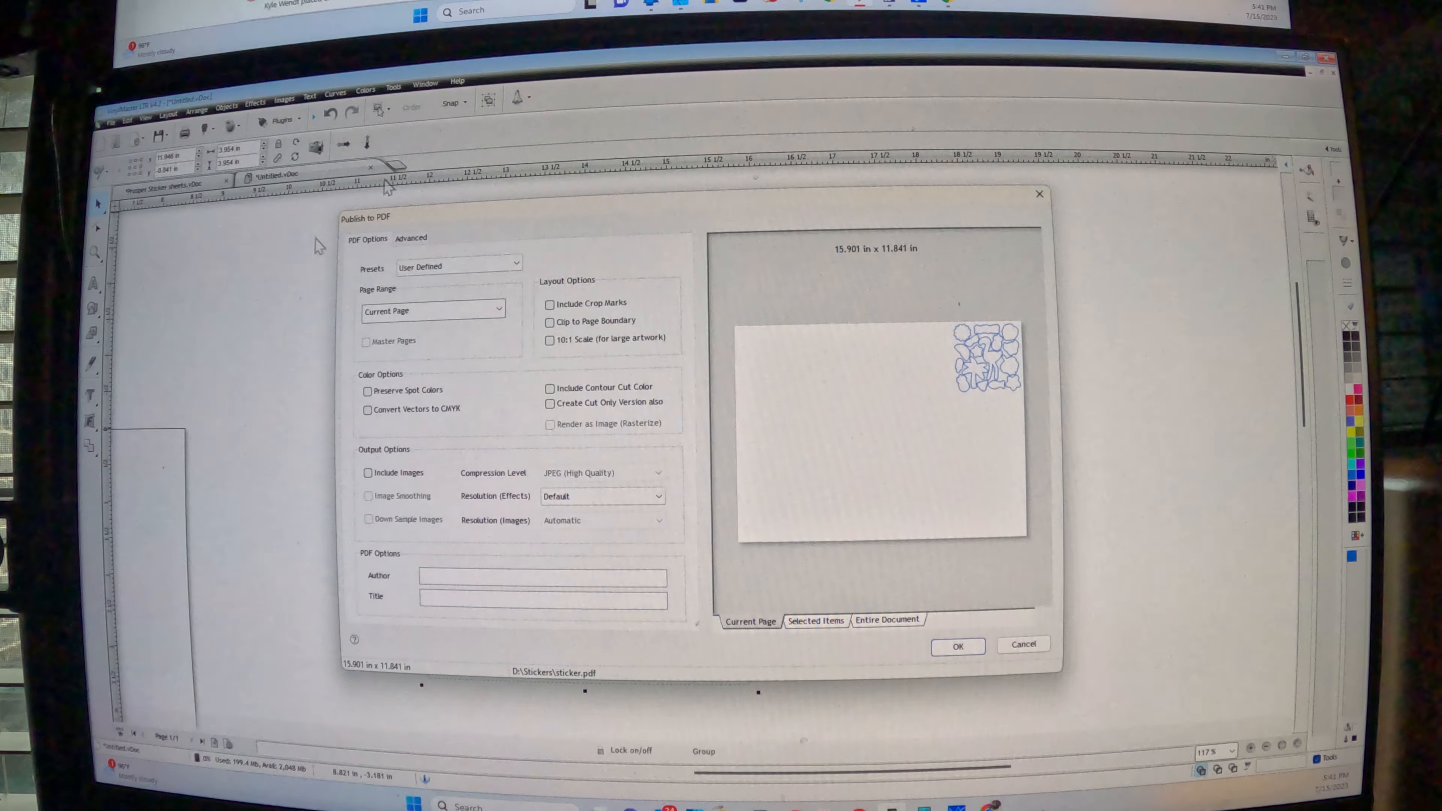
mouse_move(1131, 445)
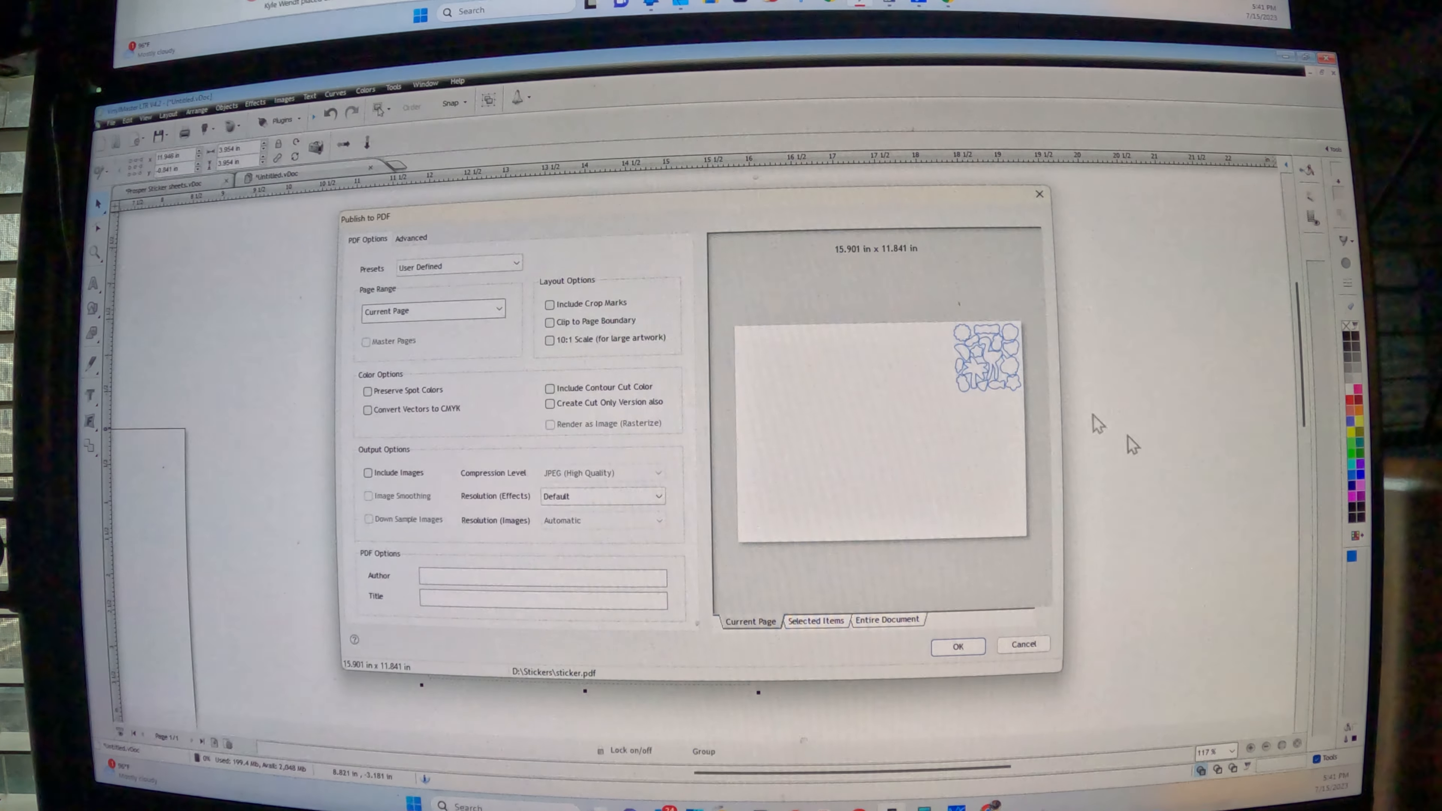
mouse_move(501, 358)
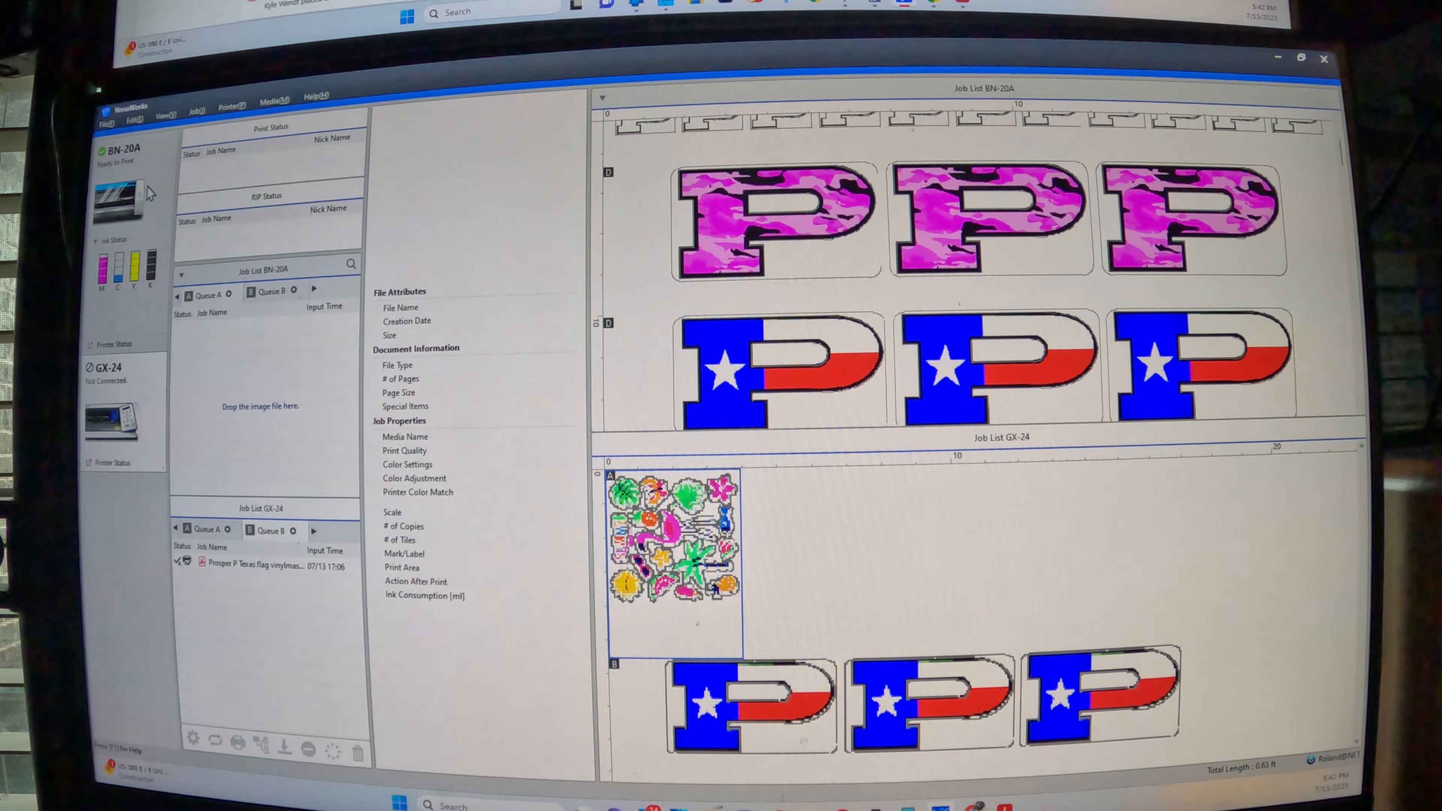
Select the BN-20A printer for the sticker job
left_click(239, 327)
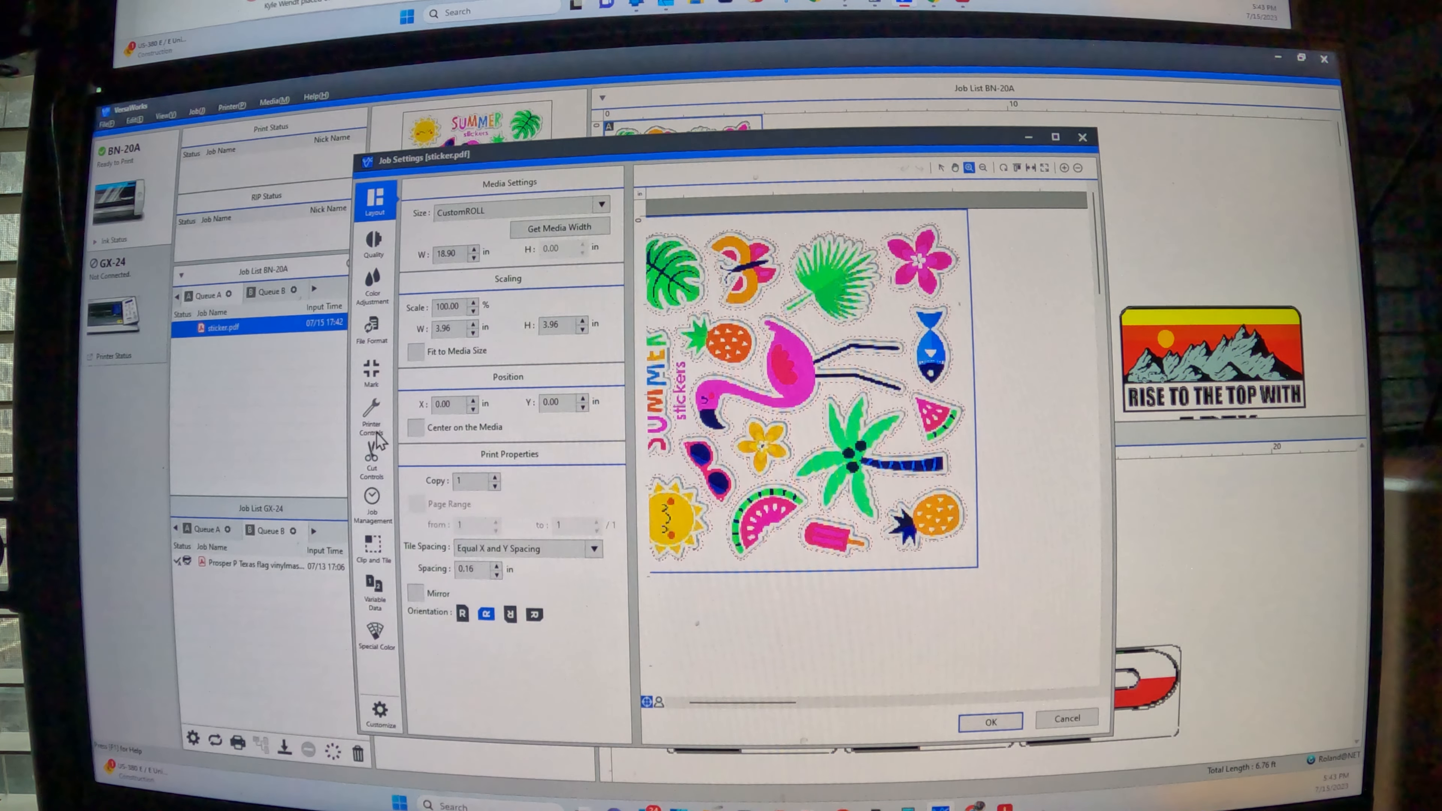
Enable Cutting Conditions Settings under the job's Cut Controls
left_click(373, 460)
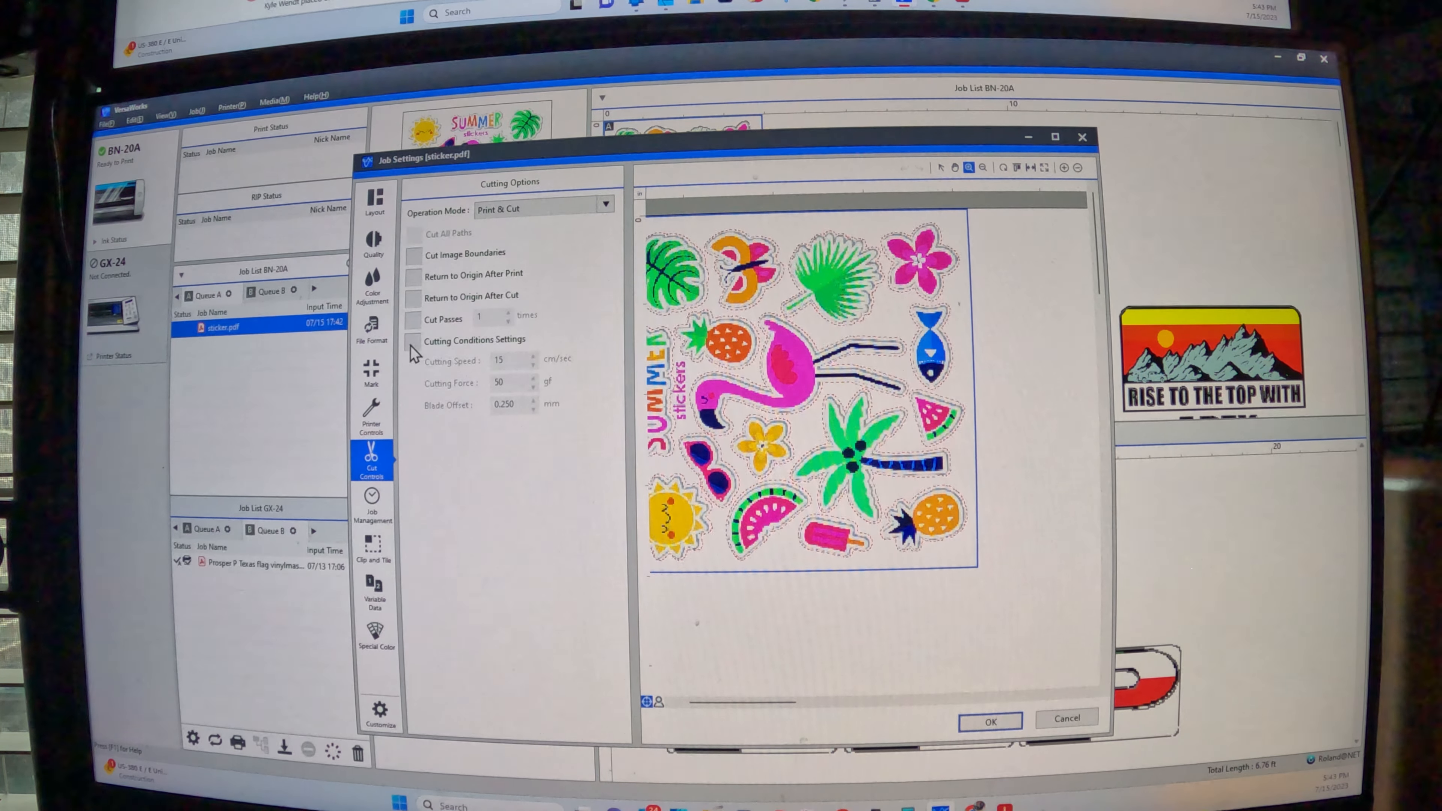
left_click(413, 340)
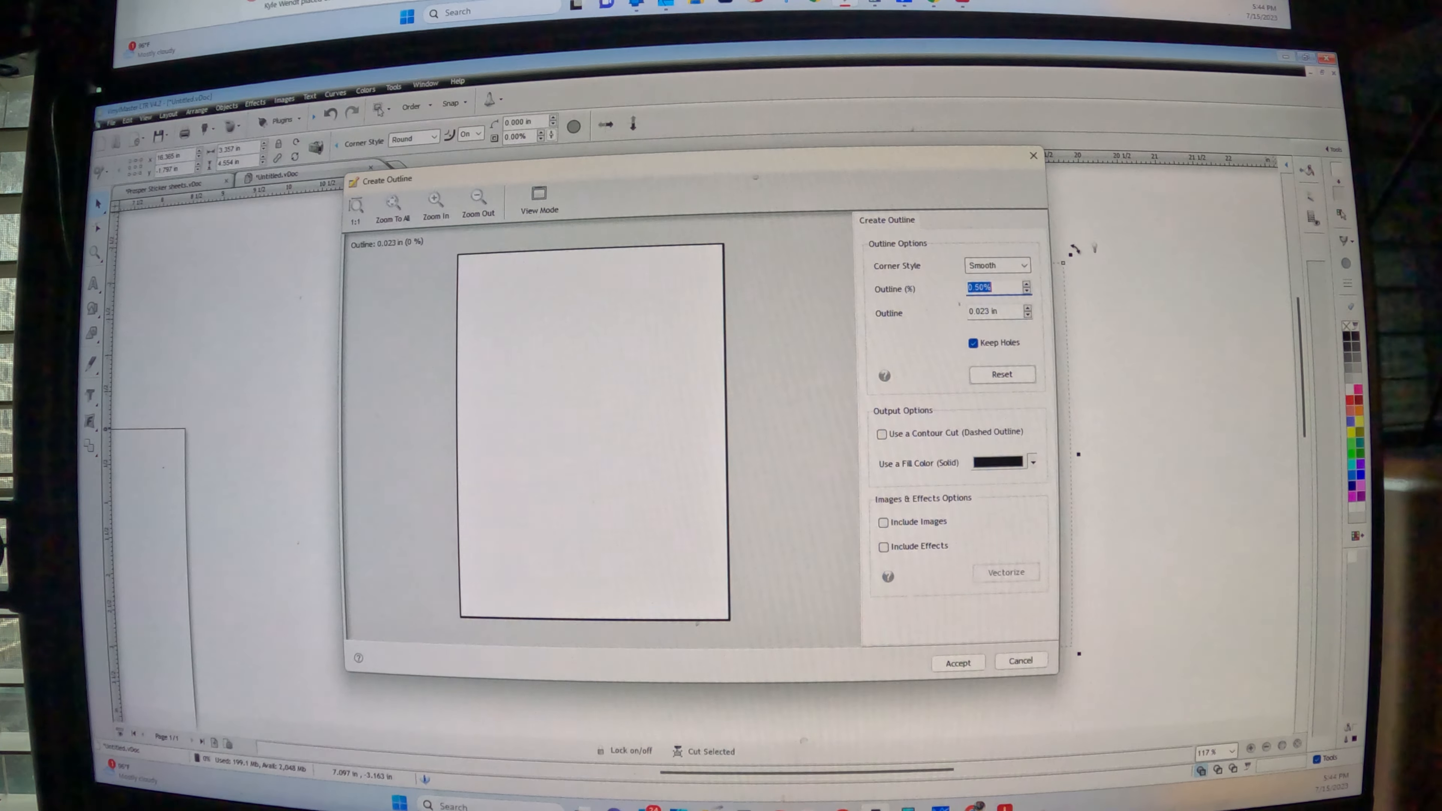
Accept the rectangle's outline and set its corner radius to 0.200 in
left_click(957, 660)
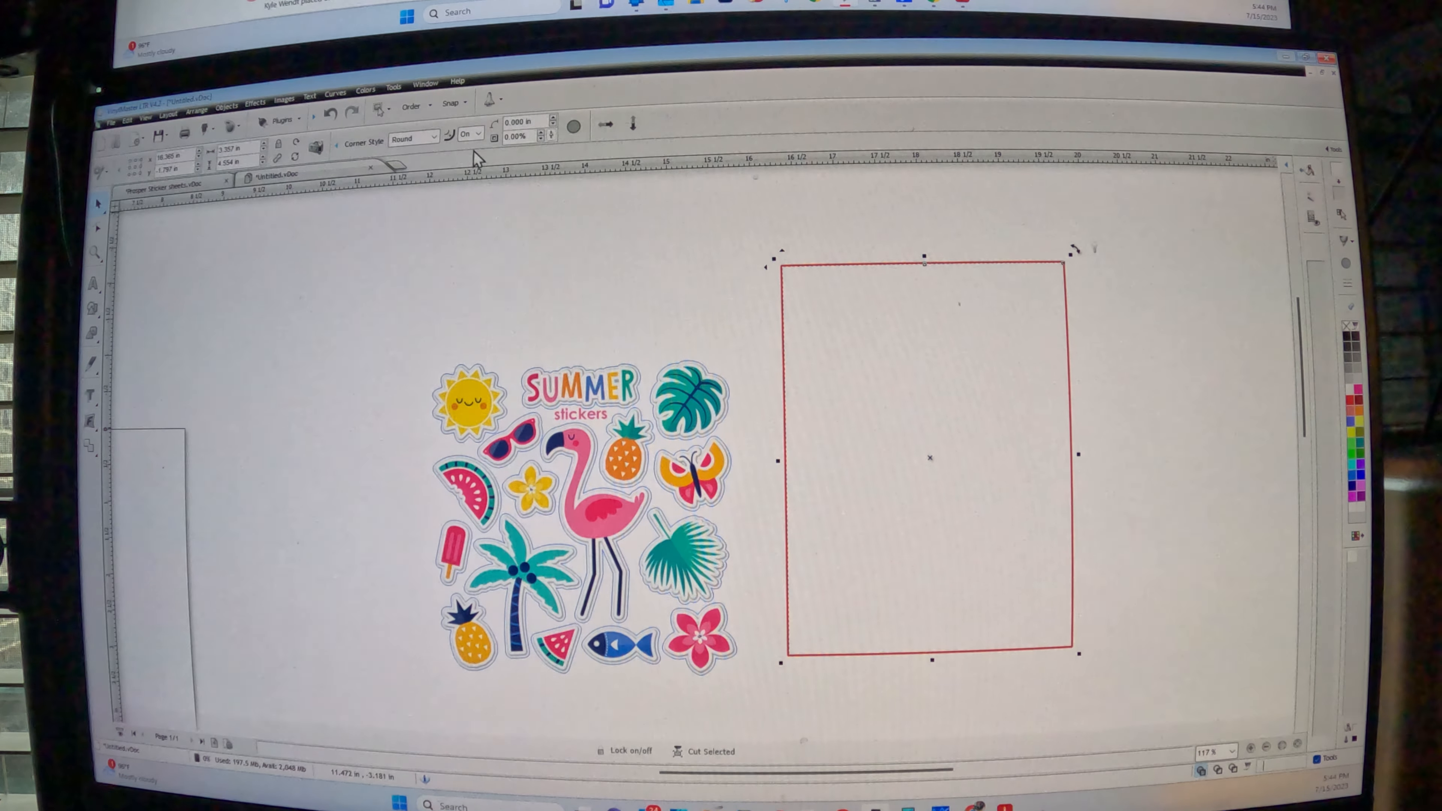
mouse_move(552, 124)
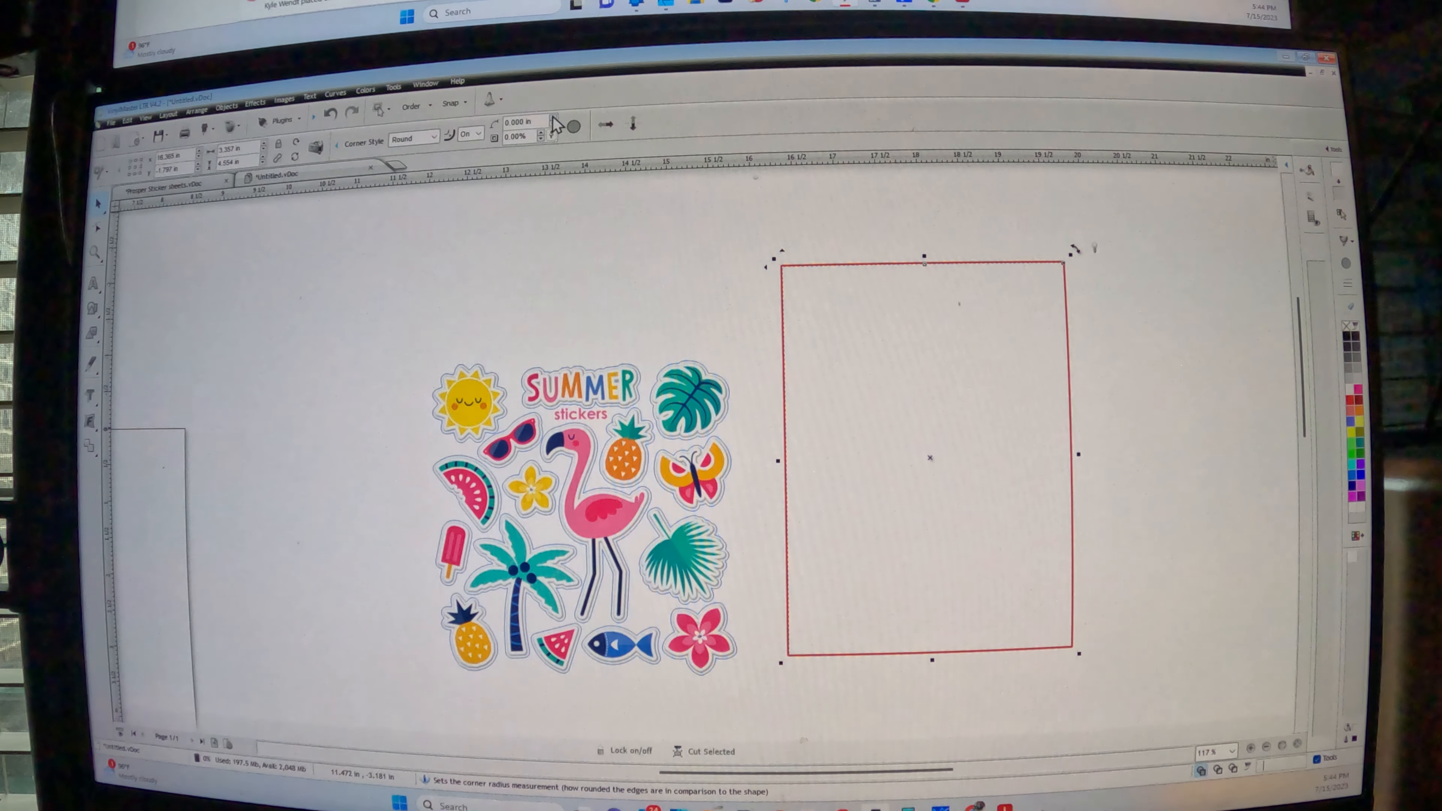
type("0.200")
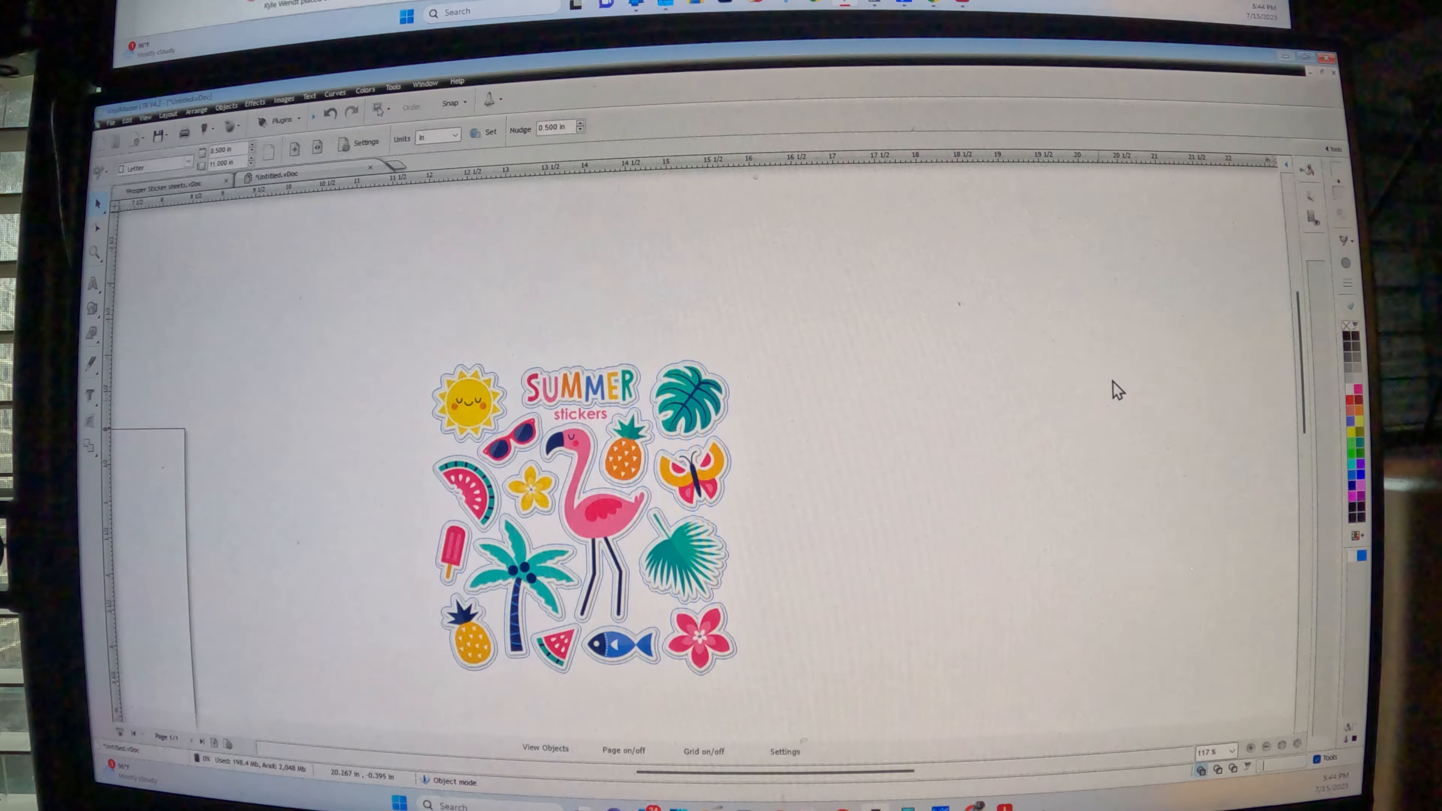
Select the rectangle and create its outline with a red fill colour
left_click_drag(814, 238, 1103, 626)
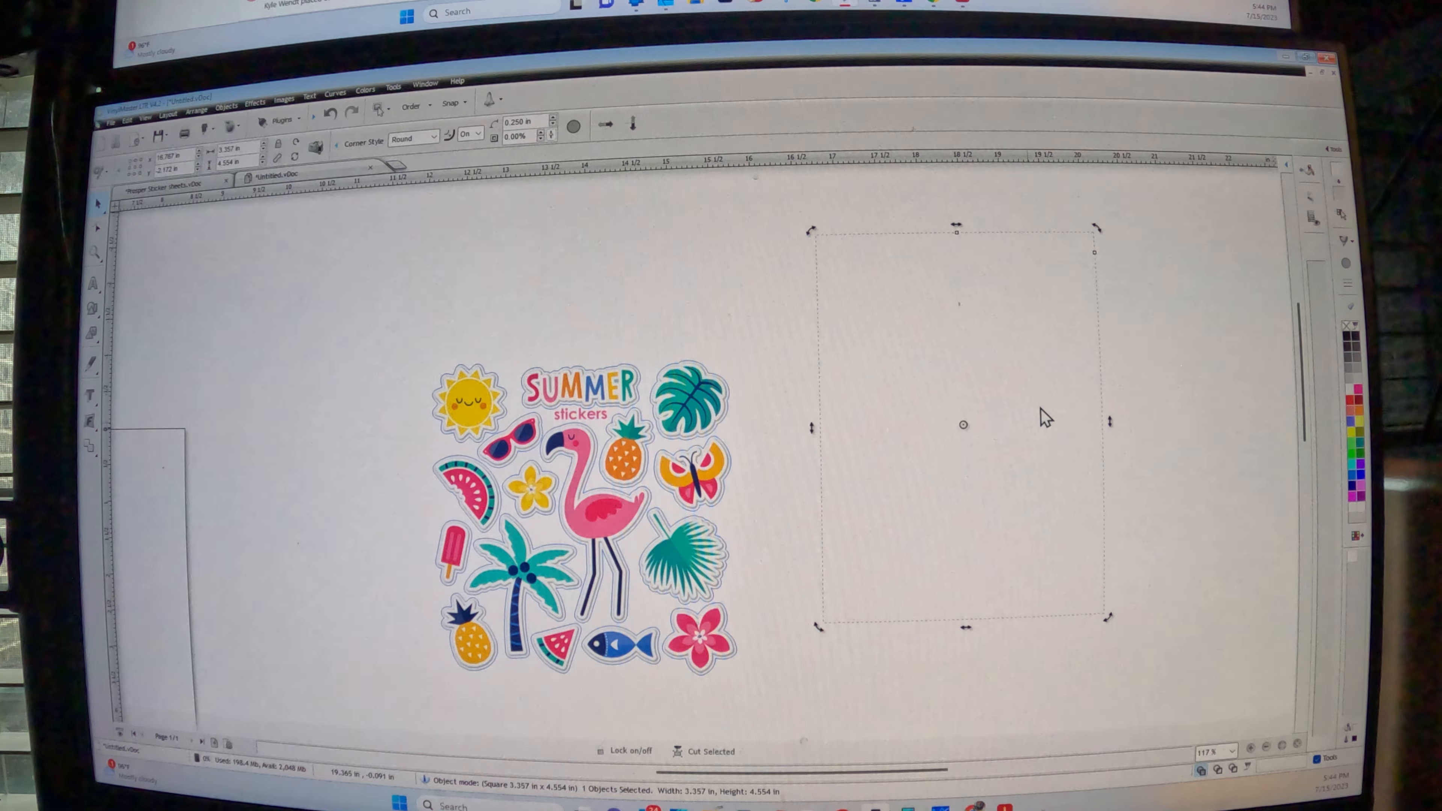
left_click(90, 404)
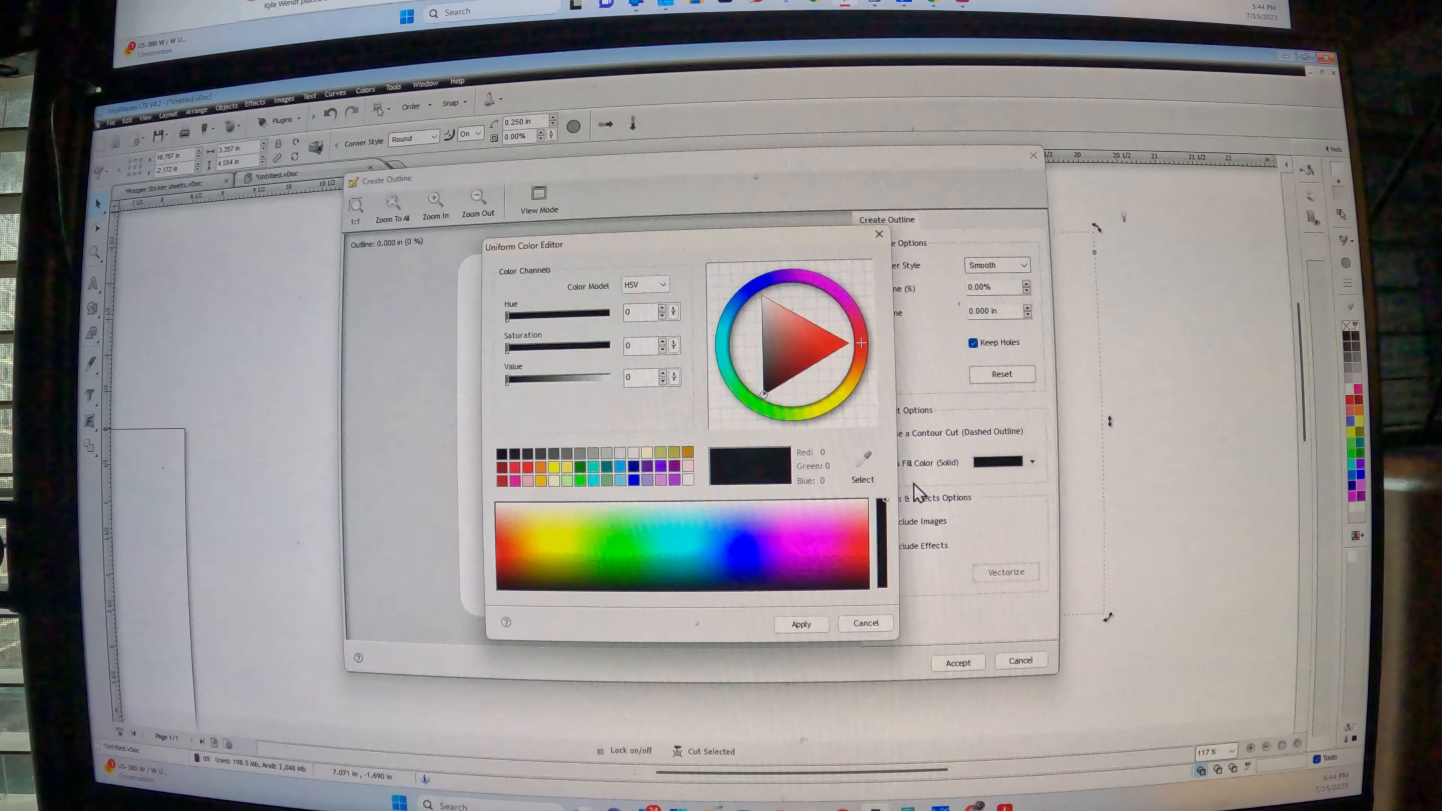
left_click(863, 623)
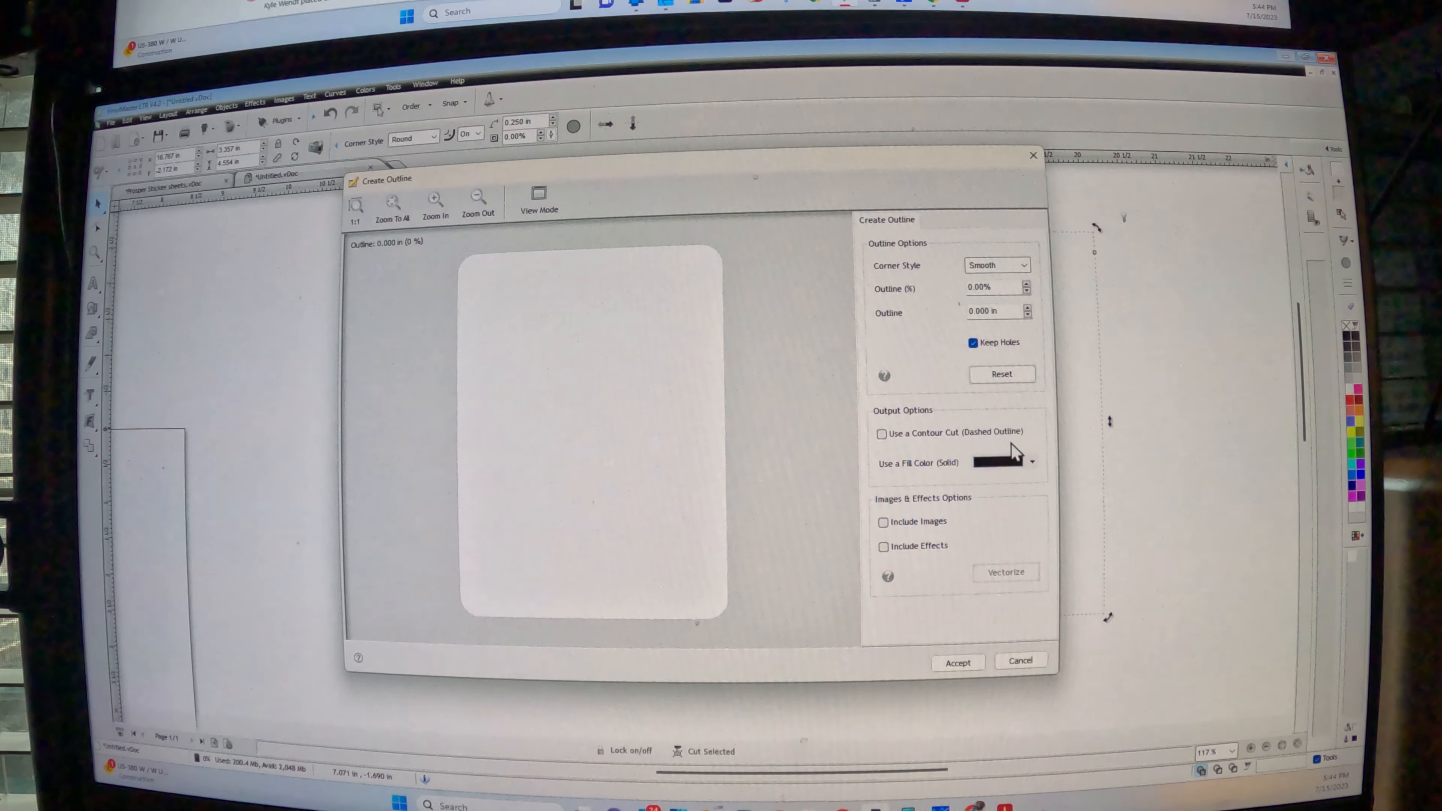
left_click(1031, 462)
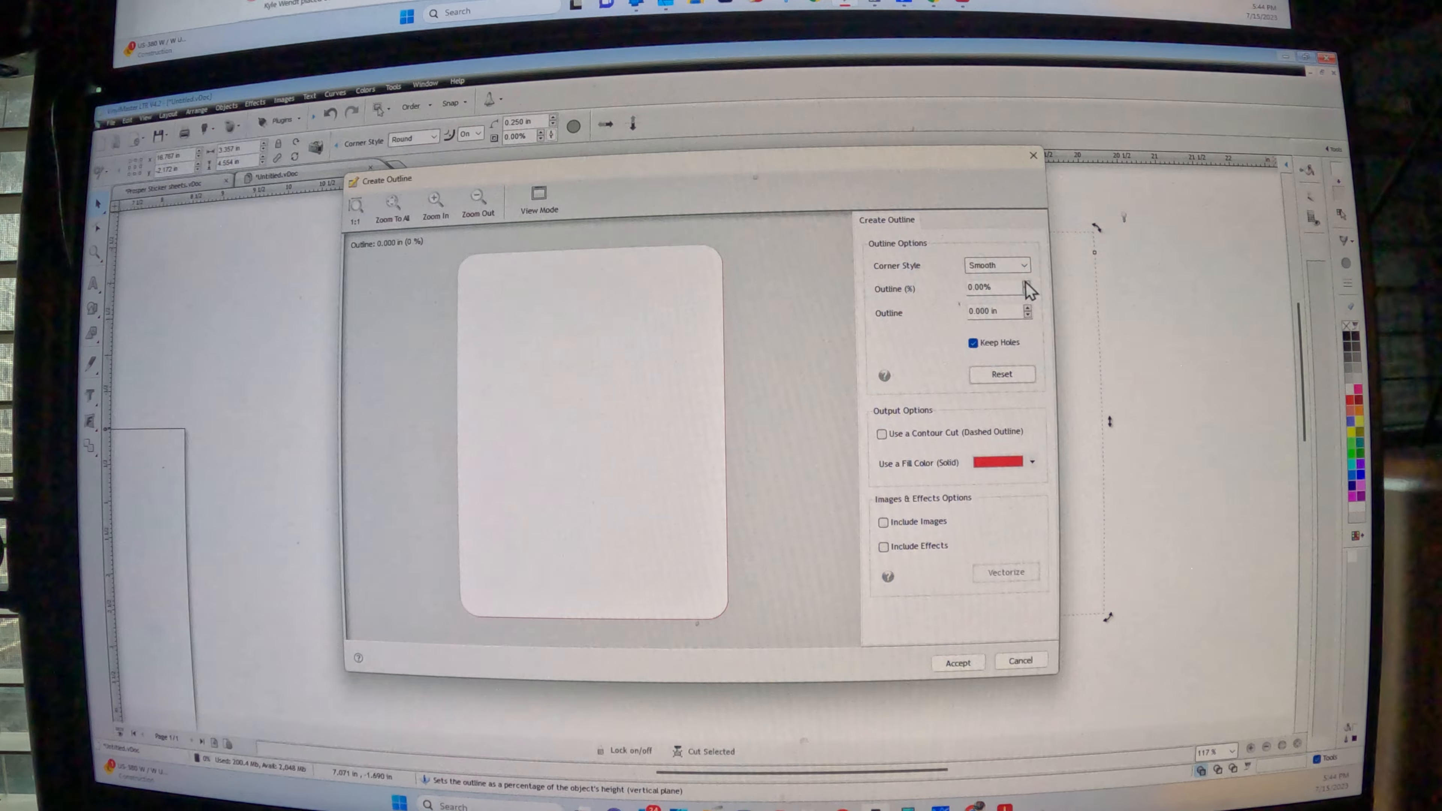
left_click(1027, 283)
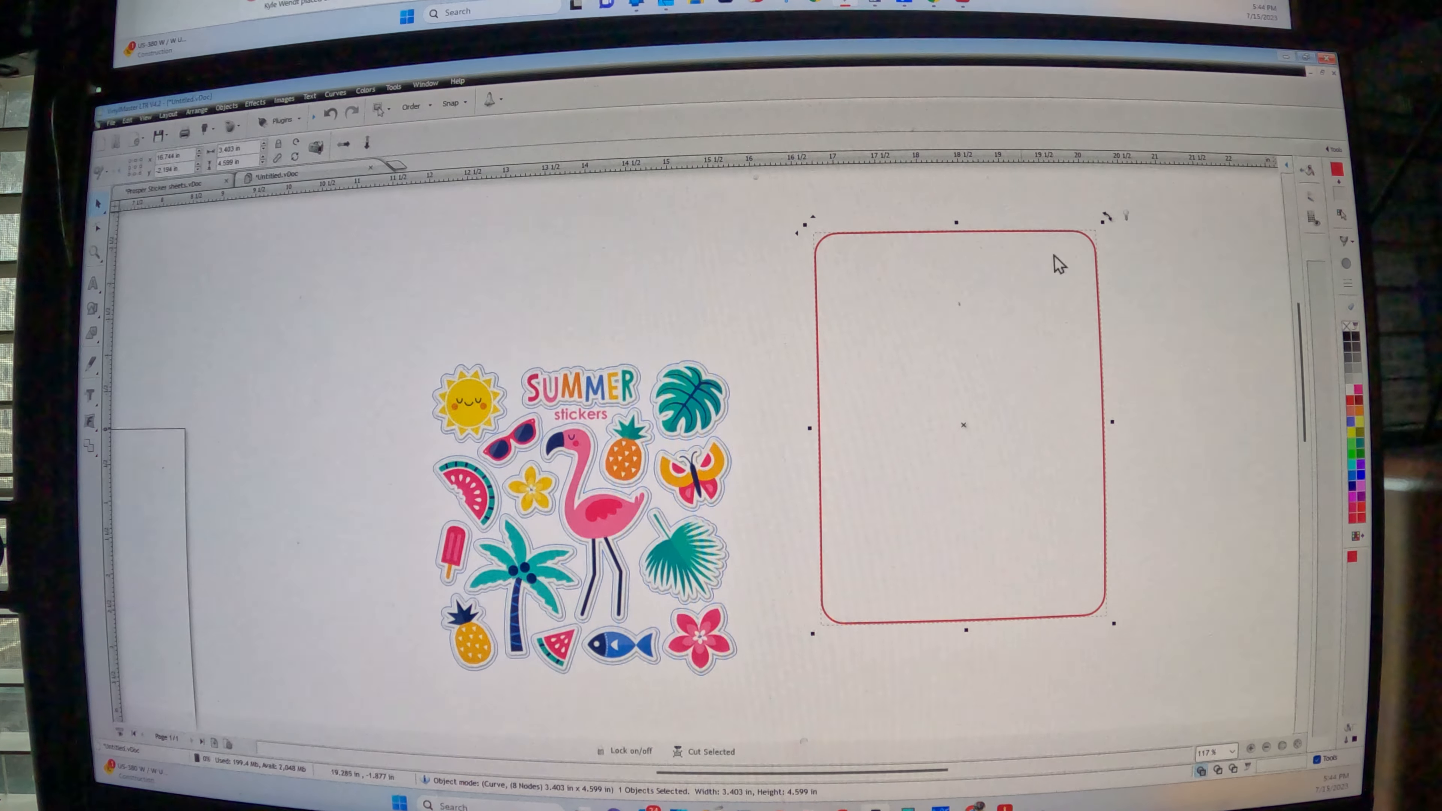
mouse_move(1158, 280)
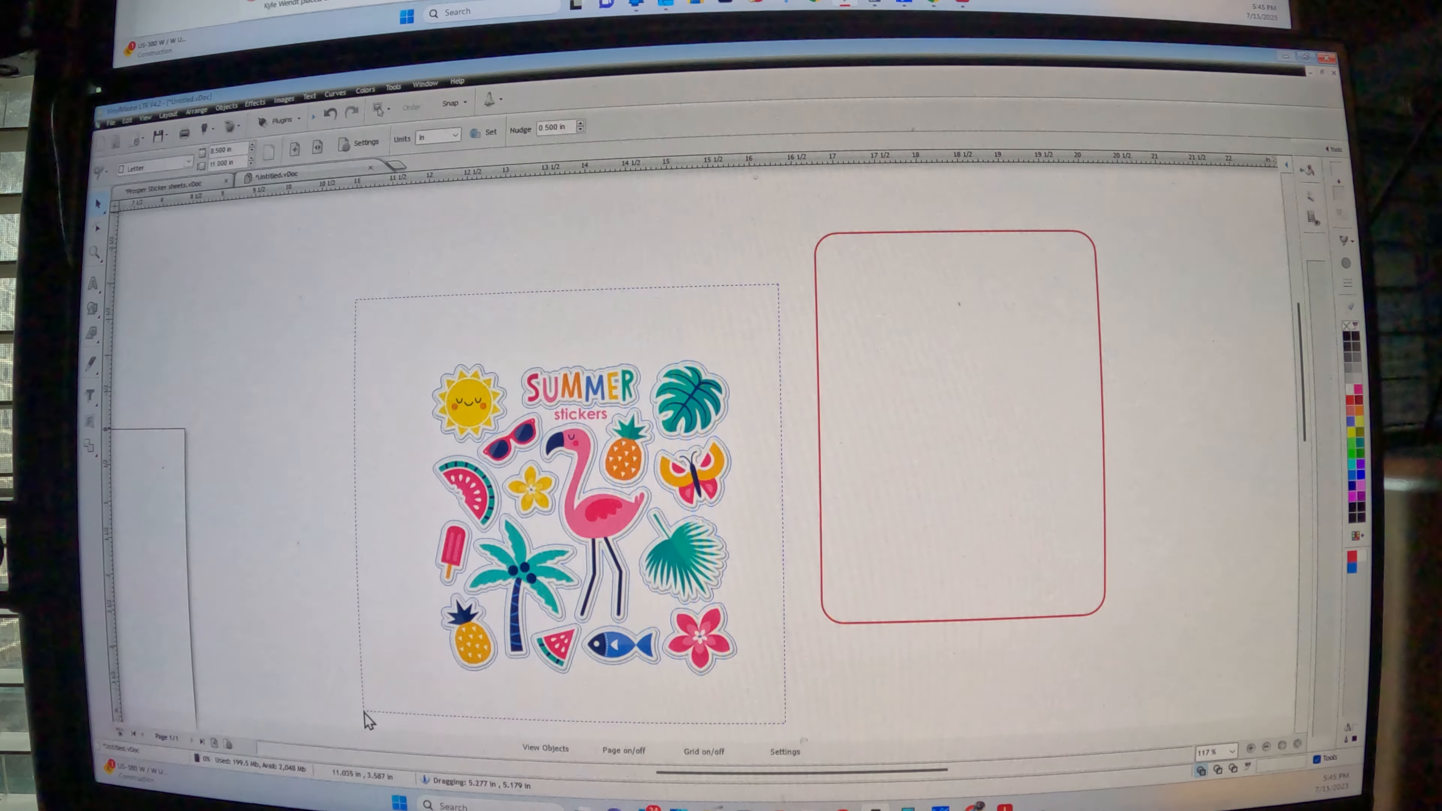
Move the Summer stickers artwork into the red rounded outline and enlarge it to fill the outline
left_click_drag(575, 505, 455, 410)
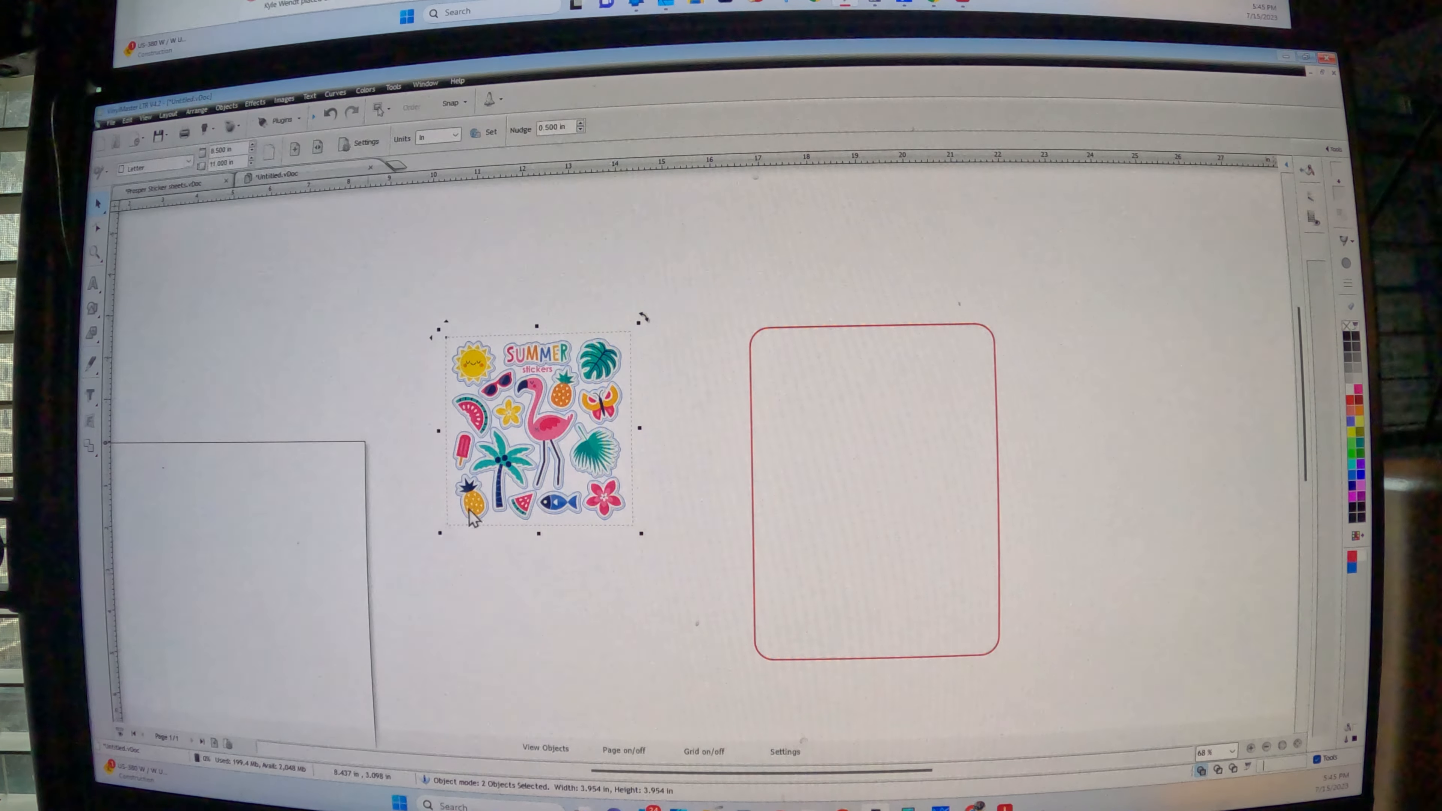
left_click_drag(537, 428, 887, 427)
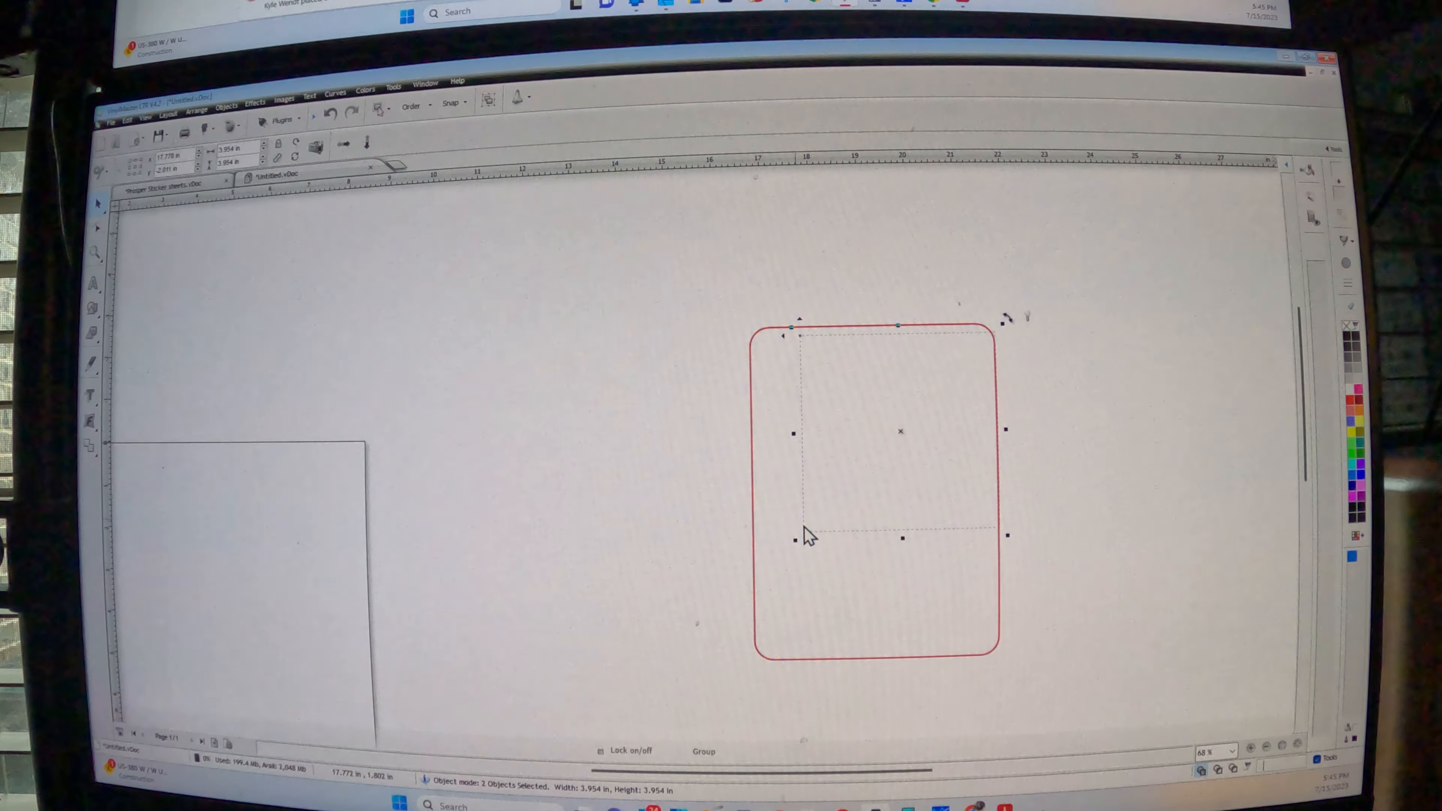
left_click_drag(897, 433, 537, 432)
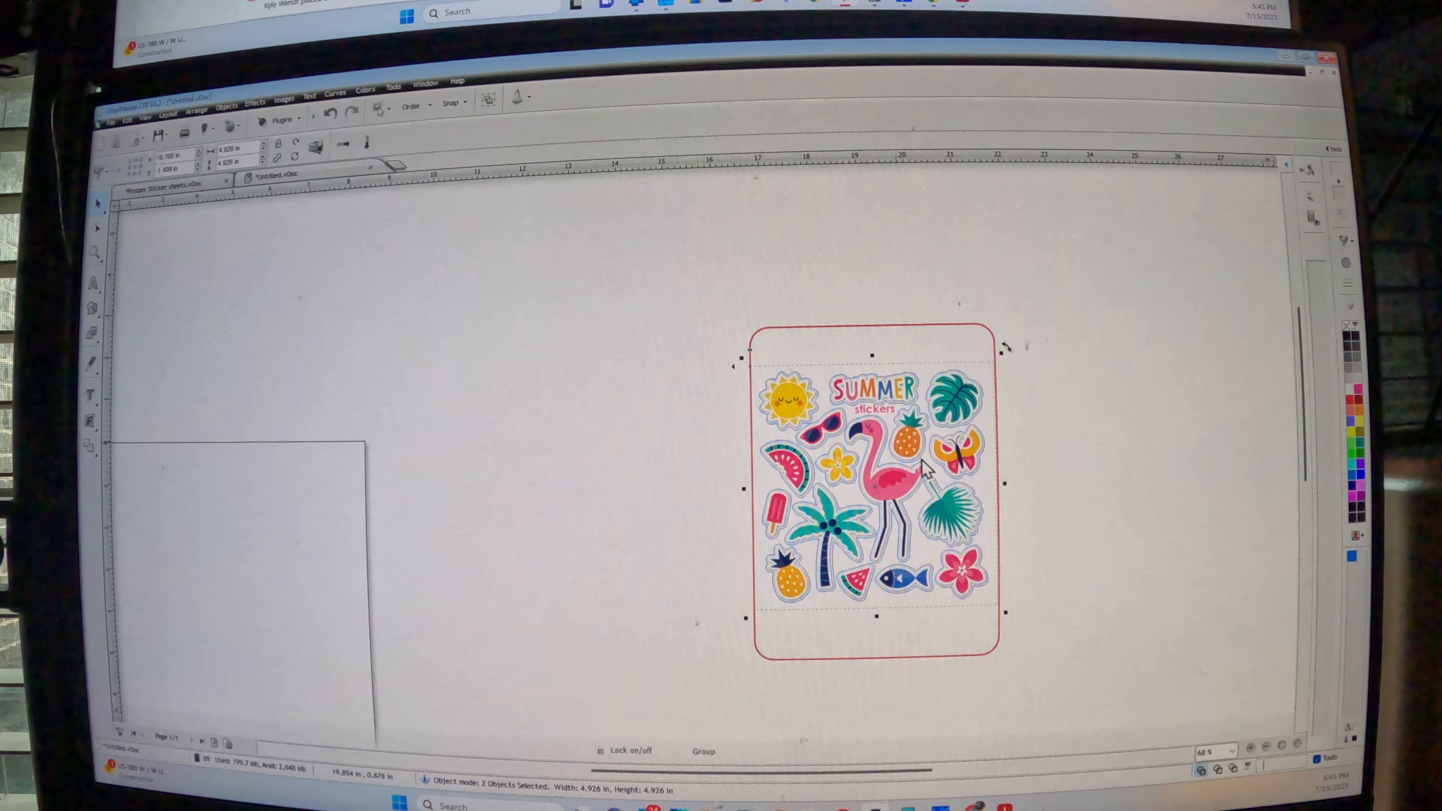
Centre the artwork and the outline on each other via Alignment > Align Centers Vertically
right_click(919, 468)
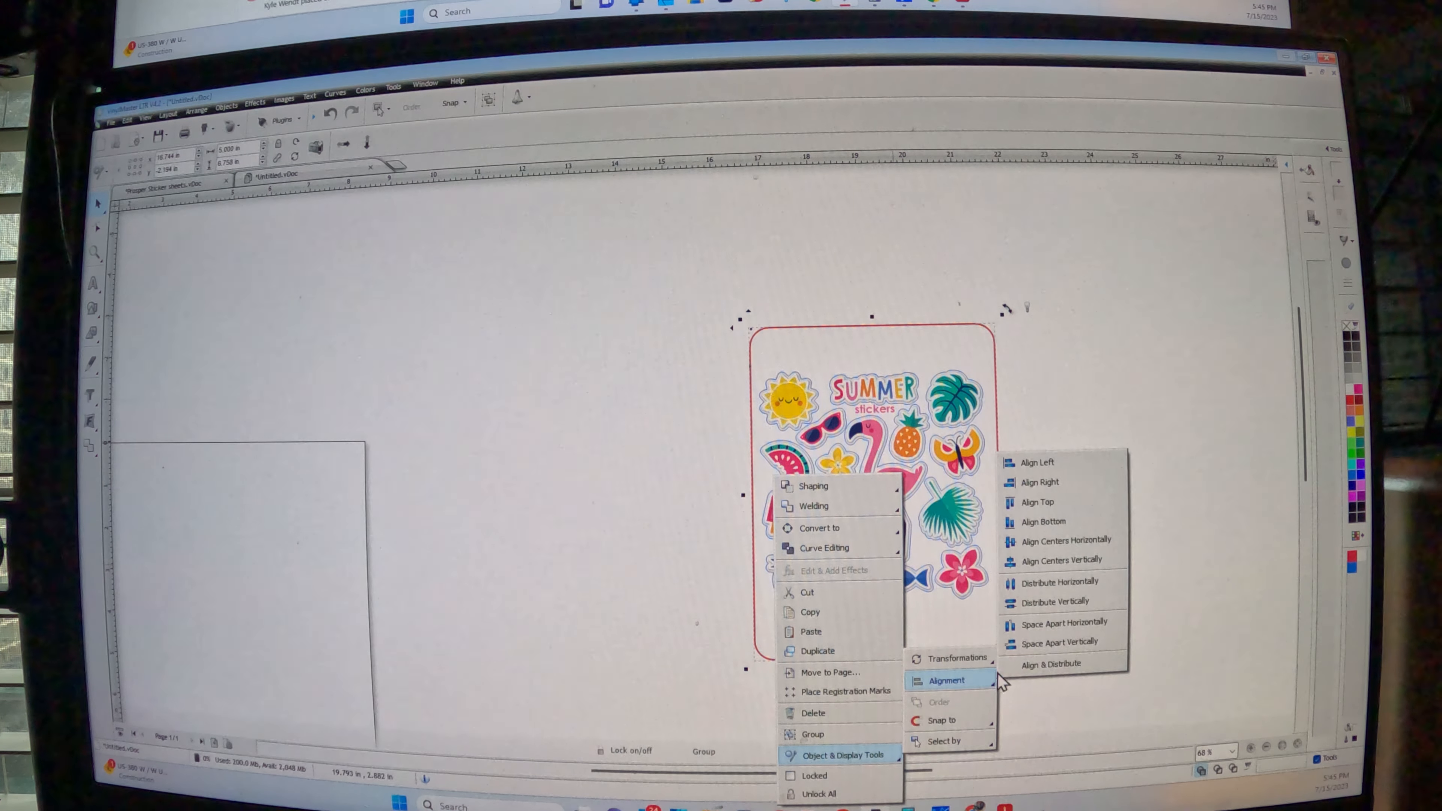
mouse_move(1063, 560)
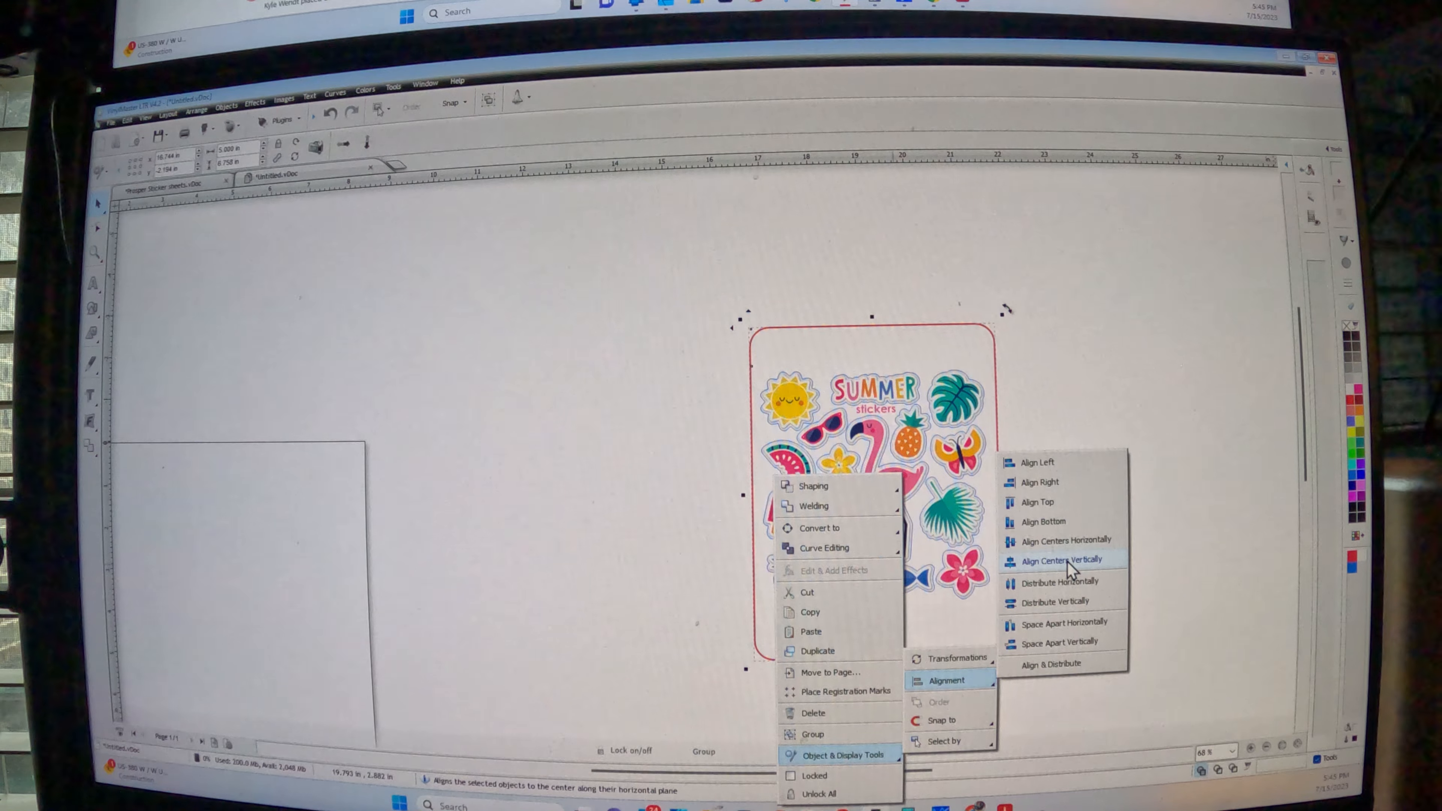
left_click(1061, 560)
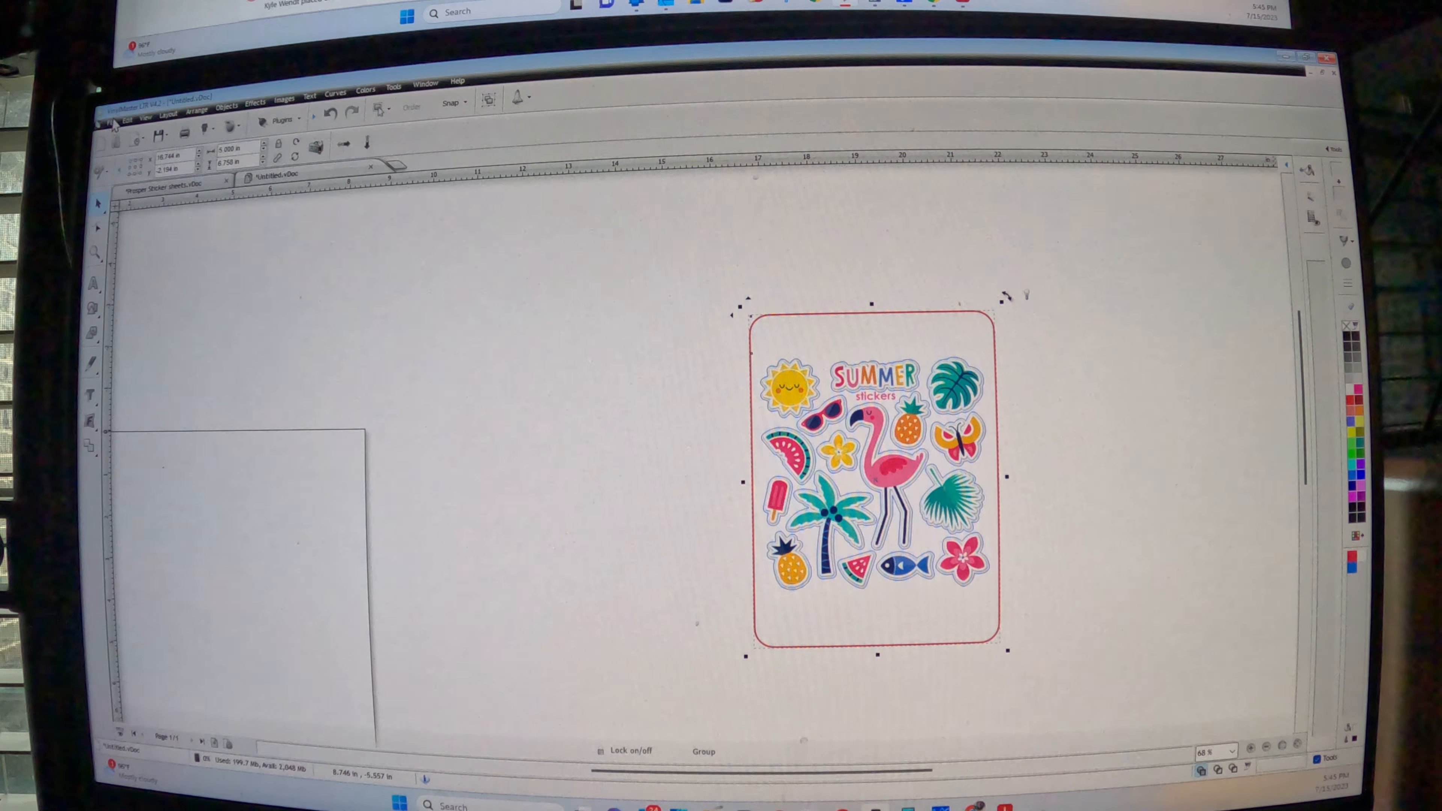
Export the selection to a file named 'sticker with perf'
left_click(112, 120)
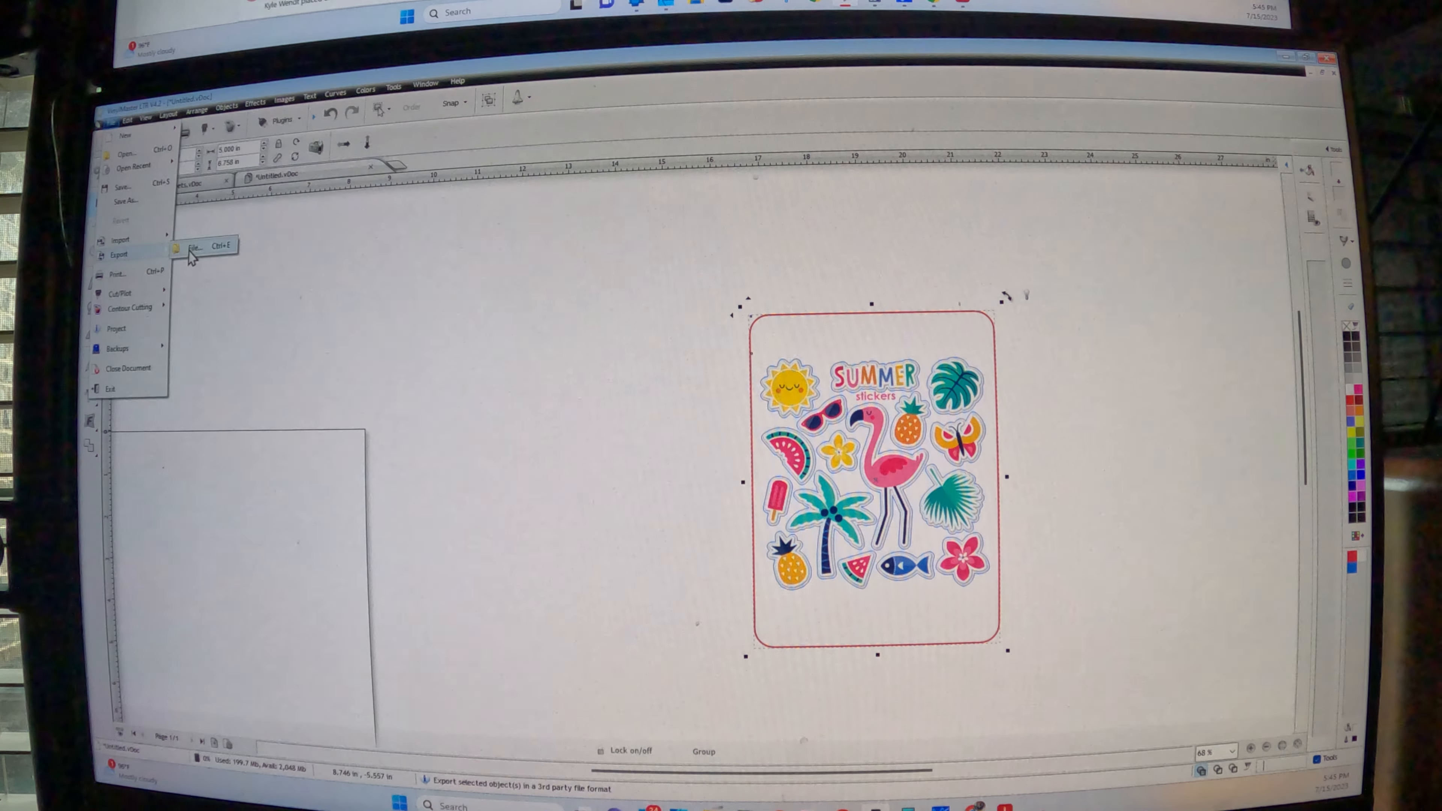
left_click(193, 246)
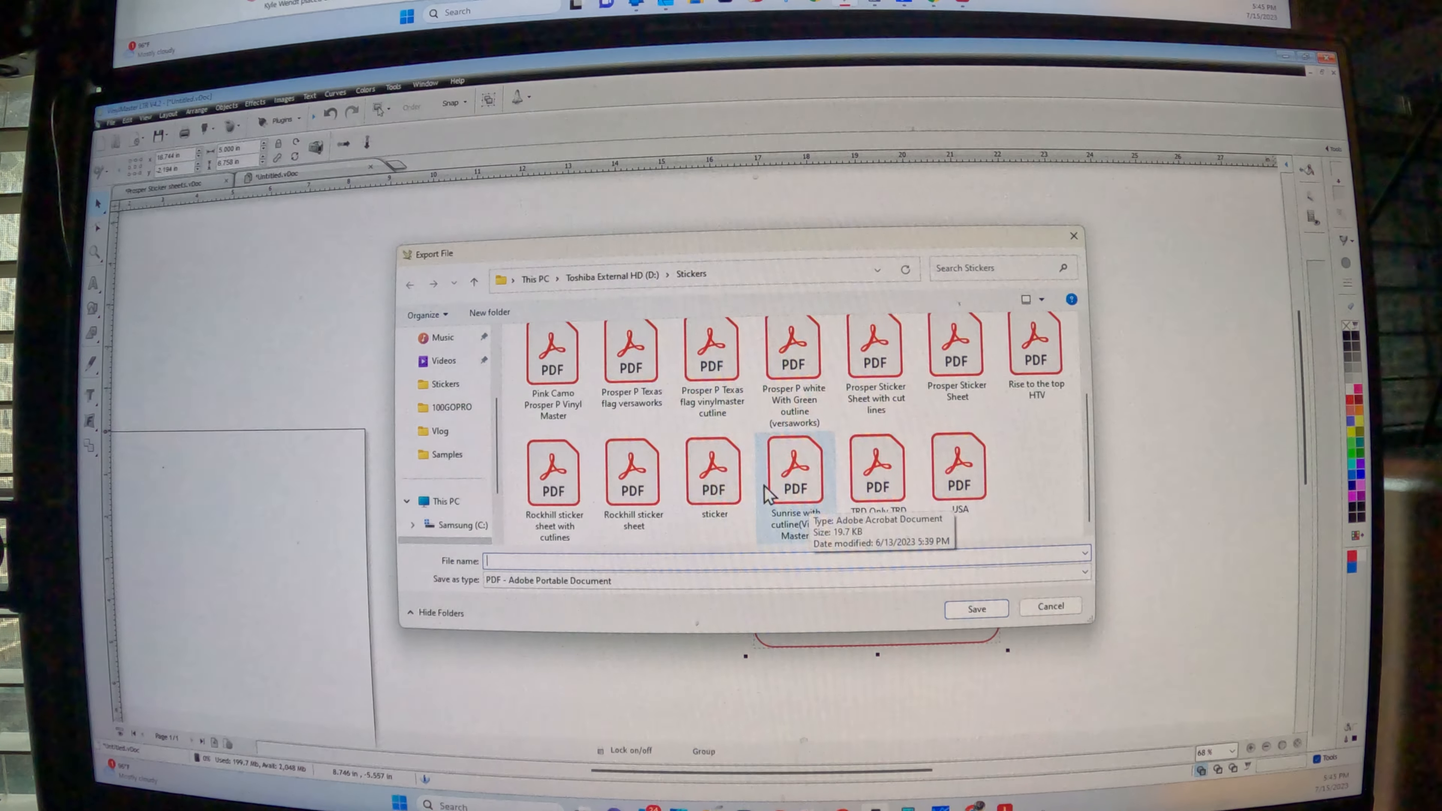
left_click(712, 468)
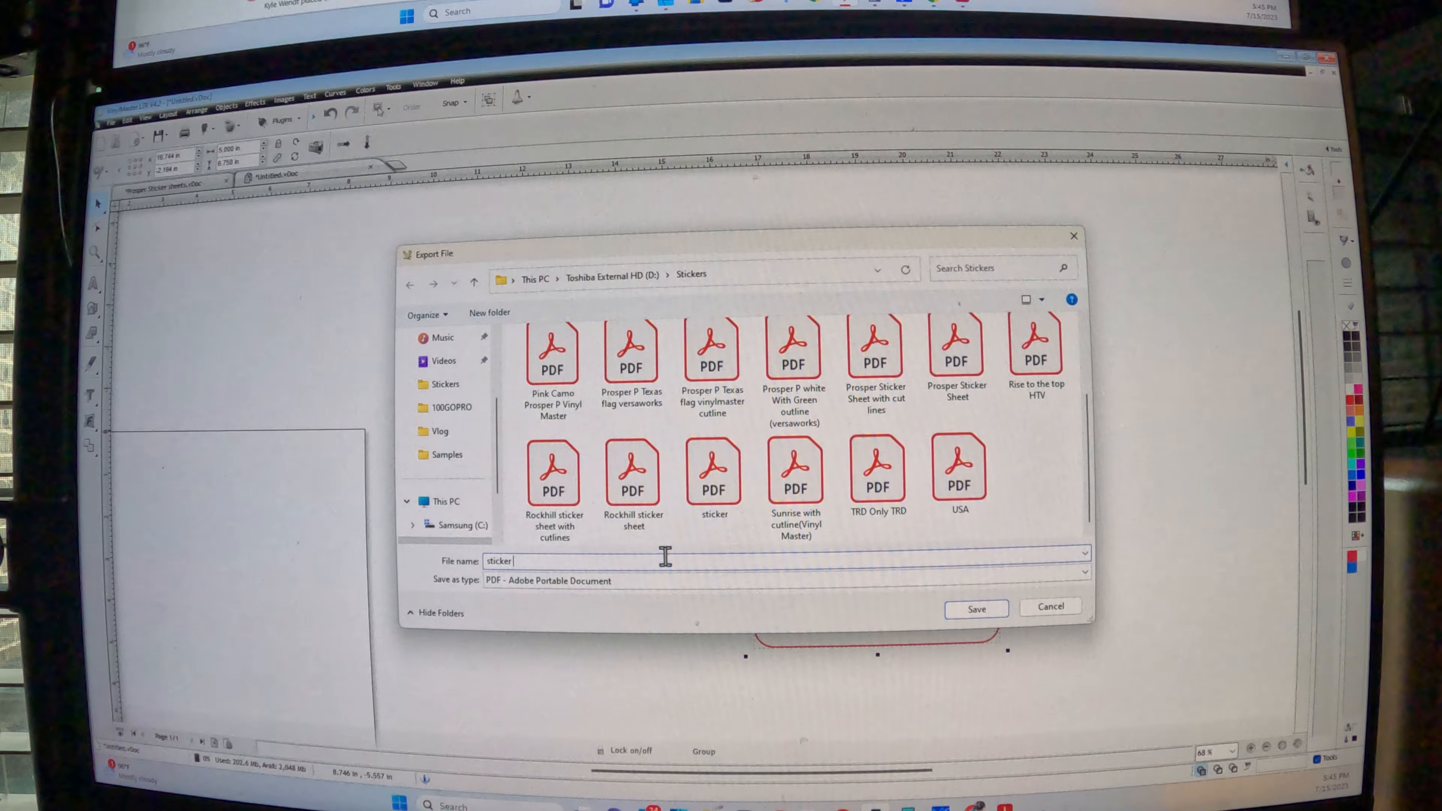
type("with perf")
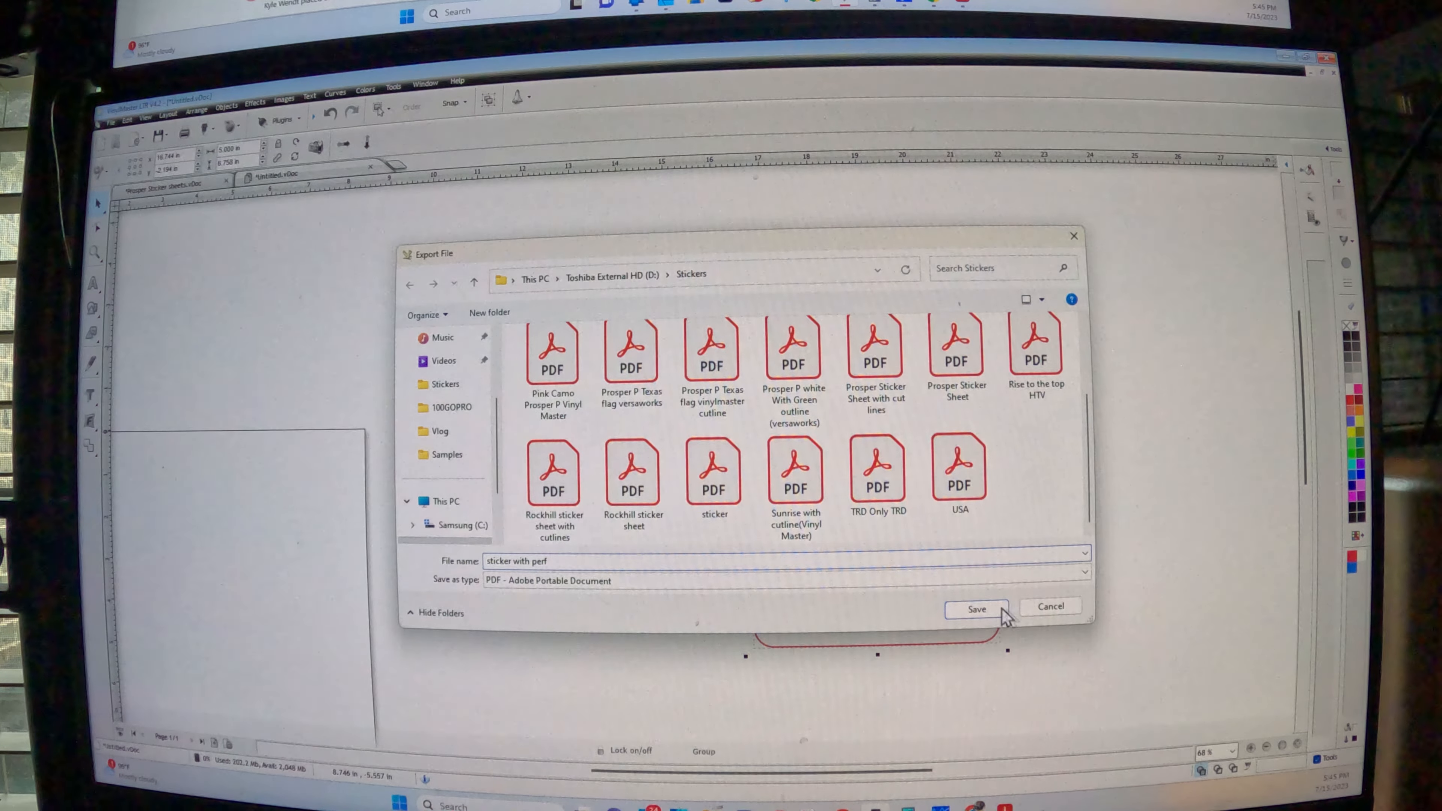
left_click(975, 609)
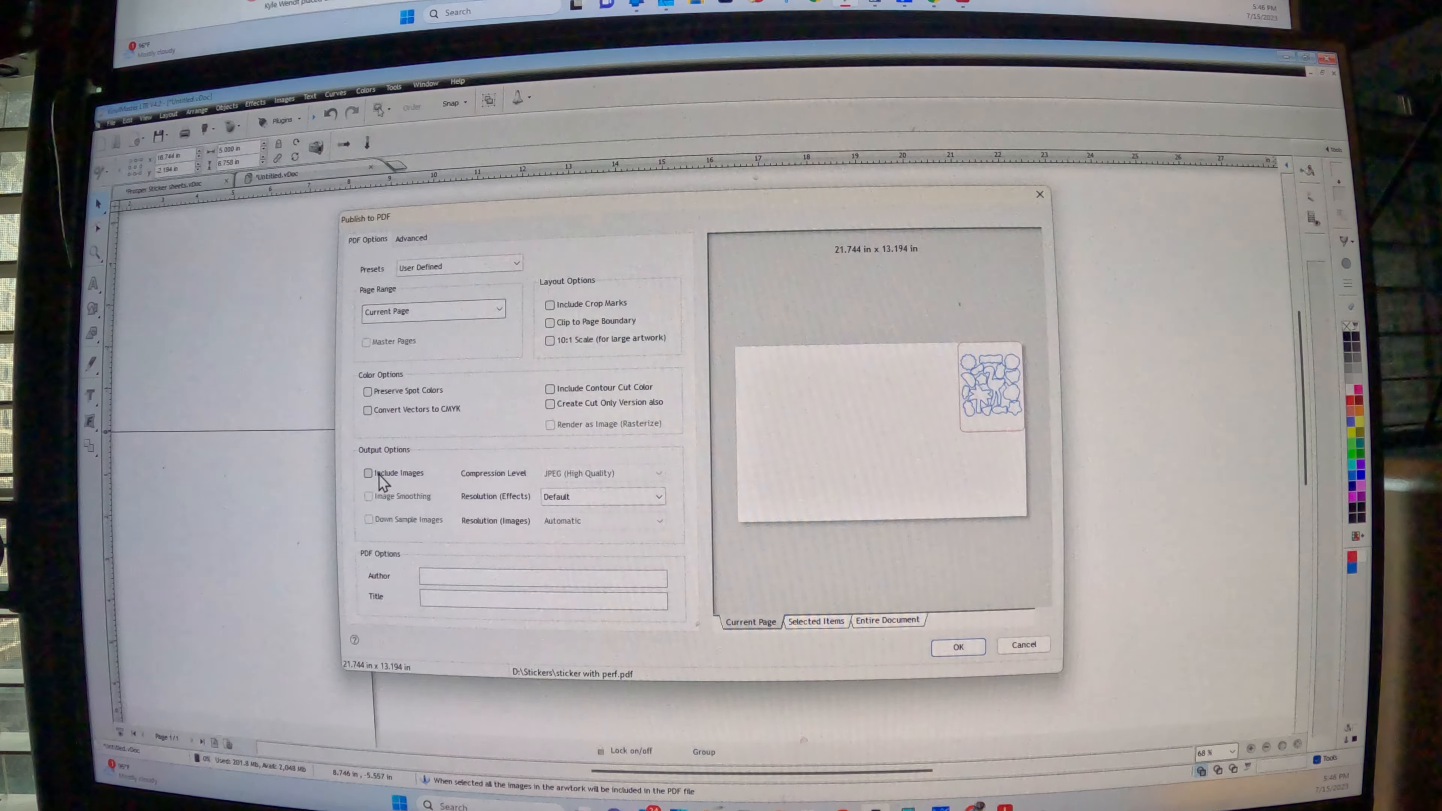
Publish the PDF with Include Images checked for the current selection
left_click(368, 473)
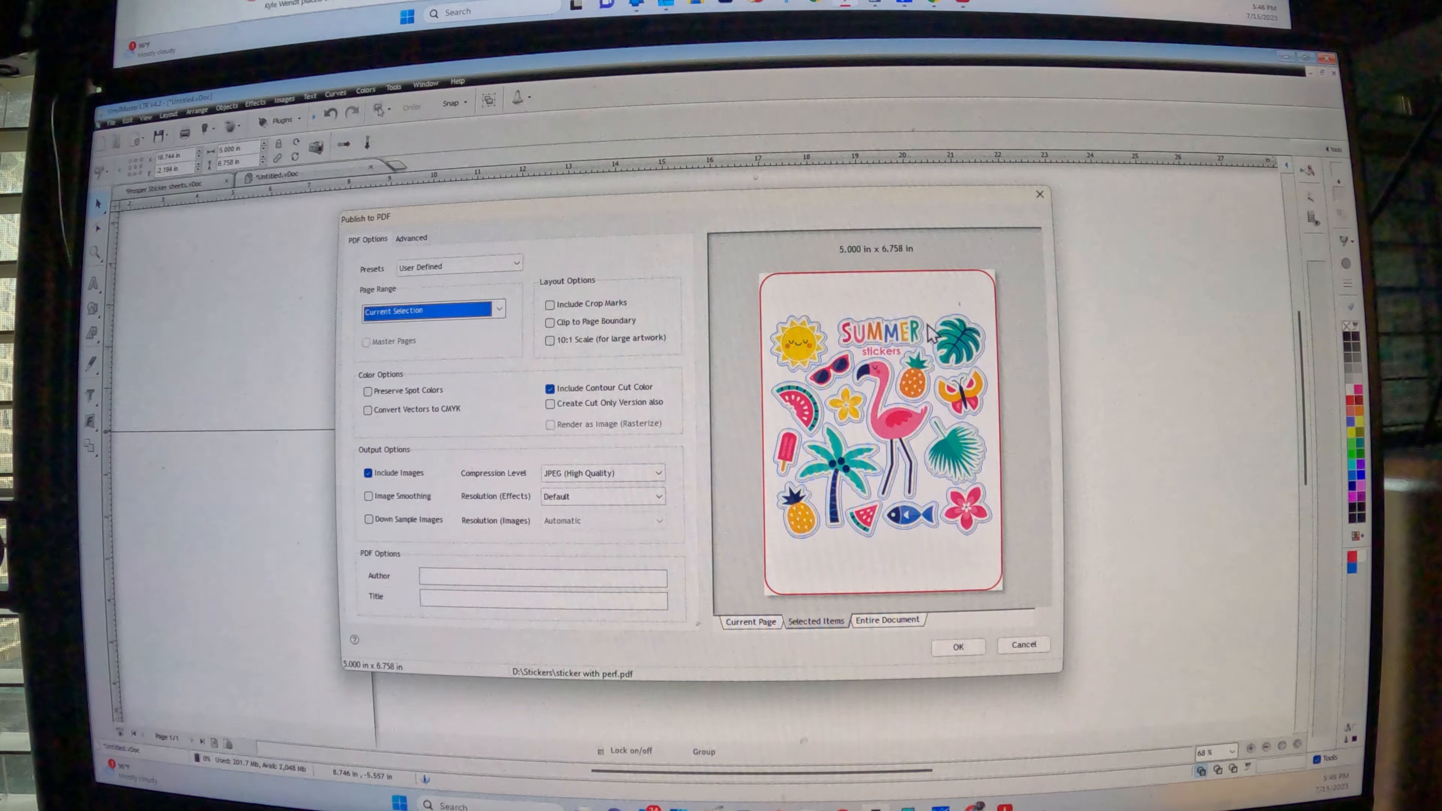
left_click(956, 646)
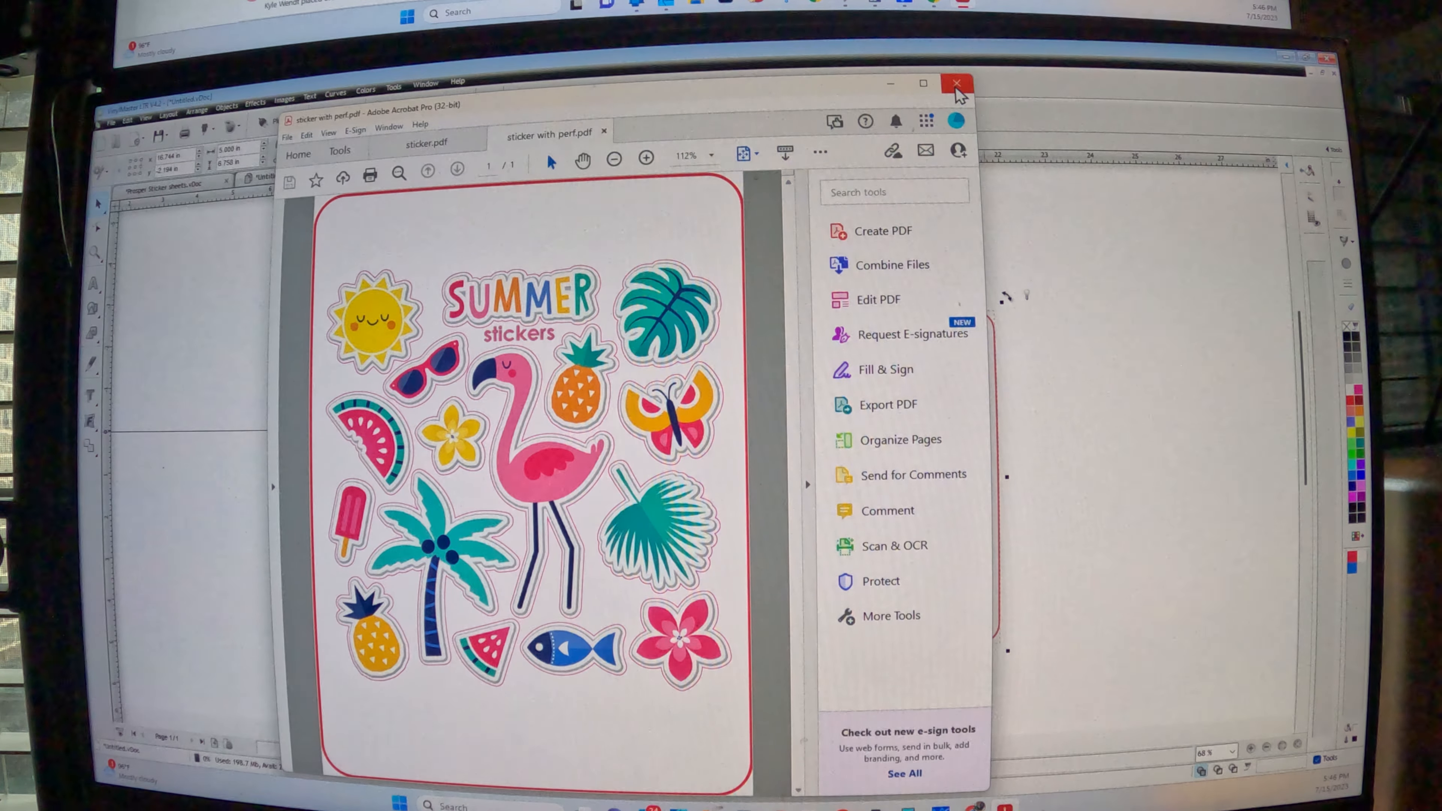
Close the current 'sticker with perf' PDF tab in Acrobat
left_click(955, 83)
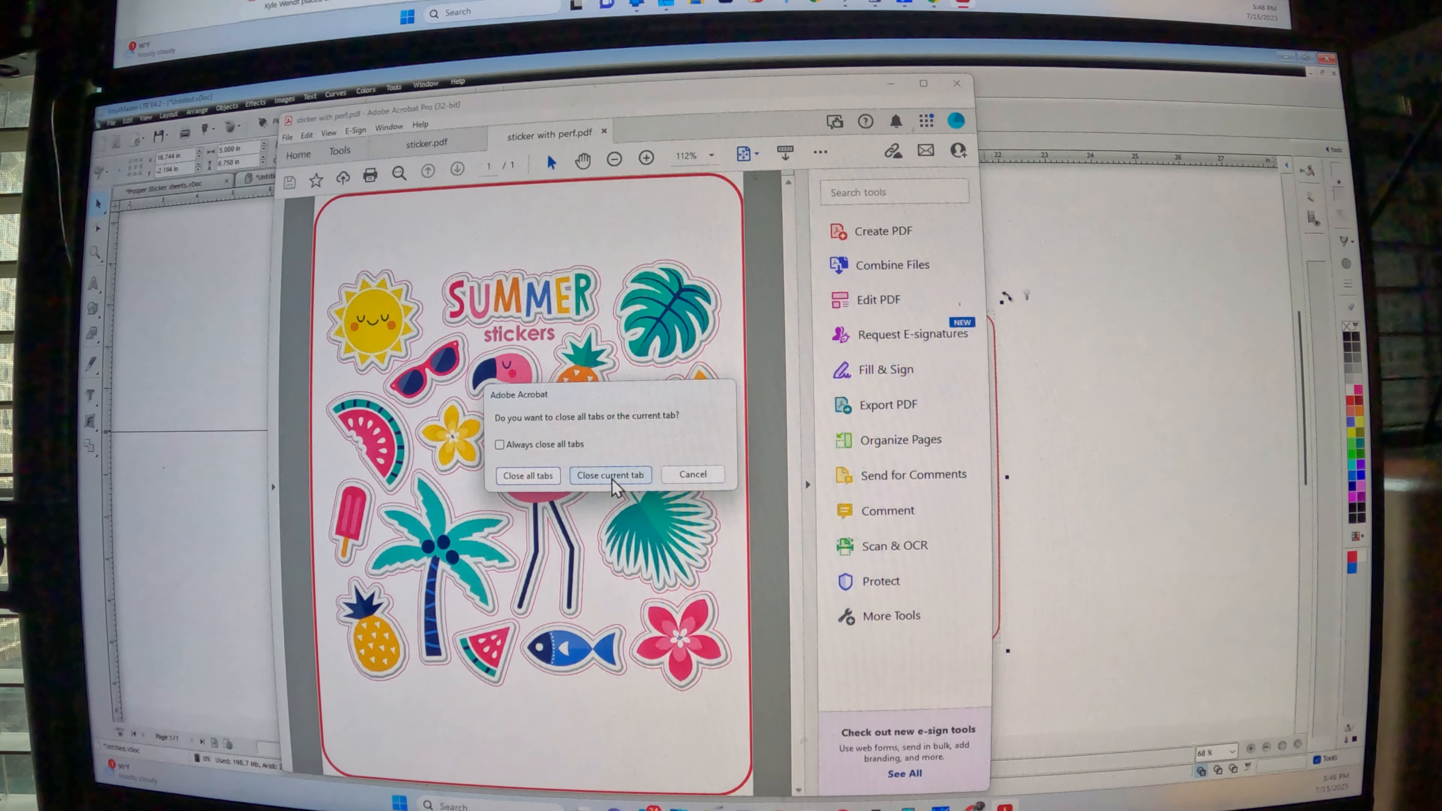
left_click(610, 475)
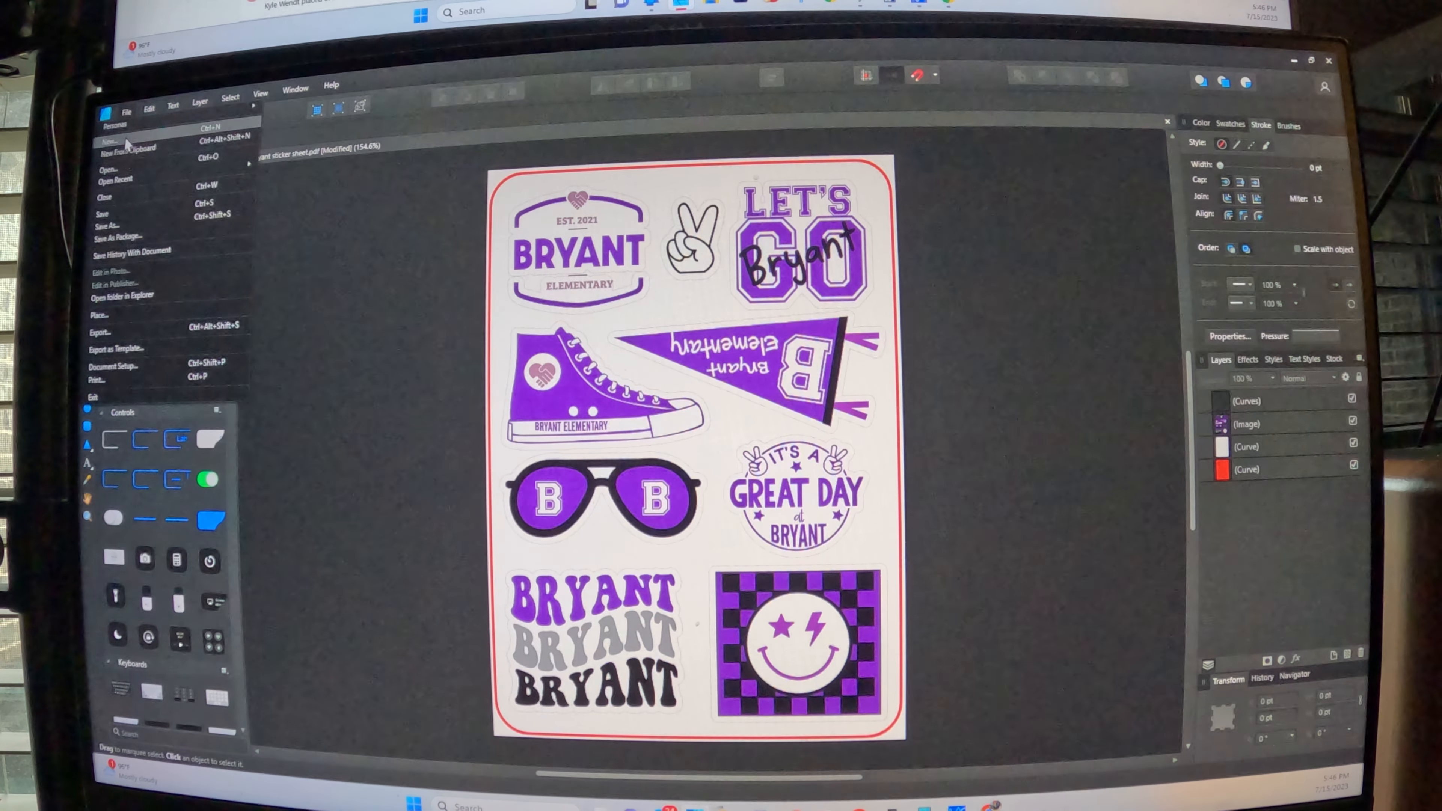
mouse_move(134, 314)
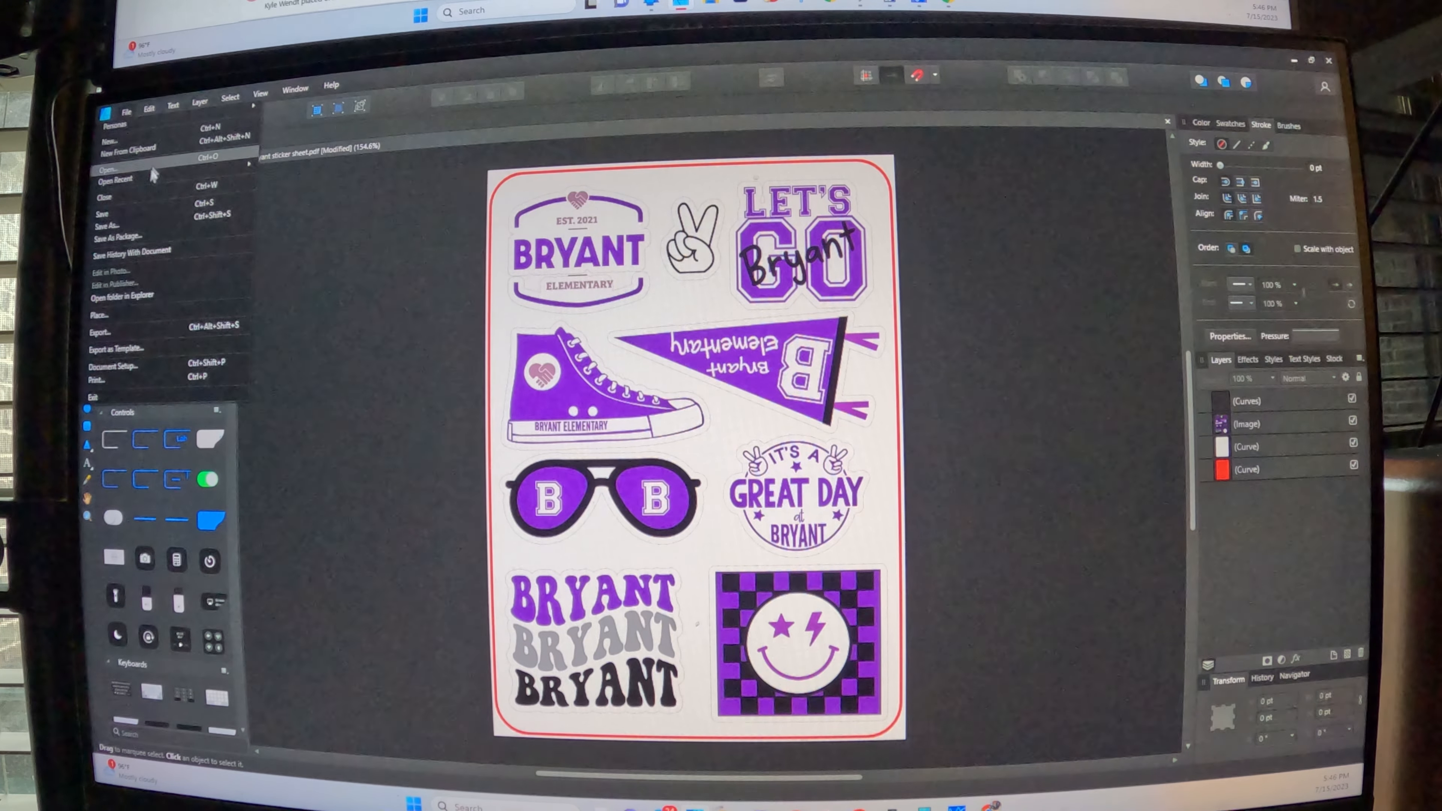
Open the 'sticker with perf' PDF in Affinity Designer with the default PDF options
left_click(104, 170)
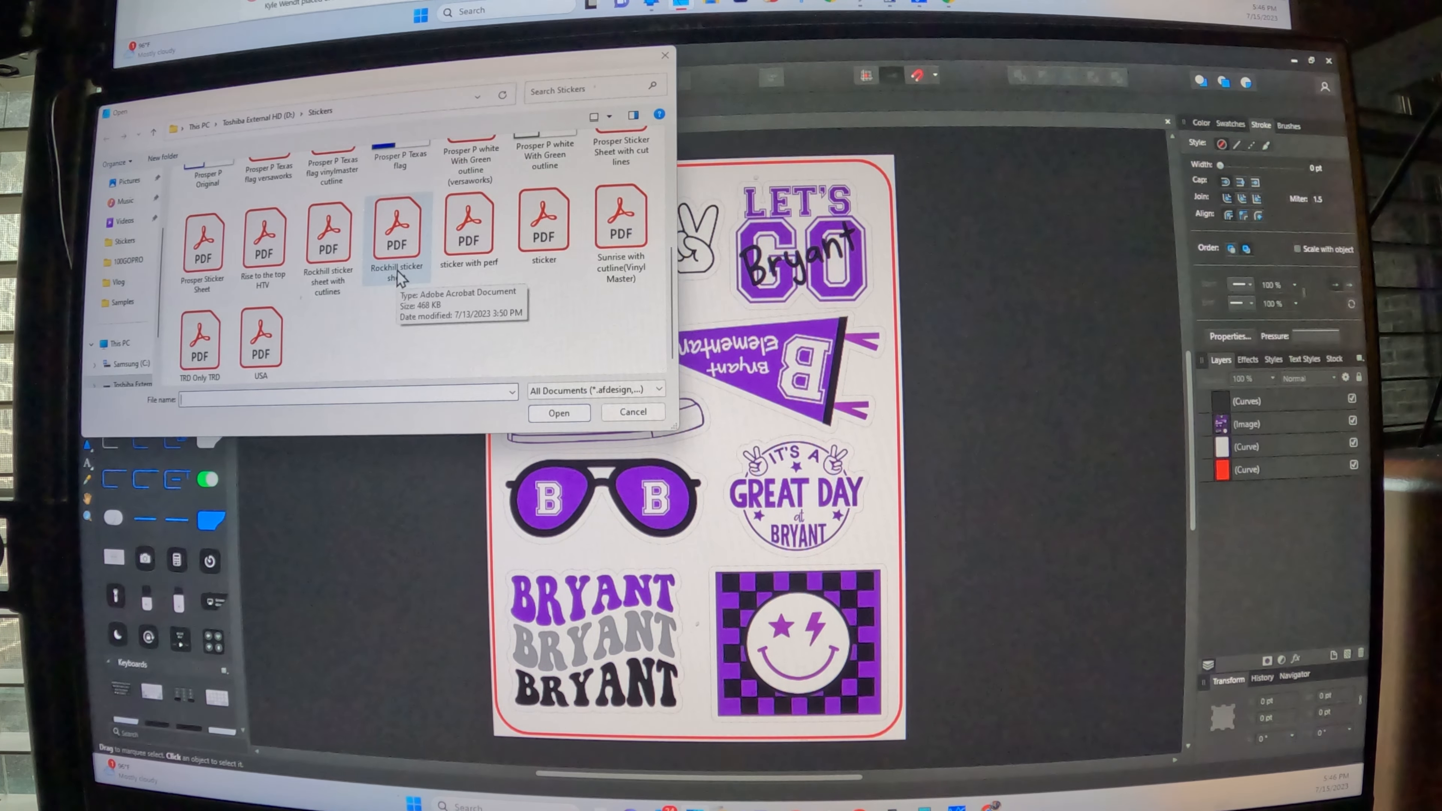
scroll("down", 3)
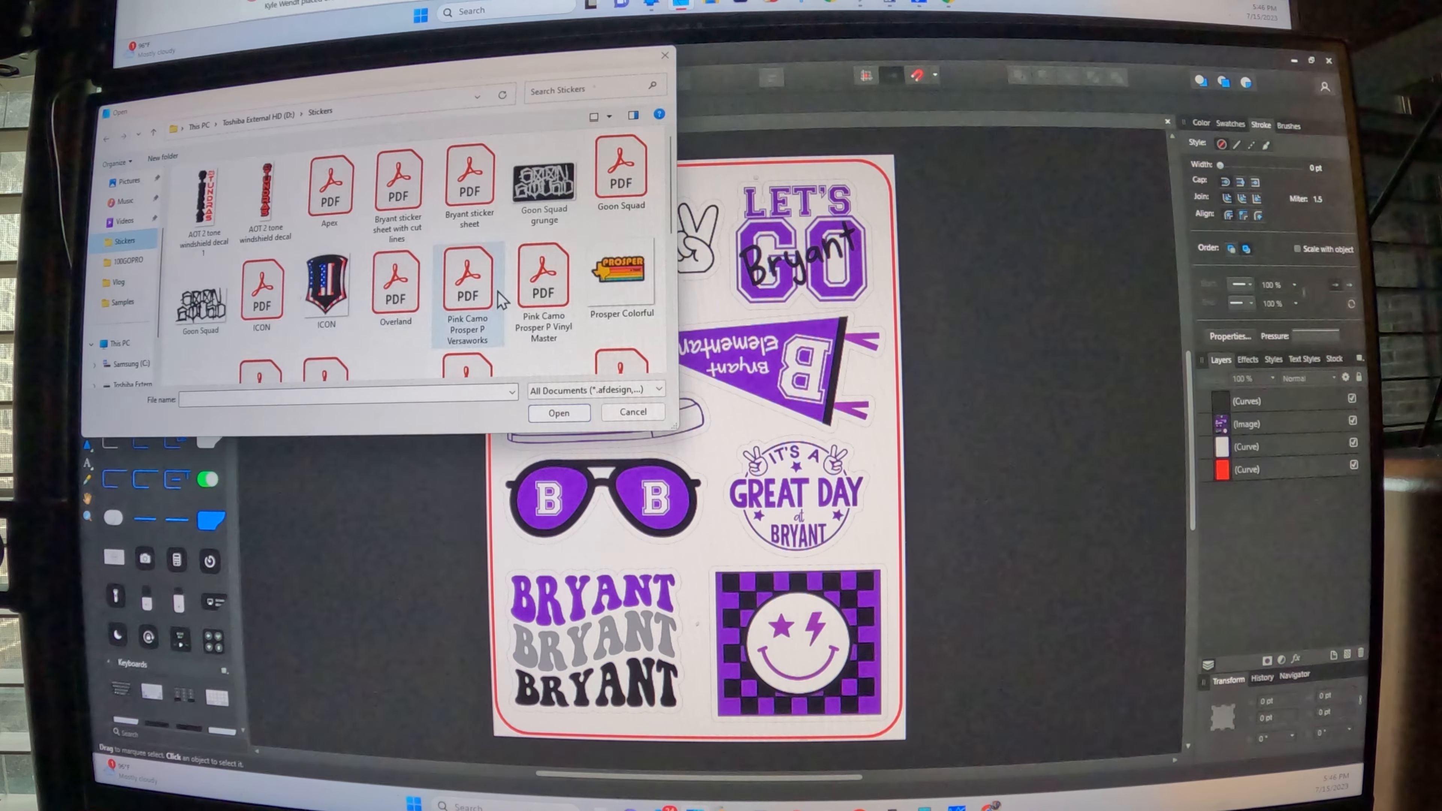
scroll("down", 3)
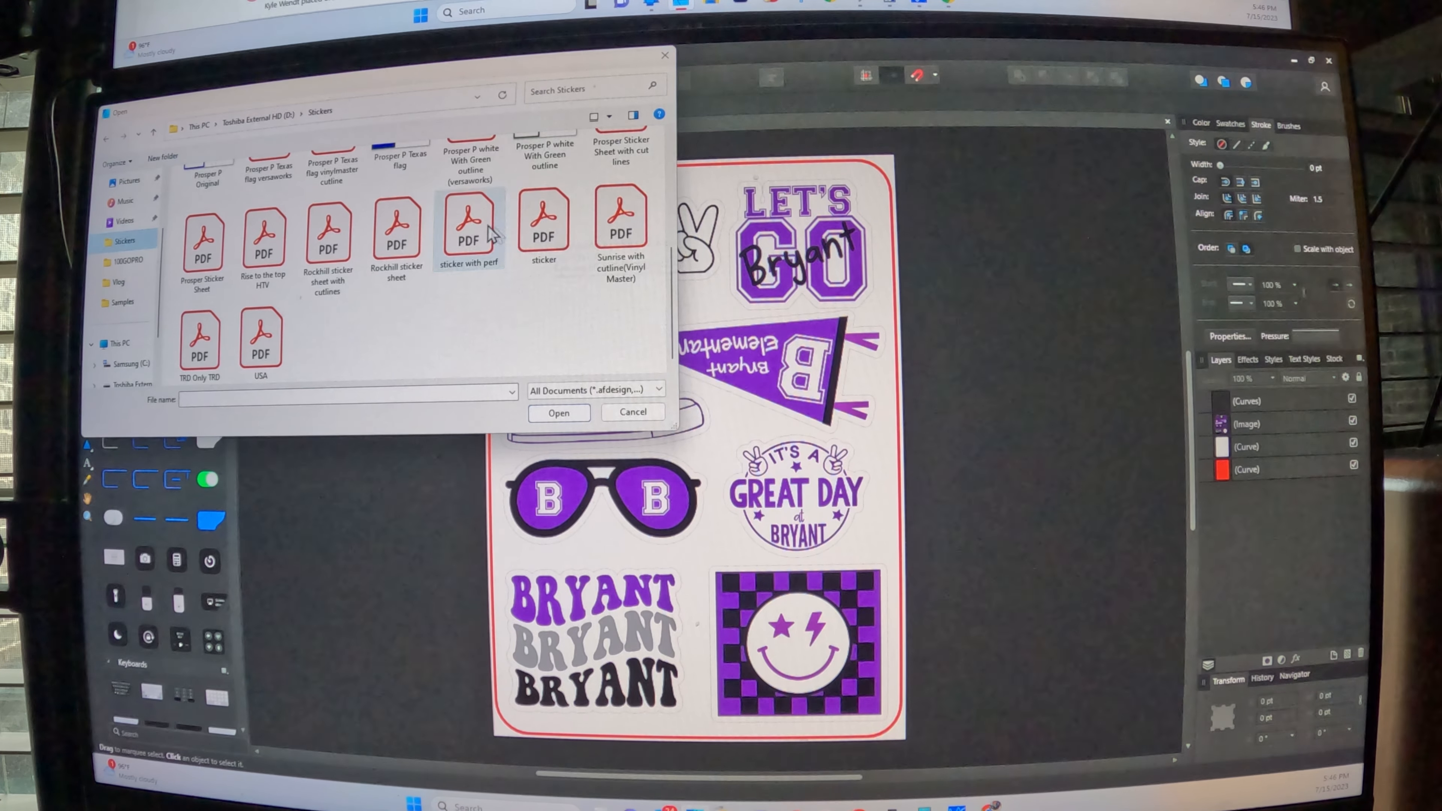
left_click(558, 412)
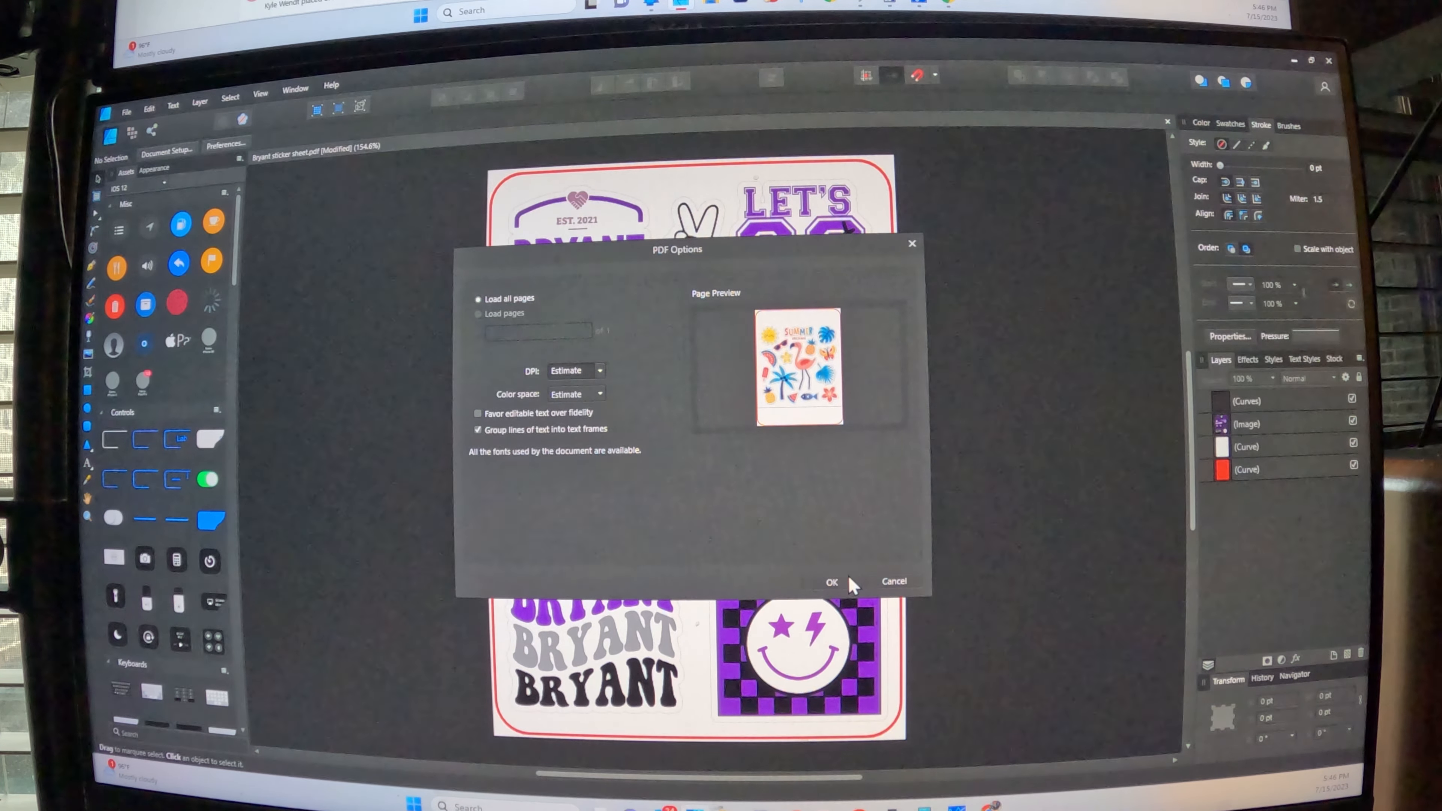
left_click(830, 581)
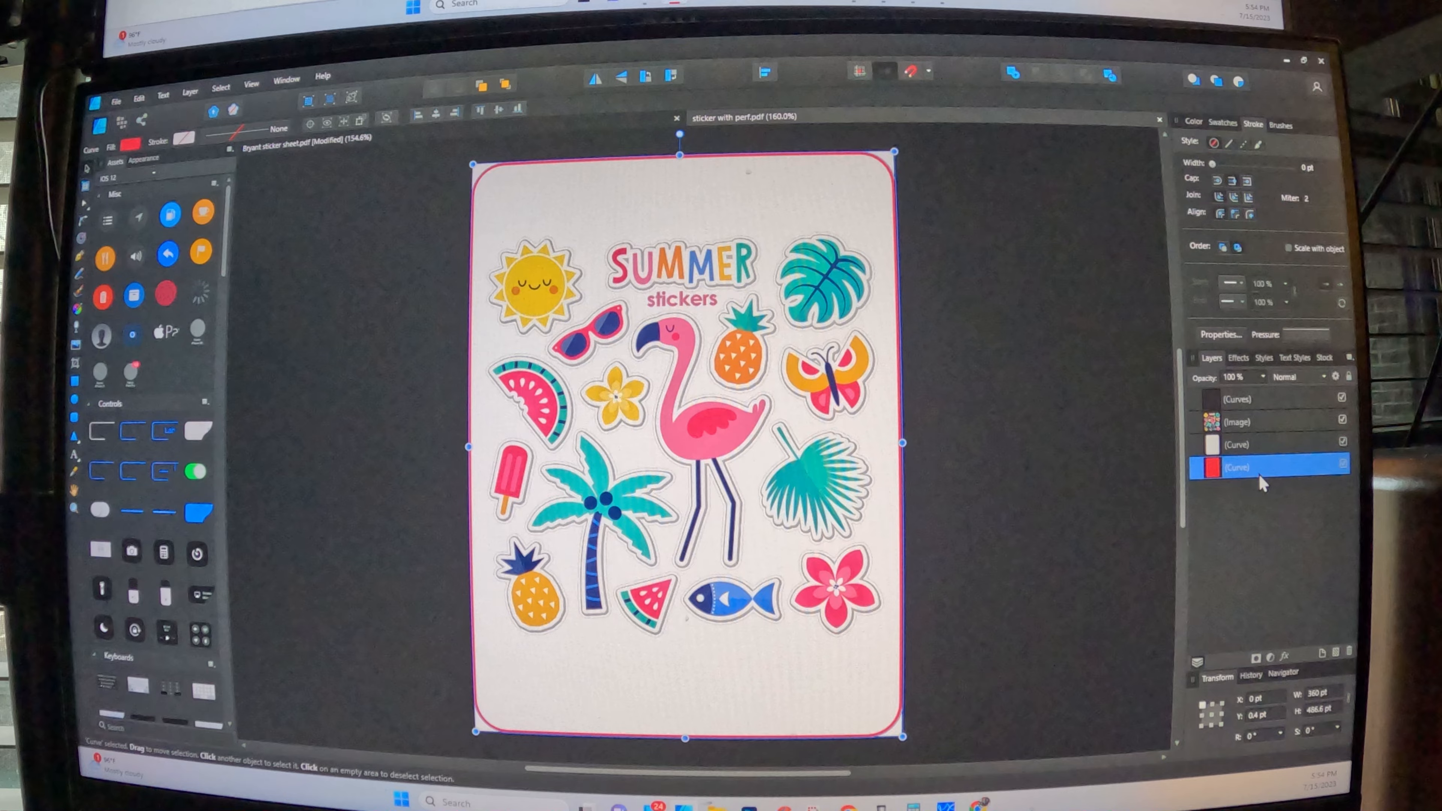
mouse_move(1240, 409)
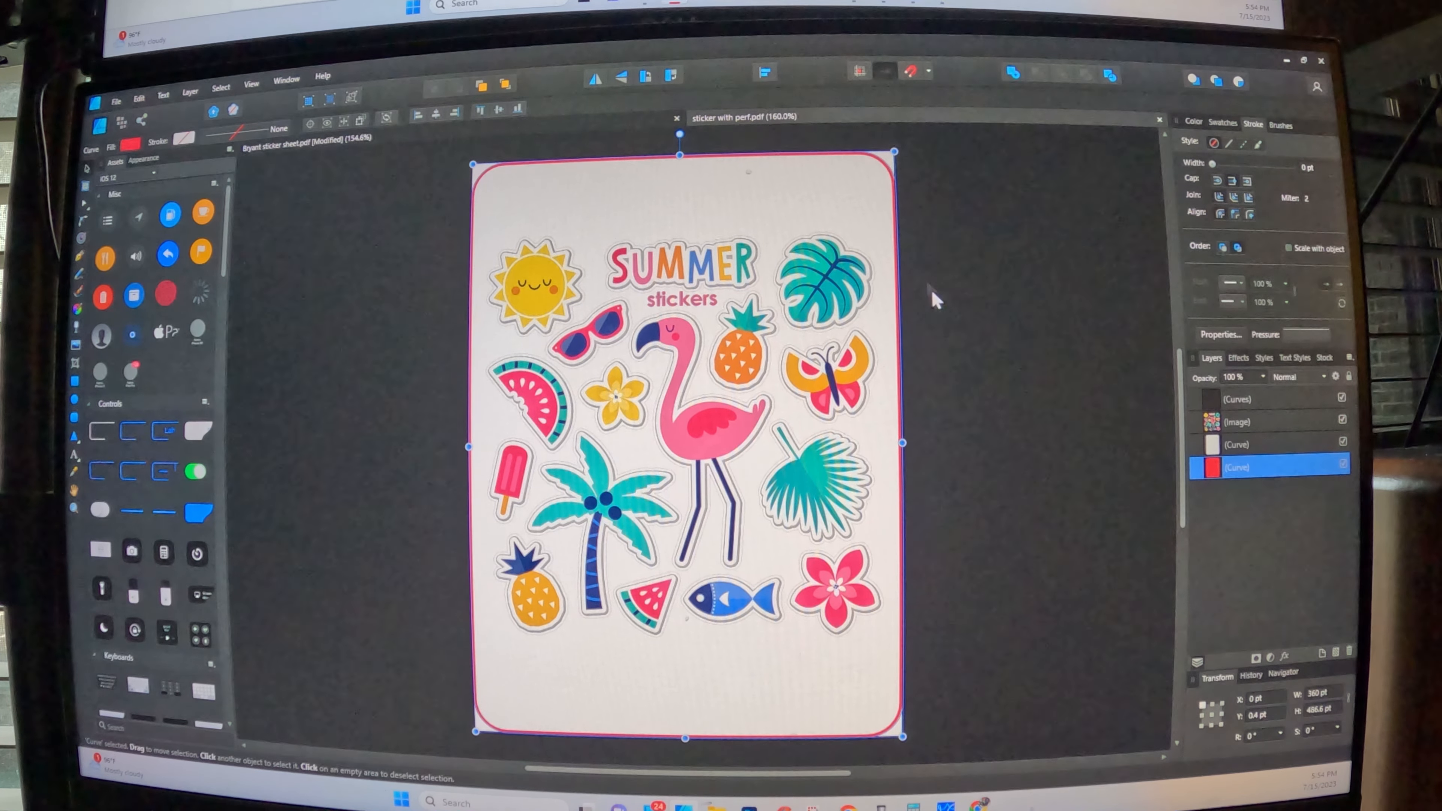
mouse_move(280, 196)
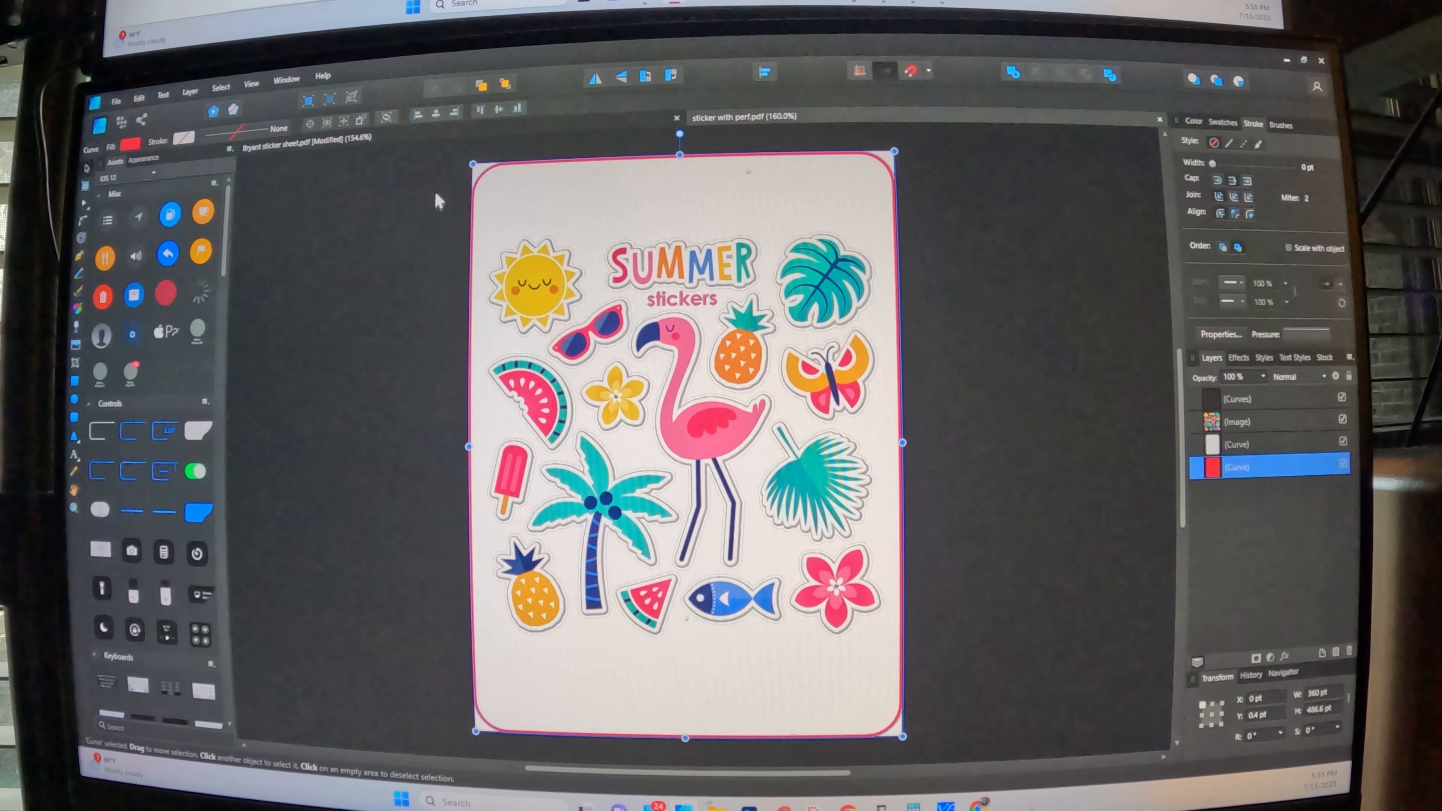
mouse_move(295, 164)
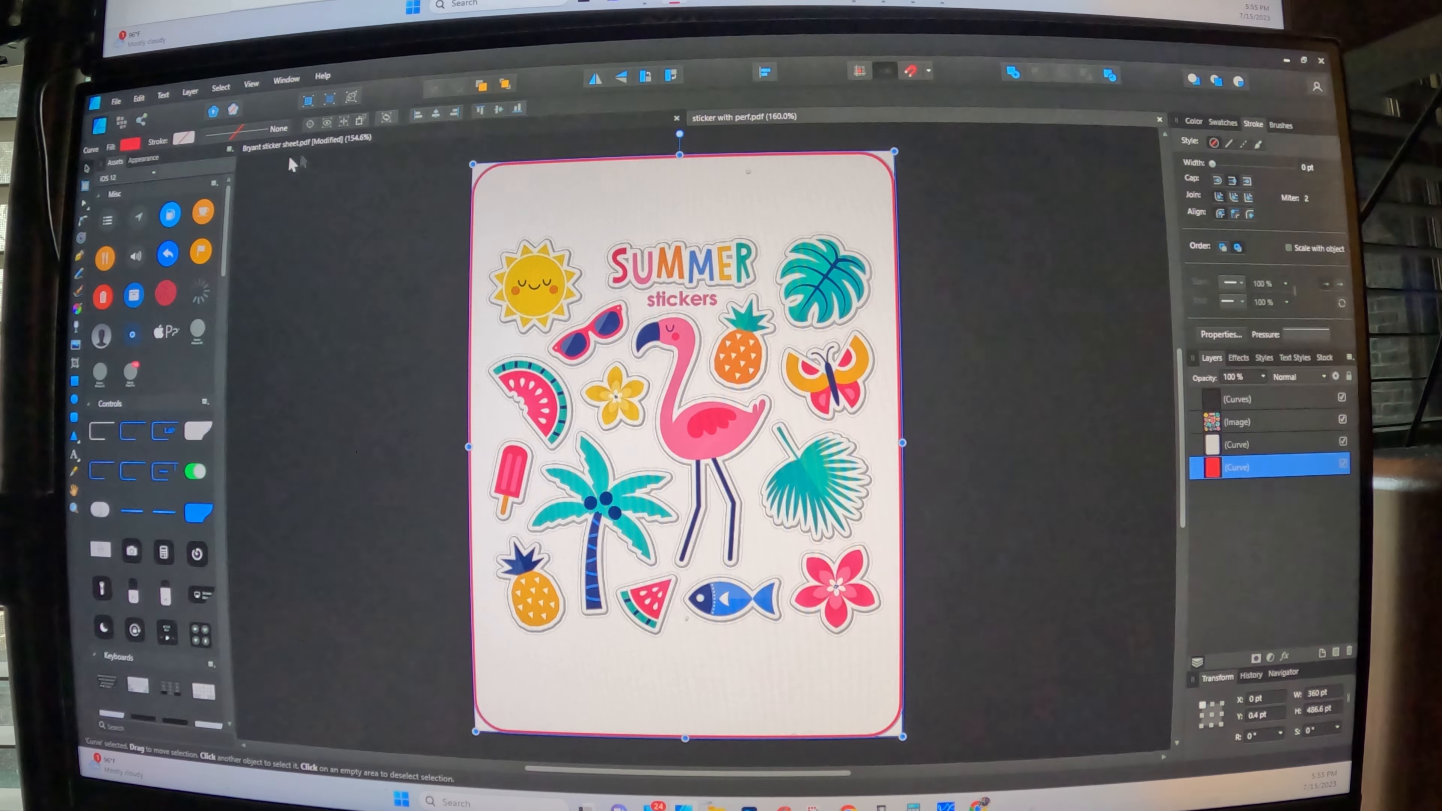
Bring up the stroke colour choices for the selected rounded border
left_click(184, 138)
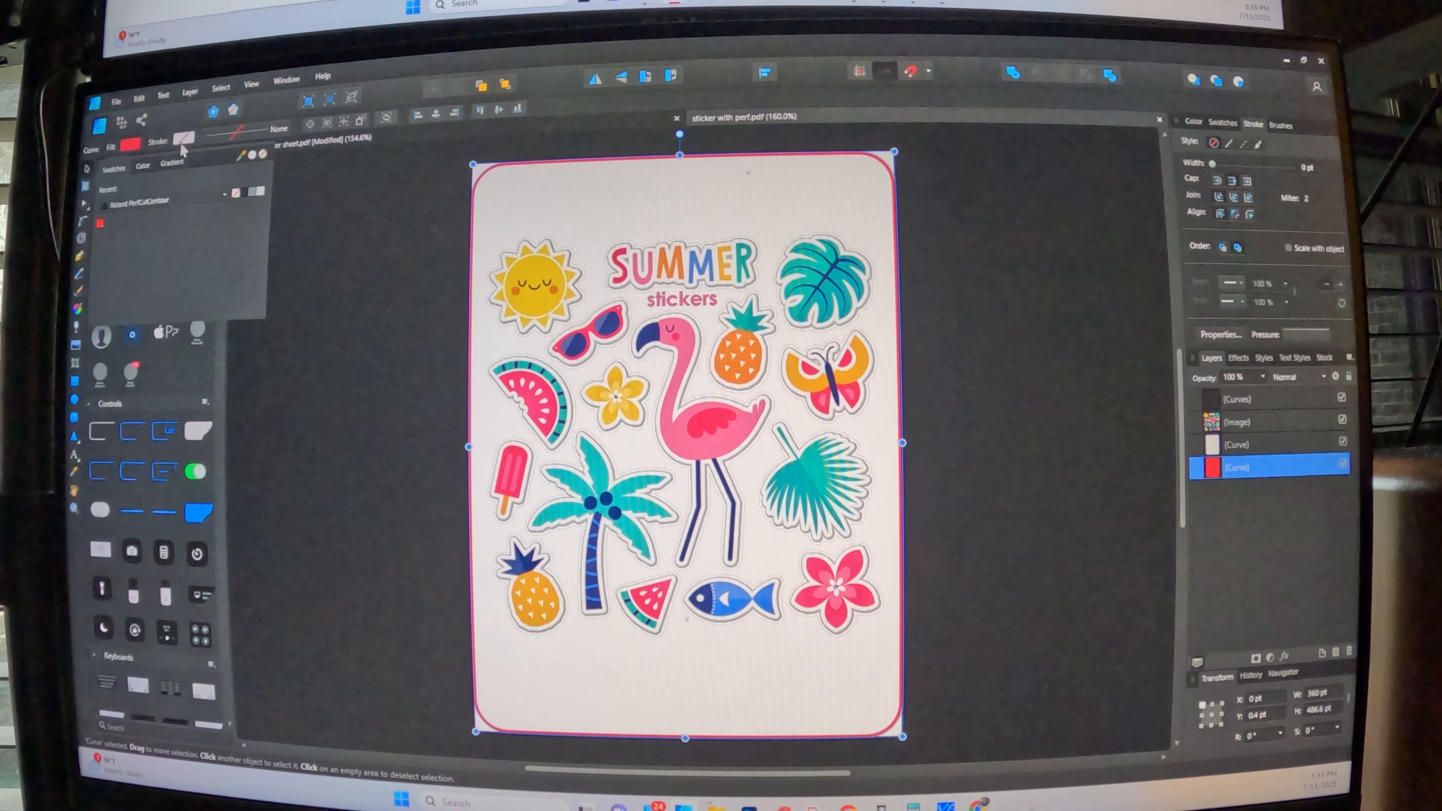
Apply the Roland PerfCutContour red colour to the border's stroke
left_click(210, 194)
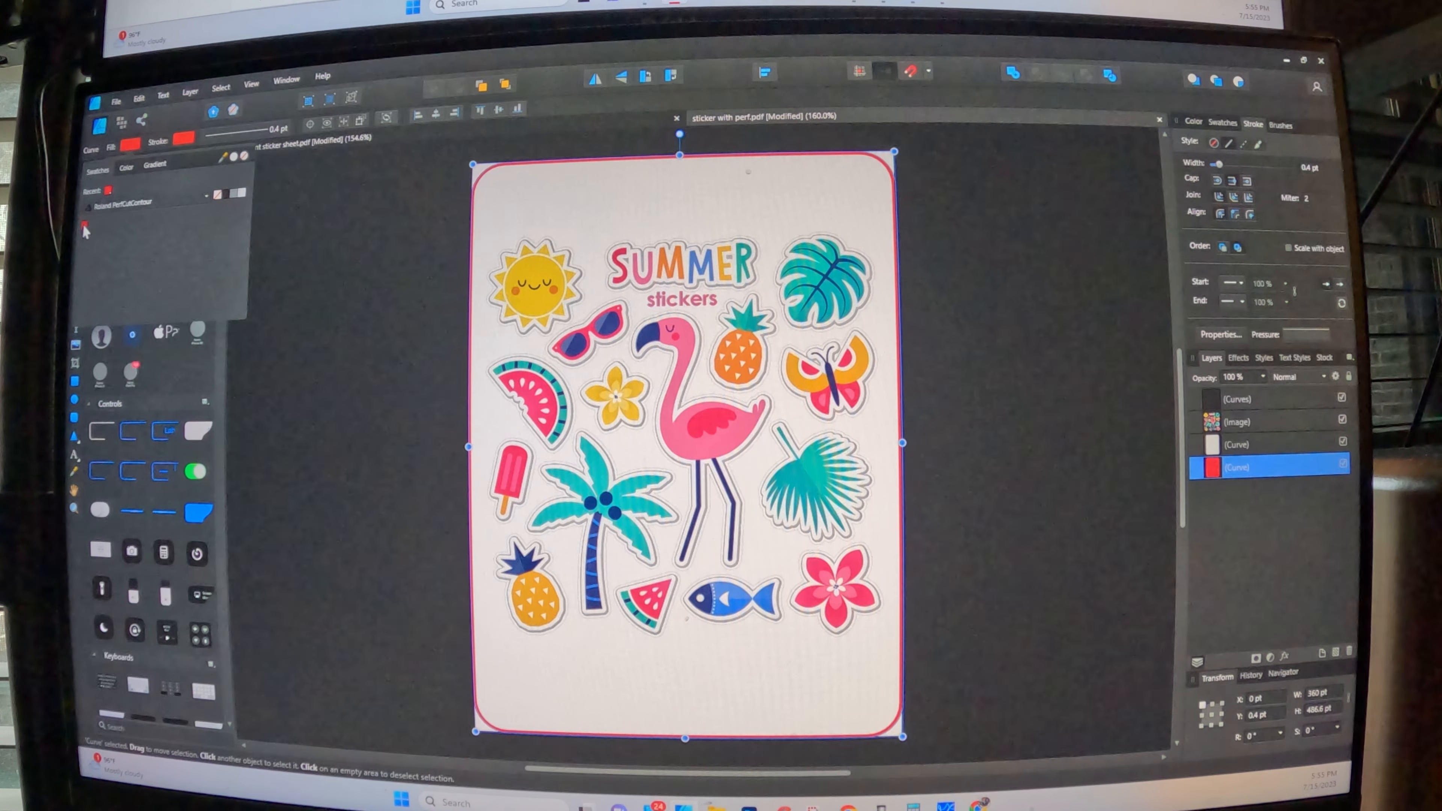
mouse_move(299, 175)
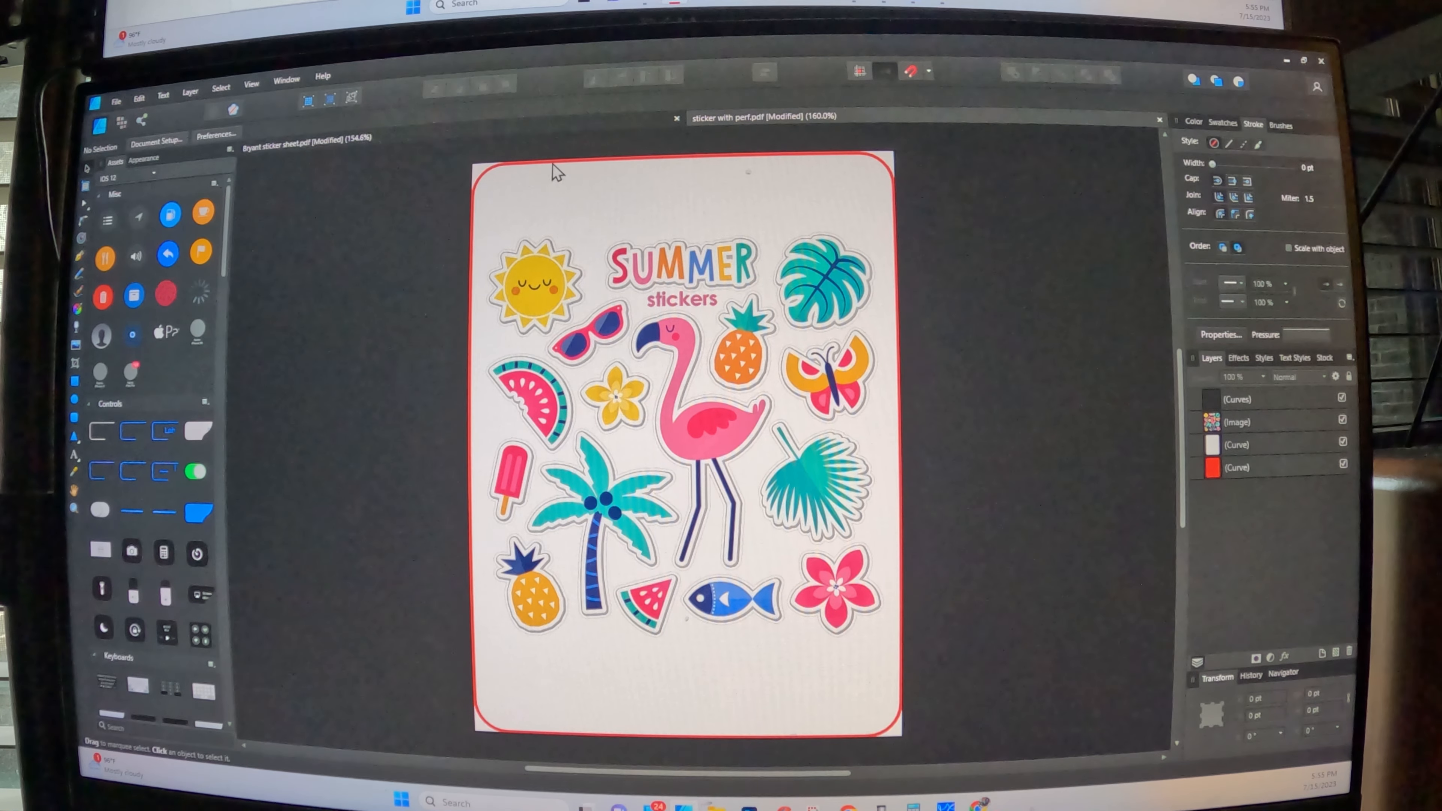
mouse_move(564, 492)
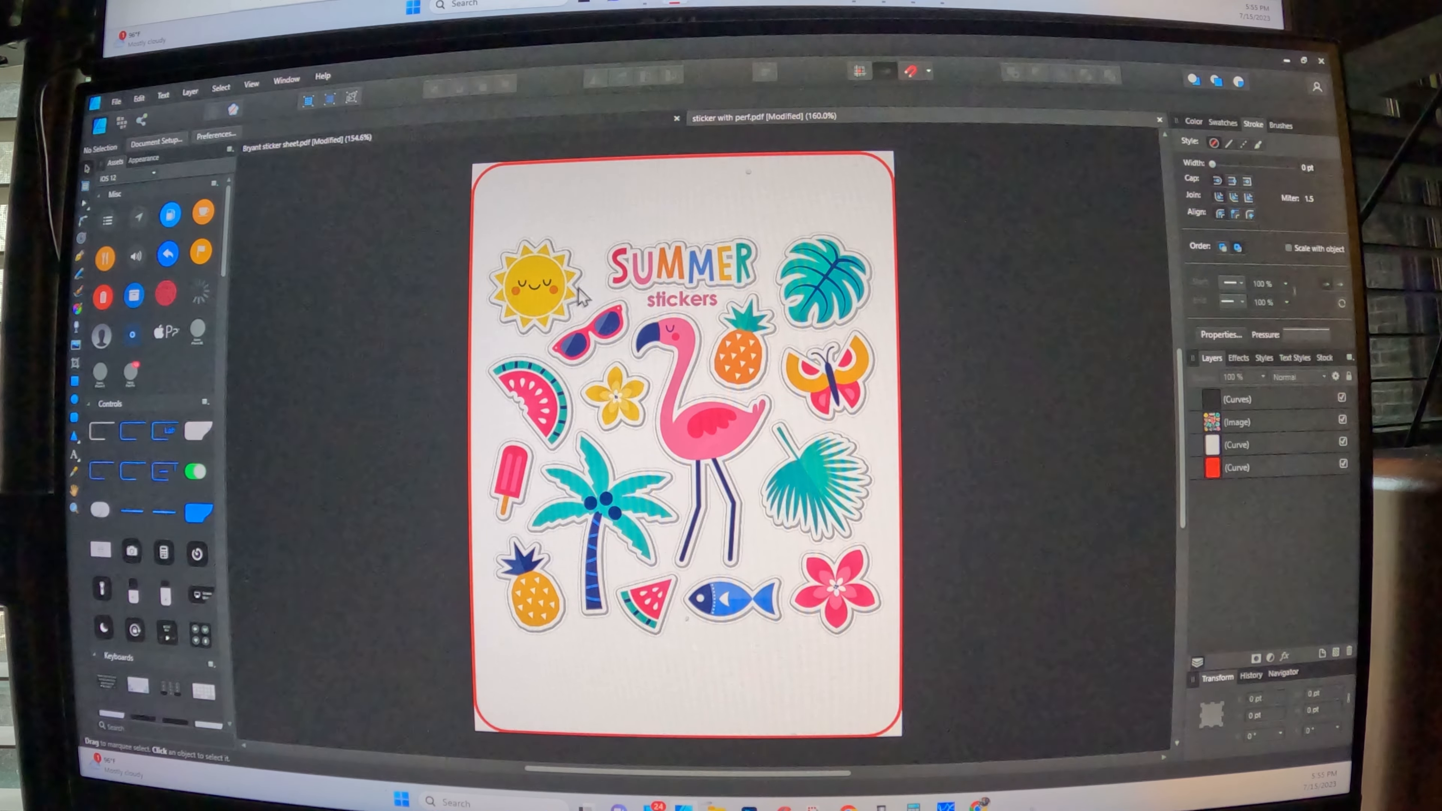
mouse_move(538, 349)
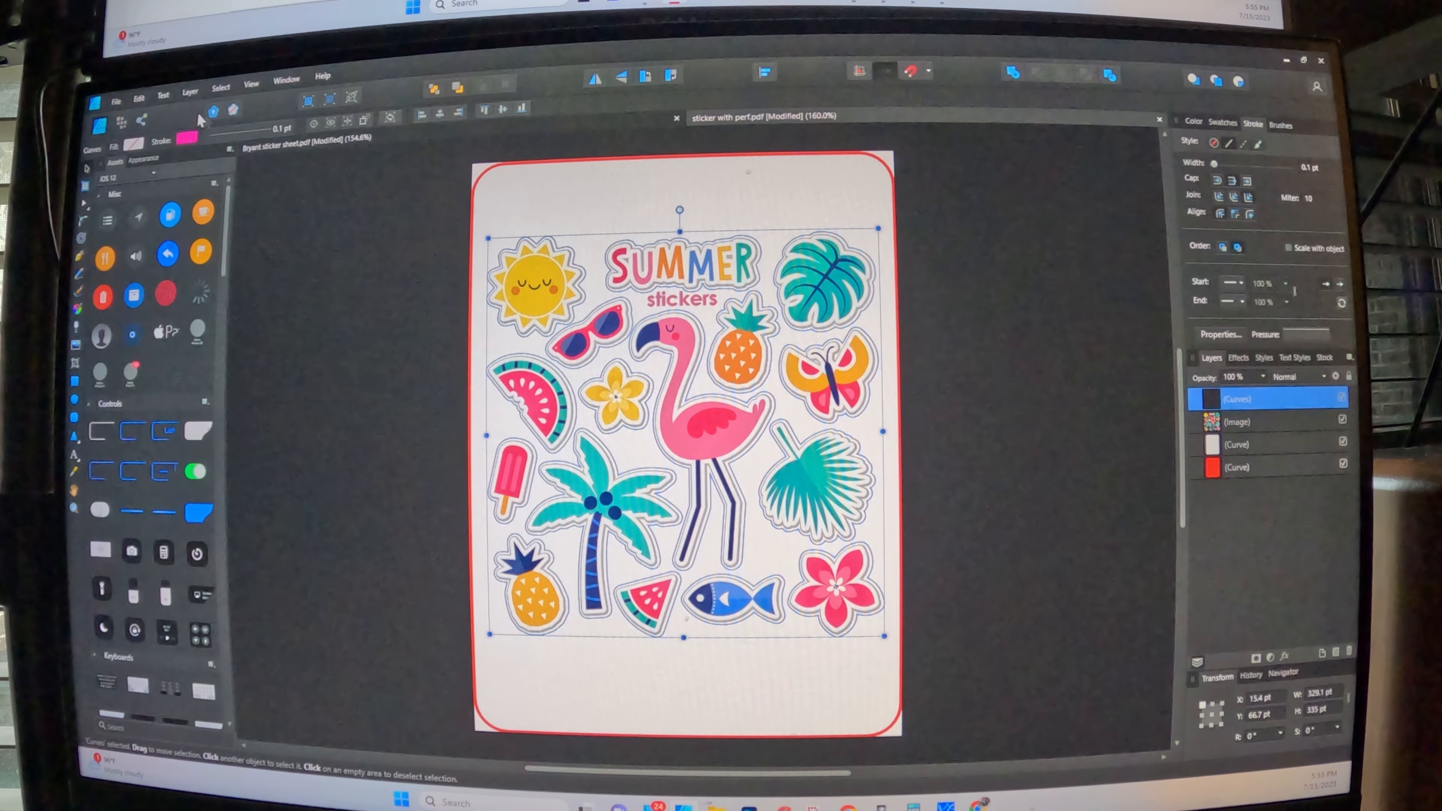
left_click(187, 138)
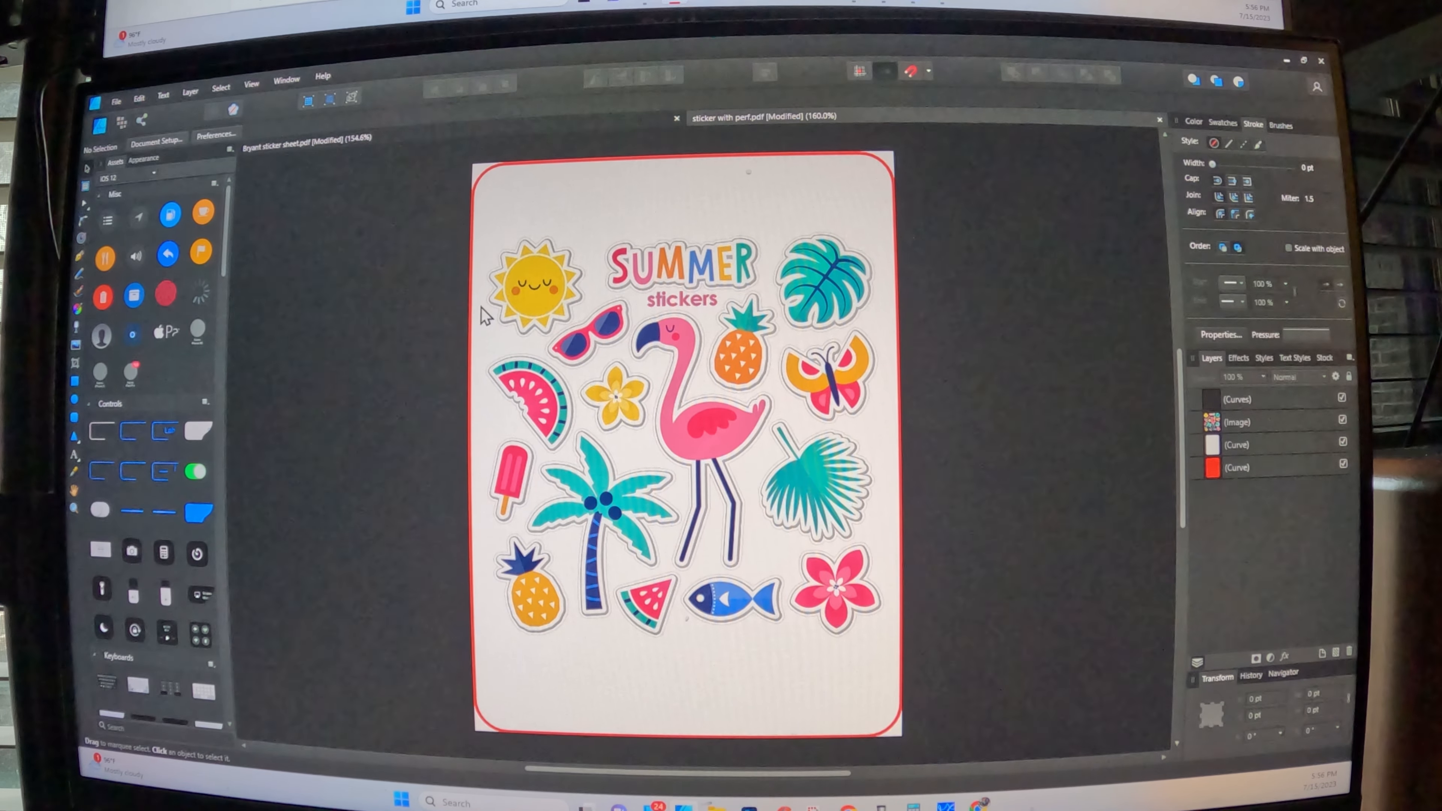
mouse_move(942, 147)
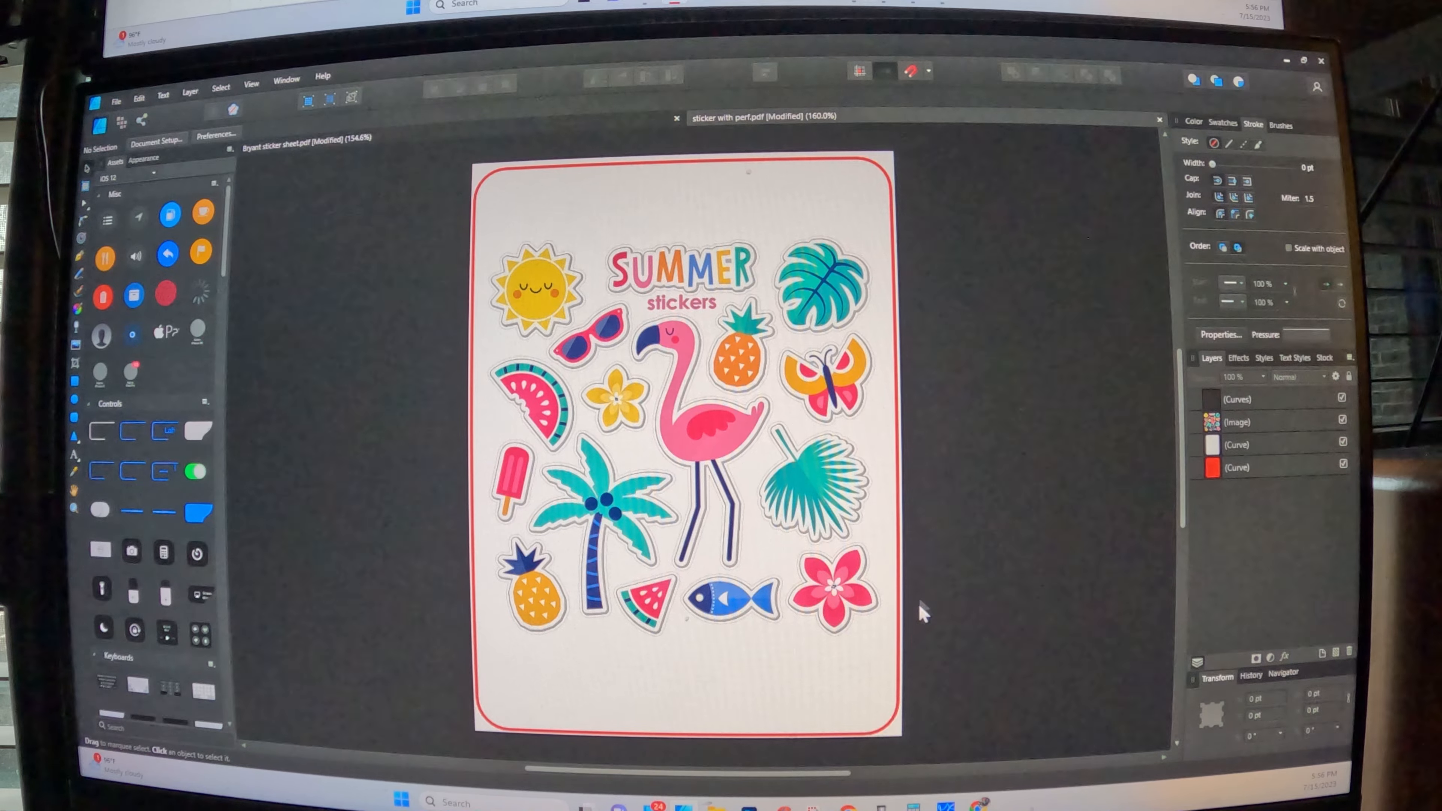
mouse_move(426, 524)
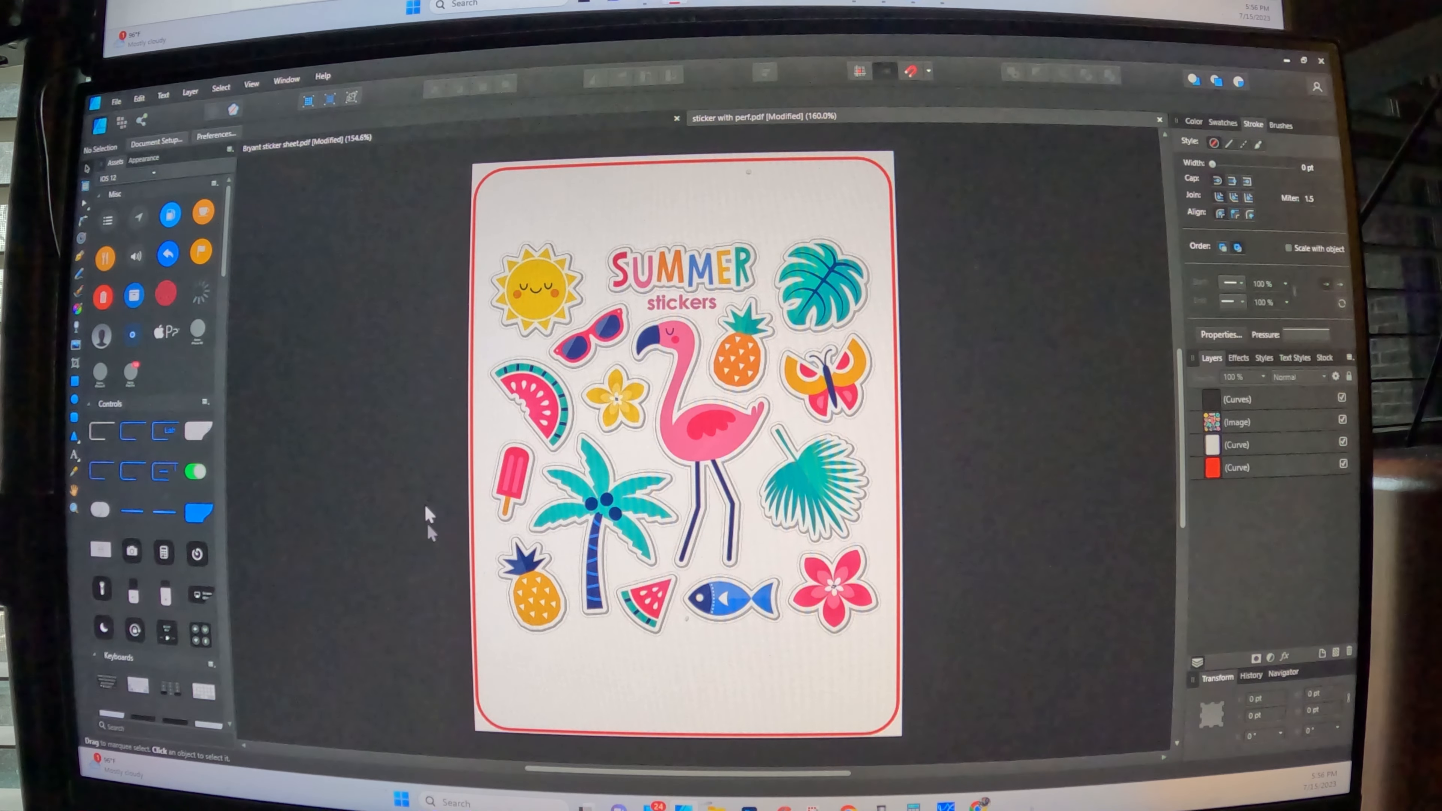
mouse_move(753, 189)
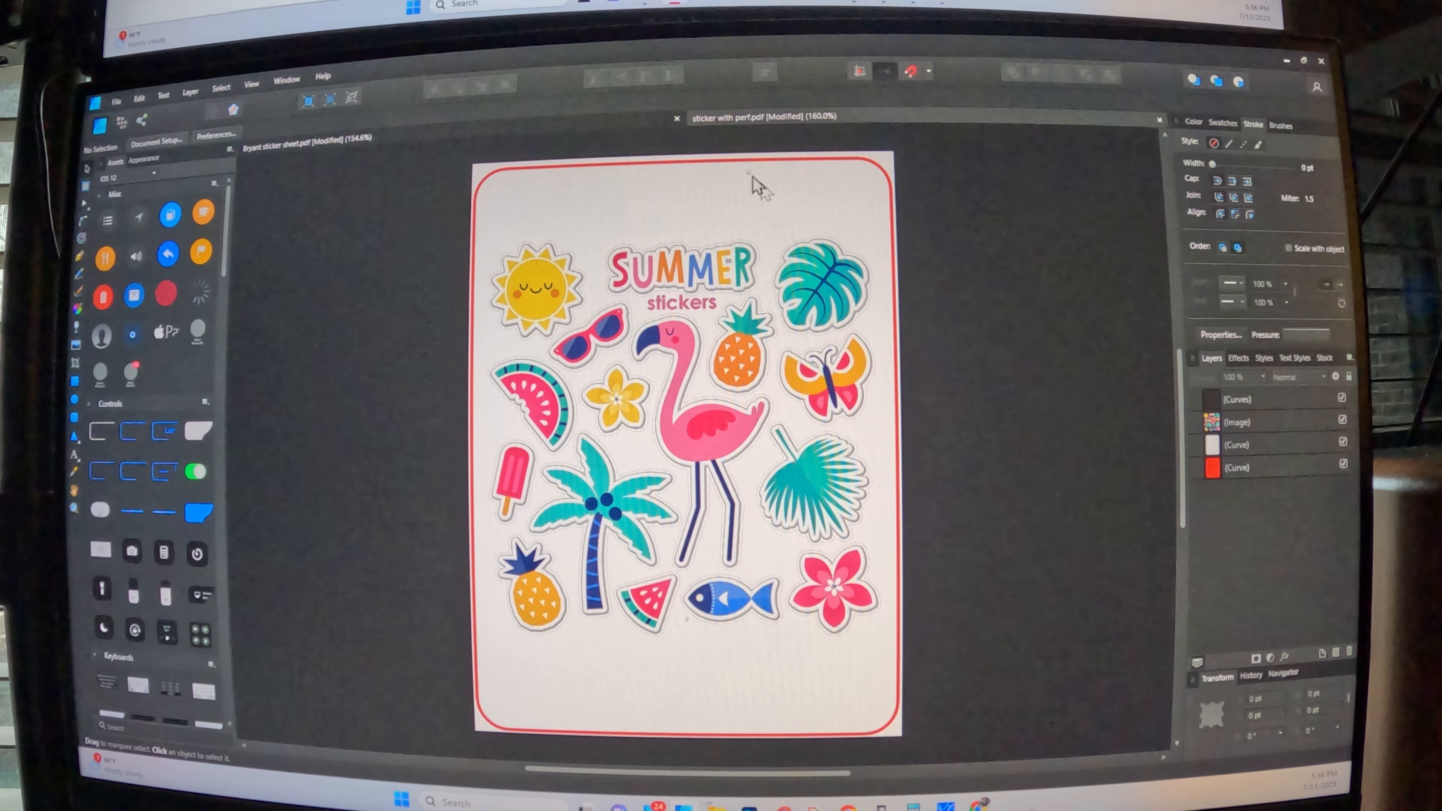
mouse_move(510, 212)
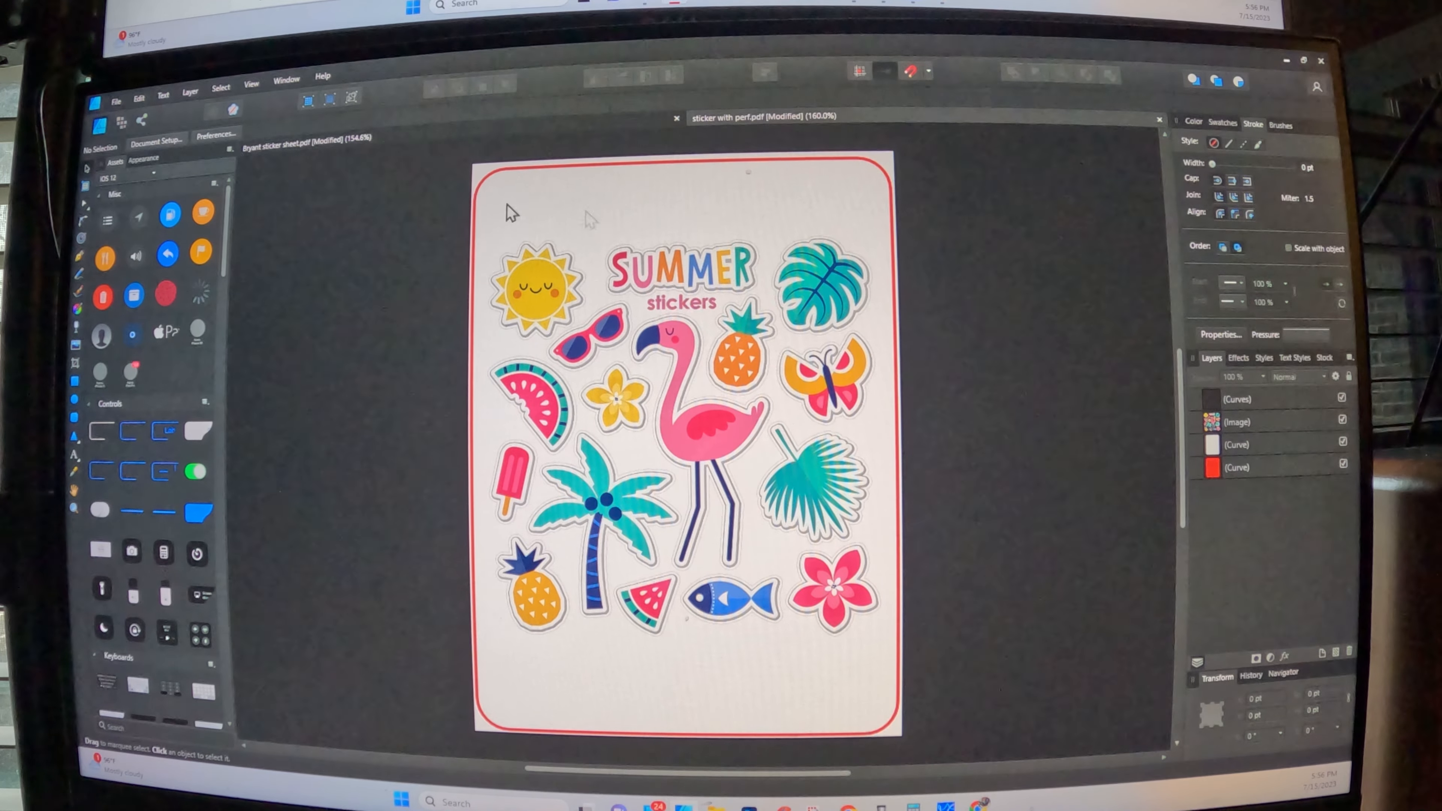
Bring up Affinity Designer's file commands for saving the sheet
left_click(116, 102)
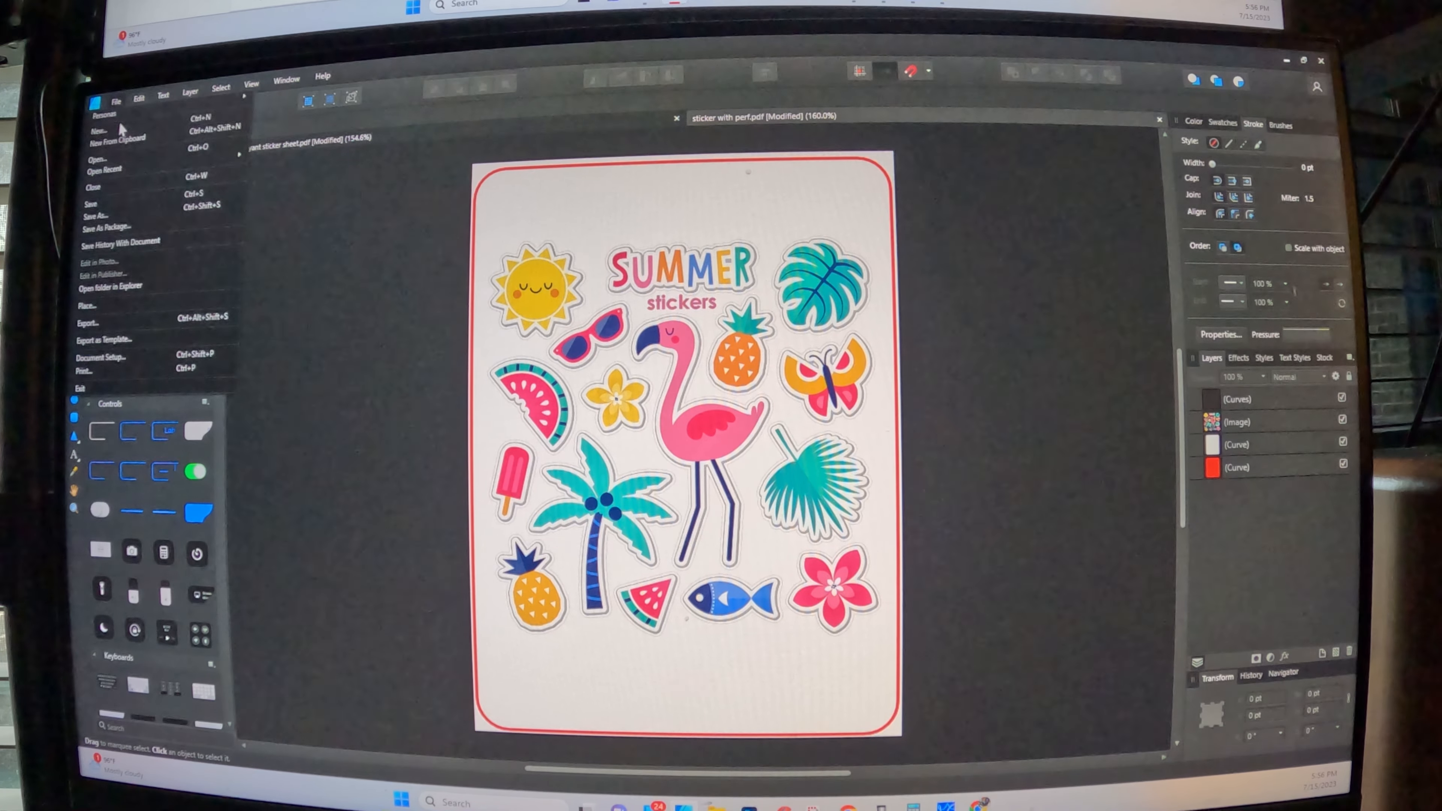
Save the sheet as 'sticker with perf cutlines' PDF in the Stickers folder
left_click(92, 323)
type("sticker with perf cutlines")
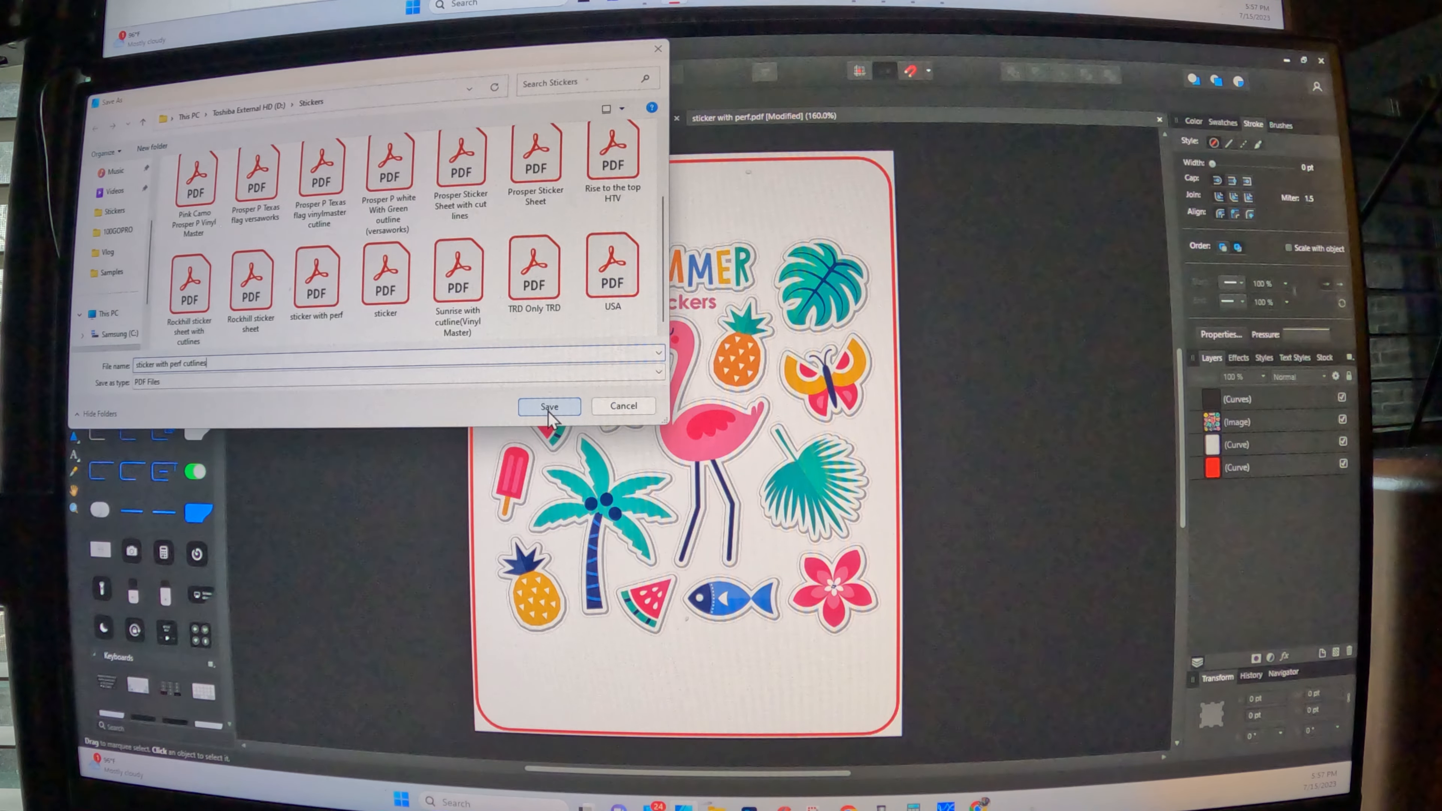
left_click(548, 405)
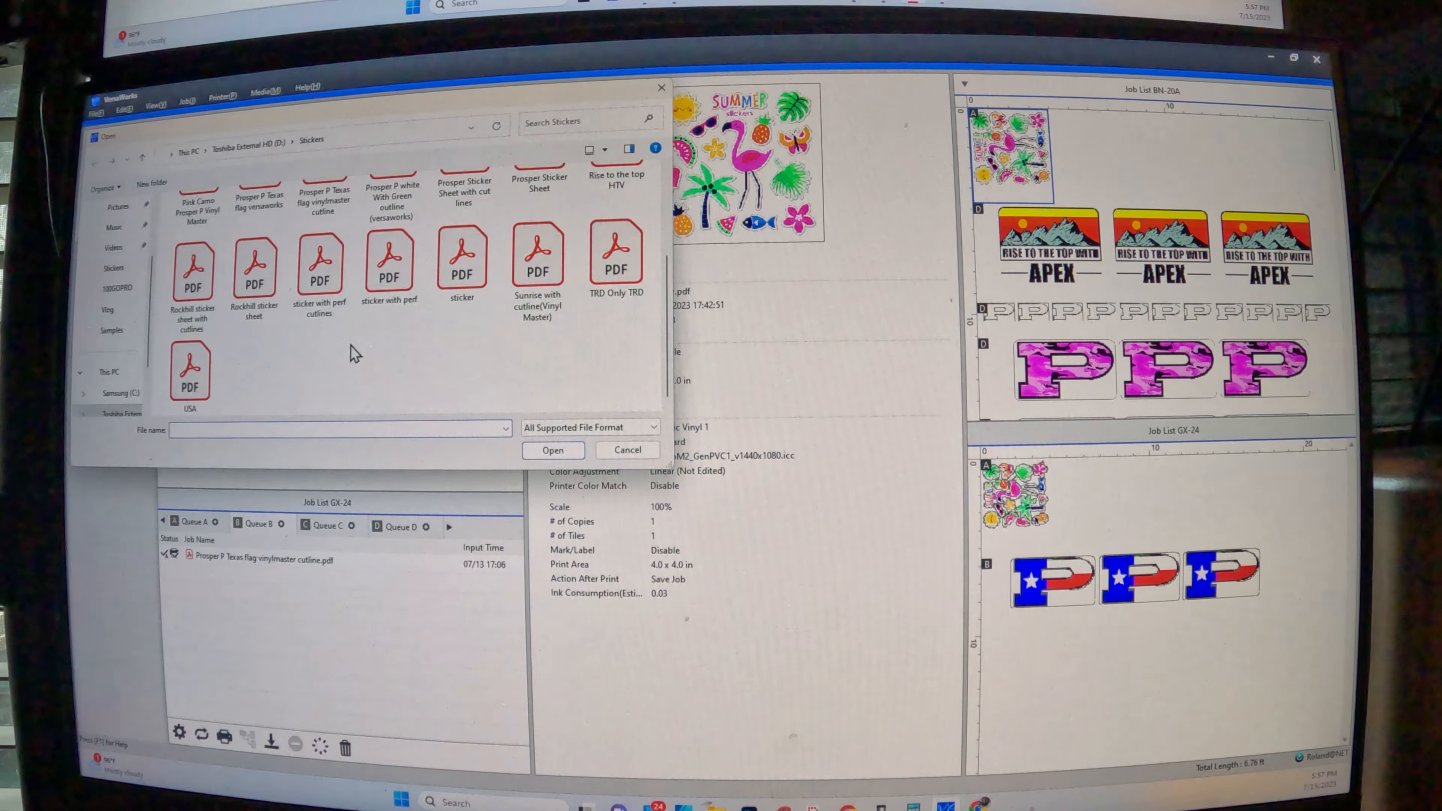
Load 'sticker with perf cutlines.pdf' as a new BN-20A job and select it in Queue A
left_click(320, 267)
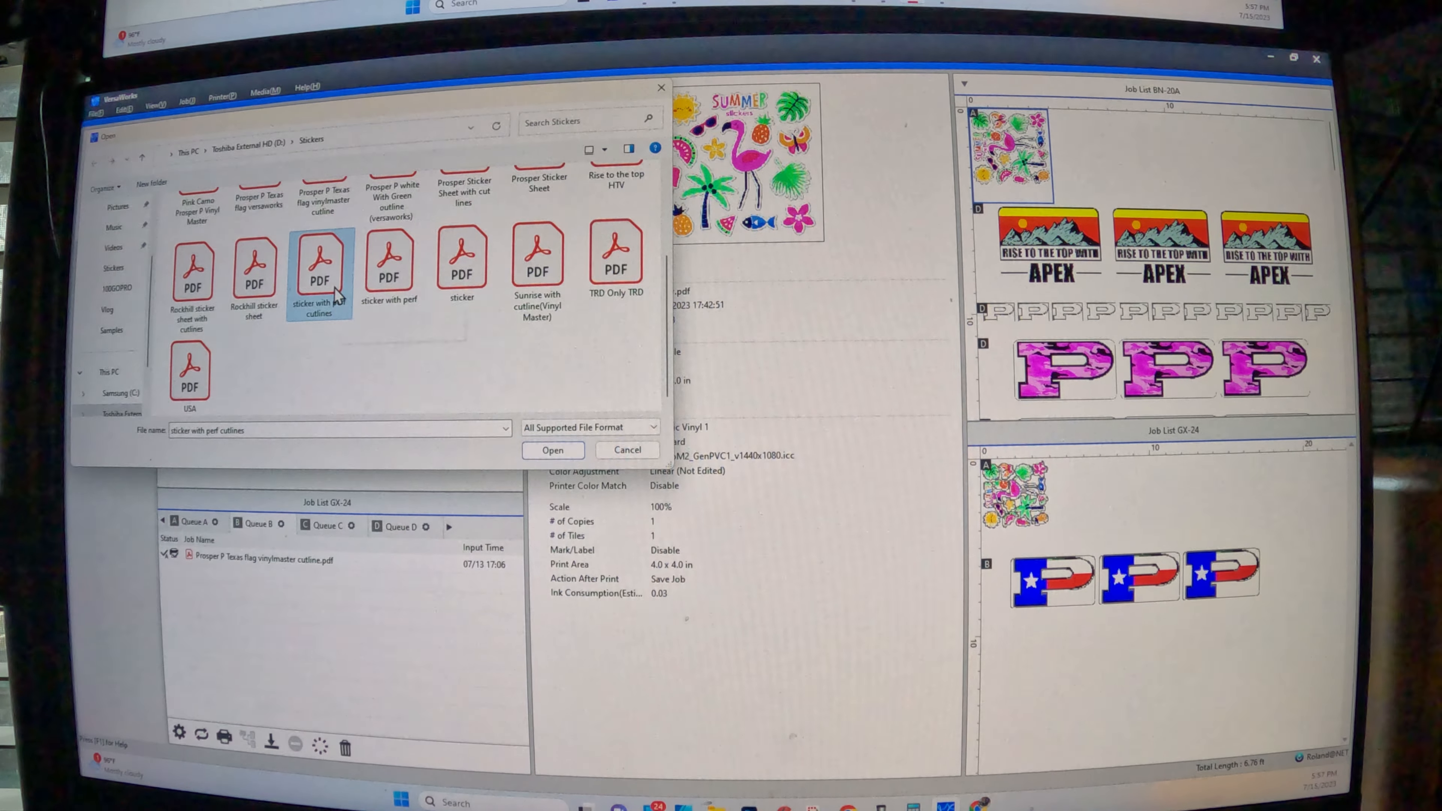
left_click(552, 450)
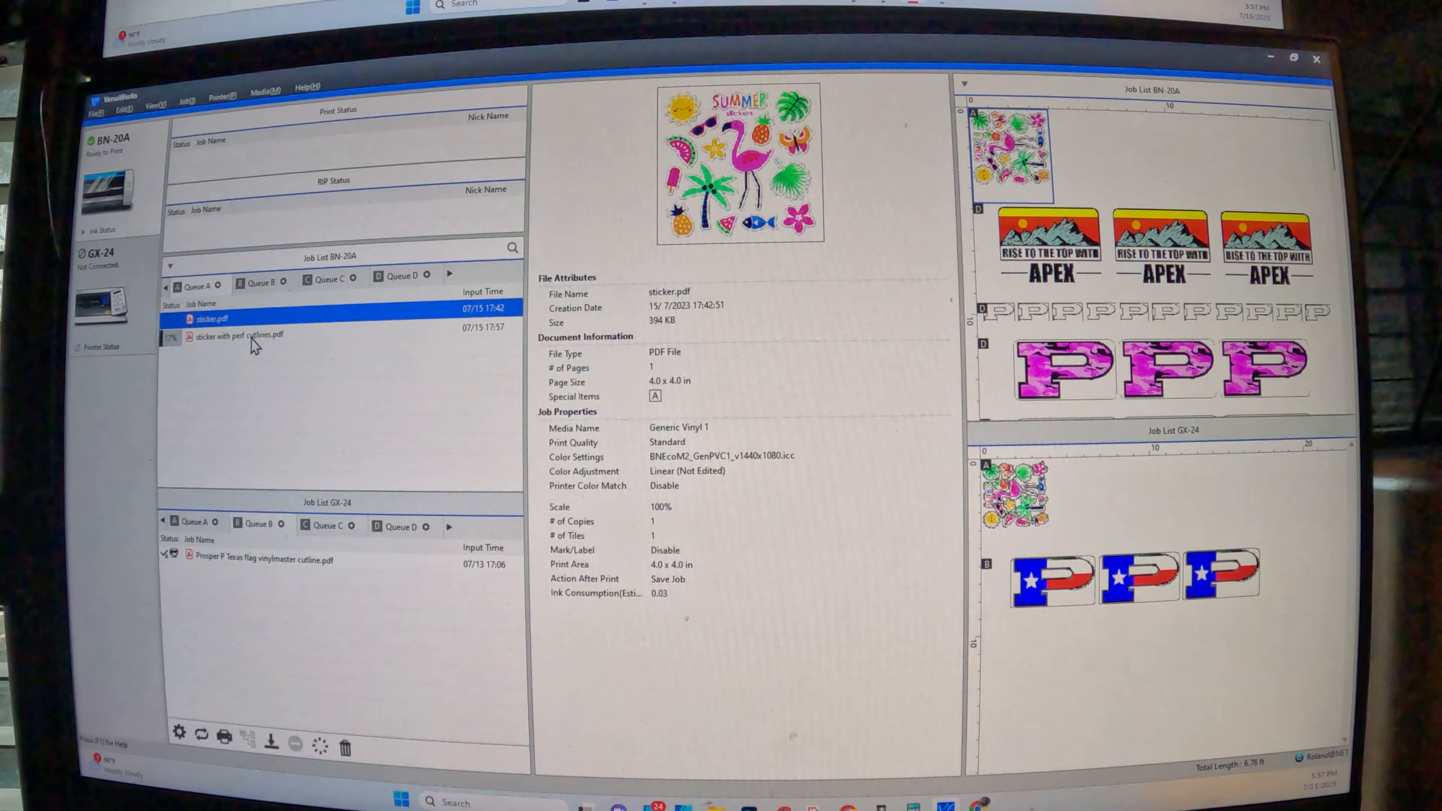
left_click(234, 333)
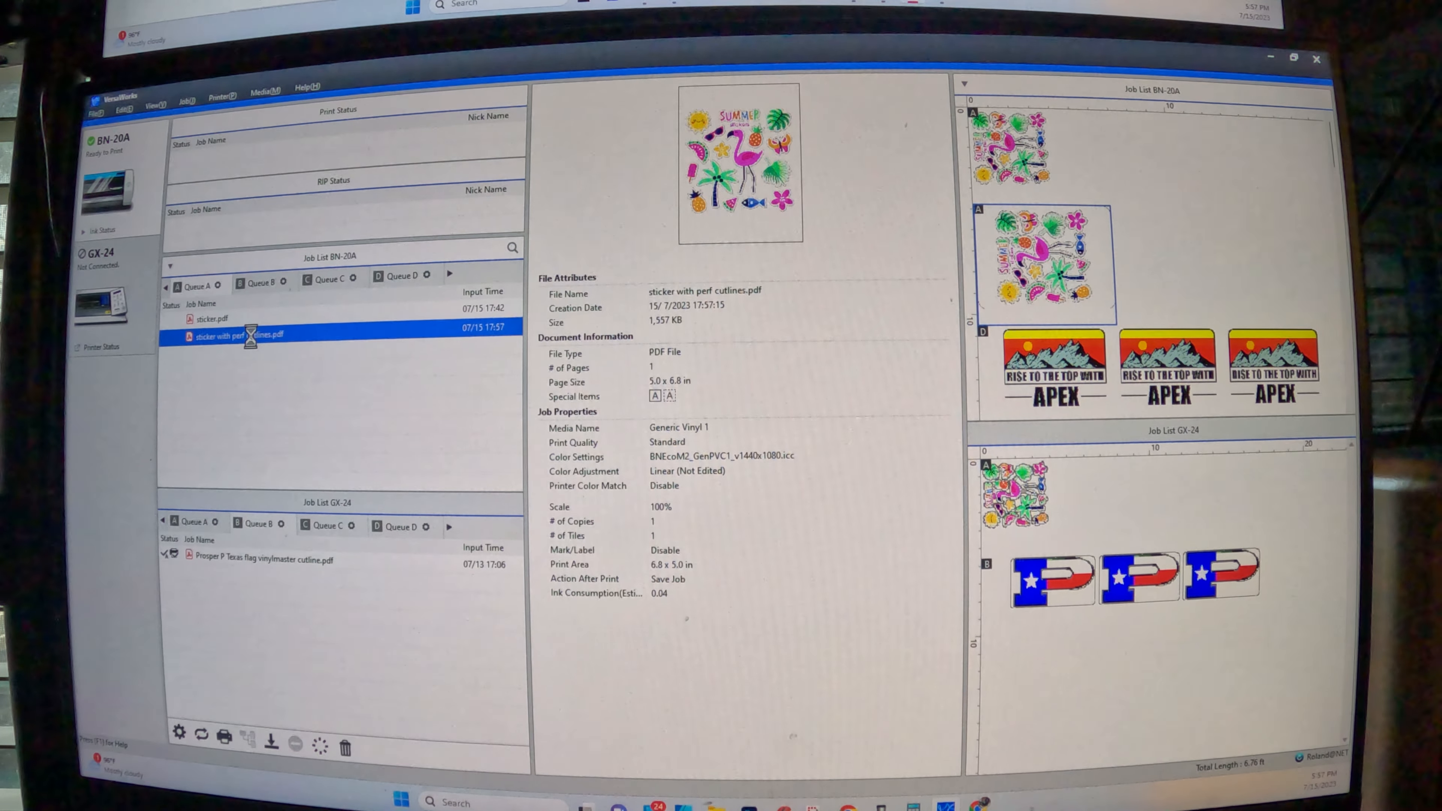
In the job's Cut Controls, set the perforation length to 1.5 in
double_click(230, 333)
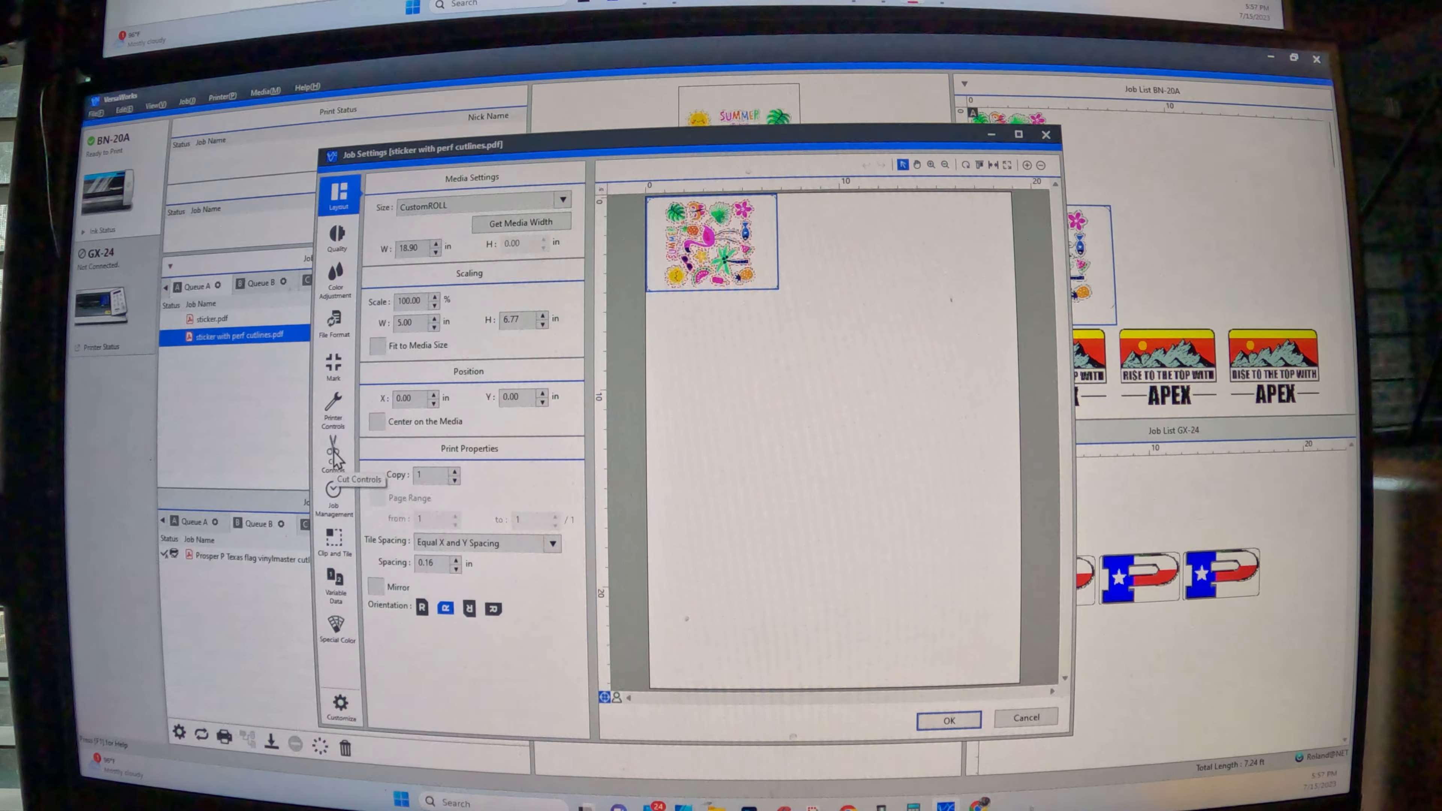
left_click(339, 455)
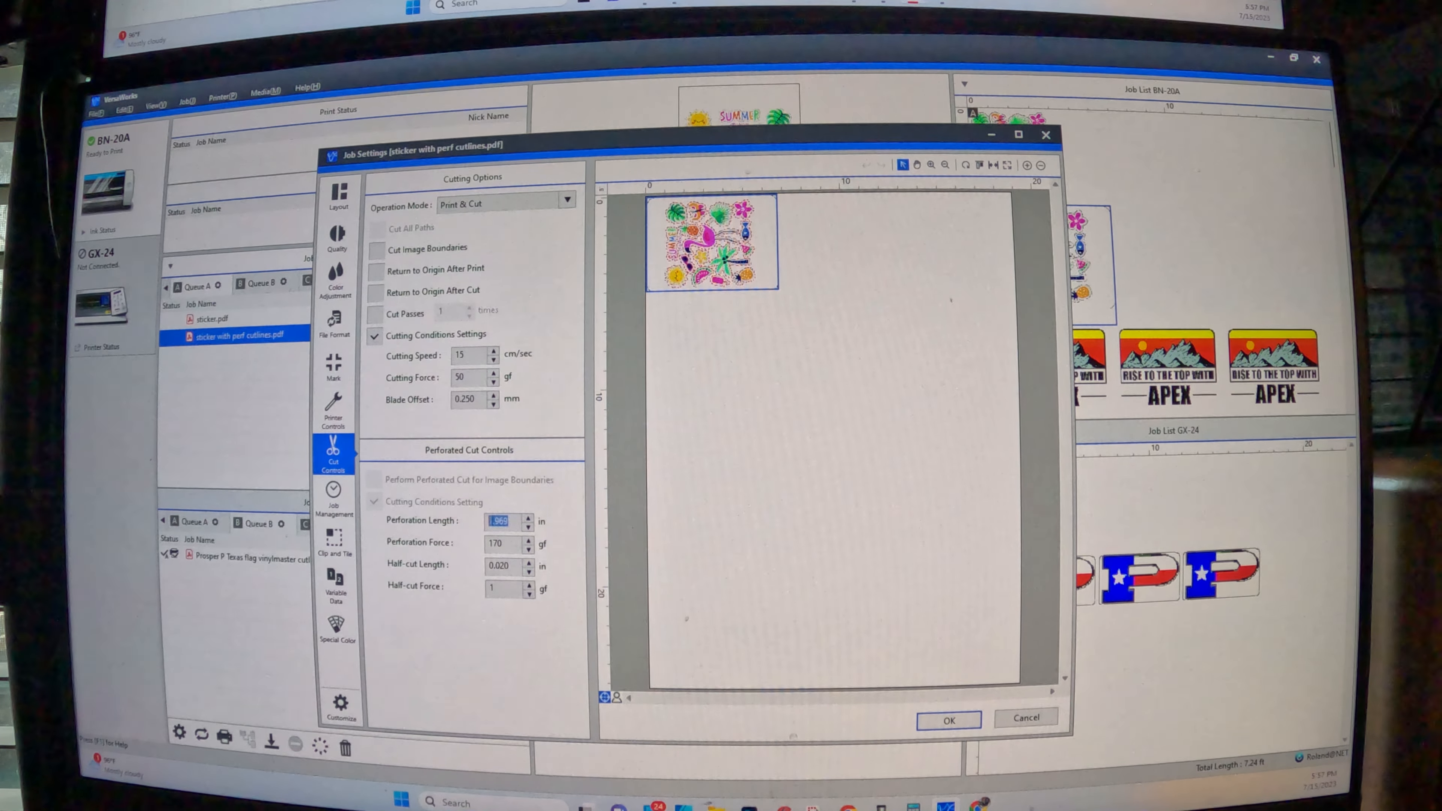
type("1.500")
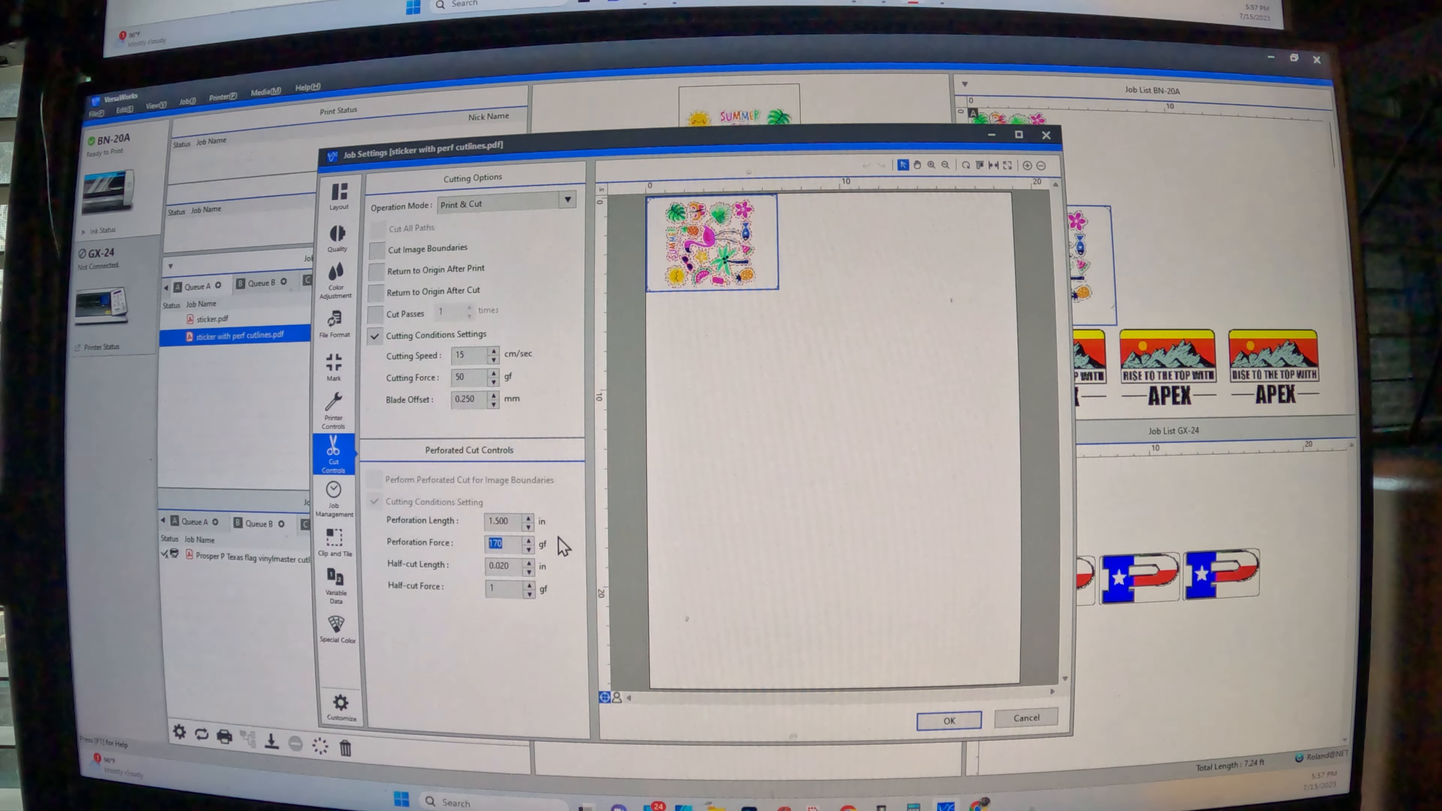
left_click(499, 542)
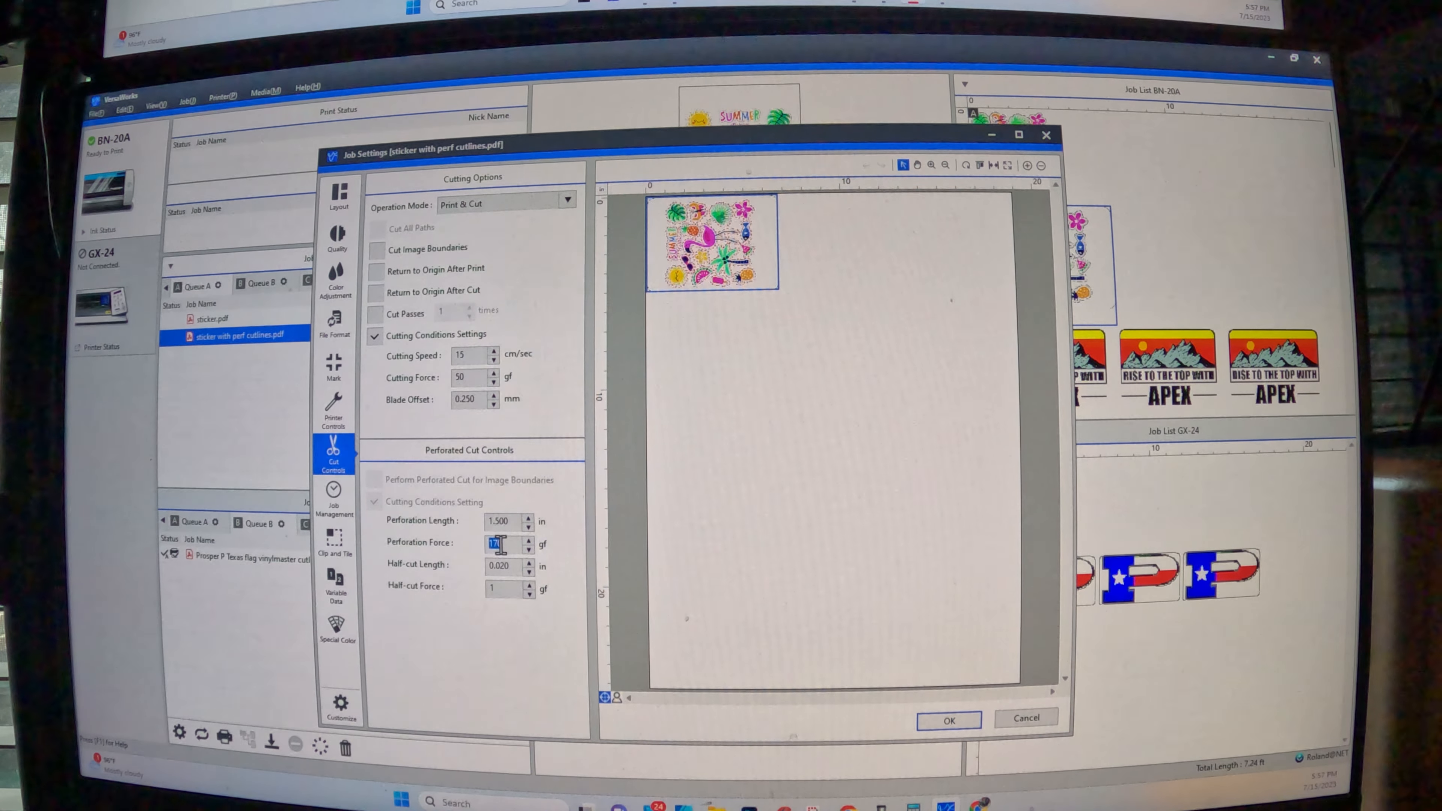